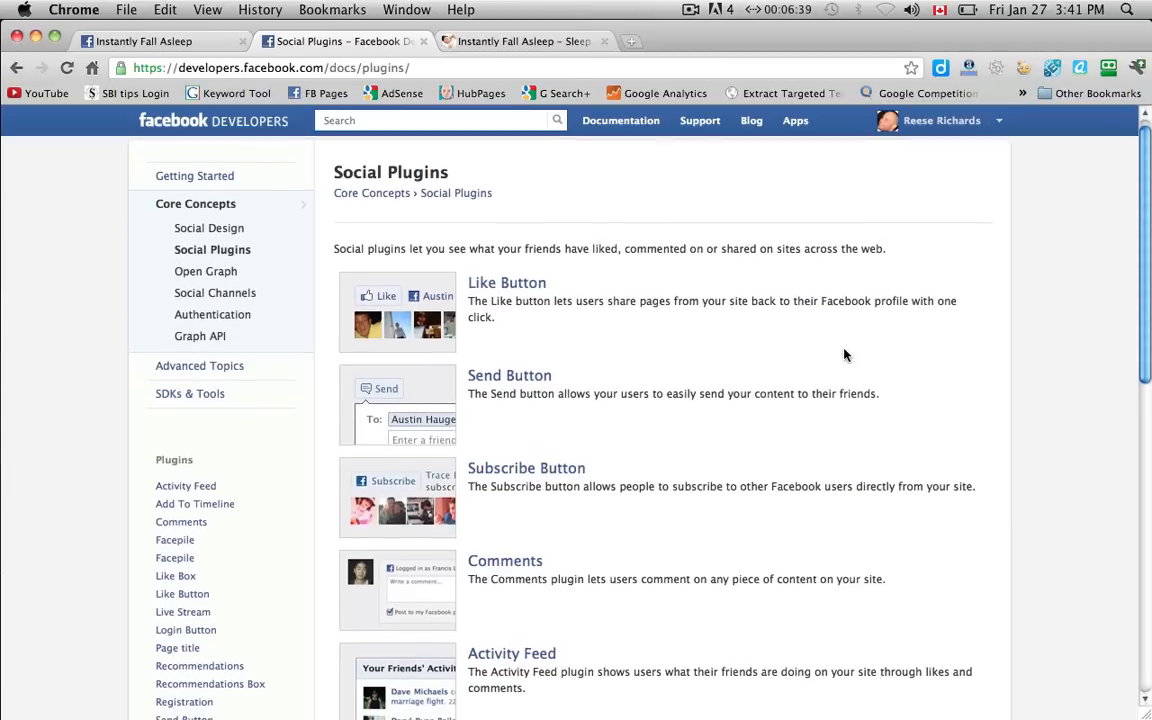
Look over the Social Plugins list, then show the Instantly Fall Asleep homepage in its own tab.
scroll(down, 3)
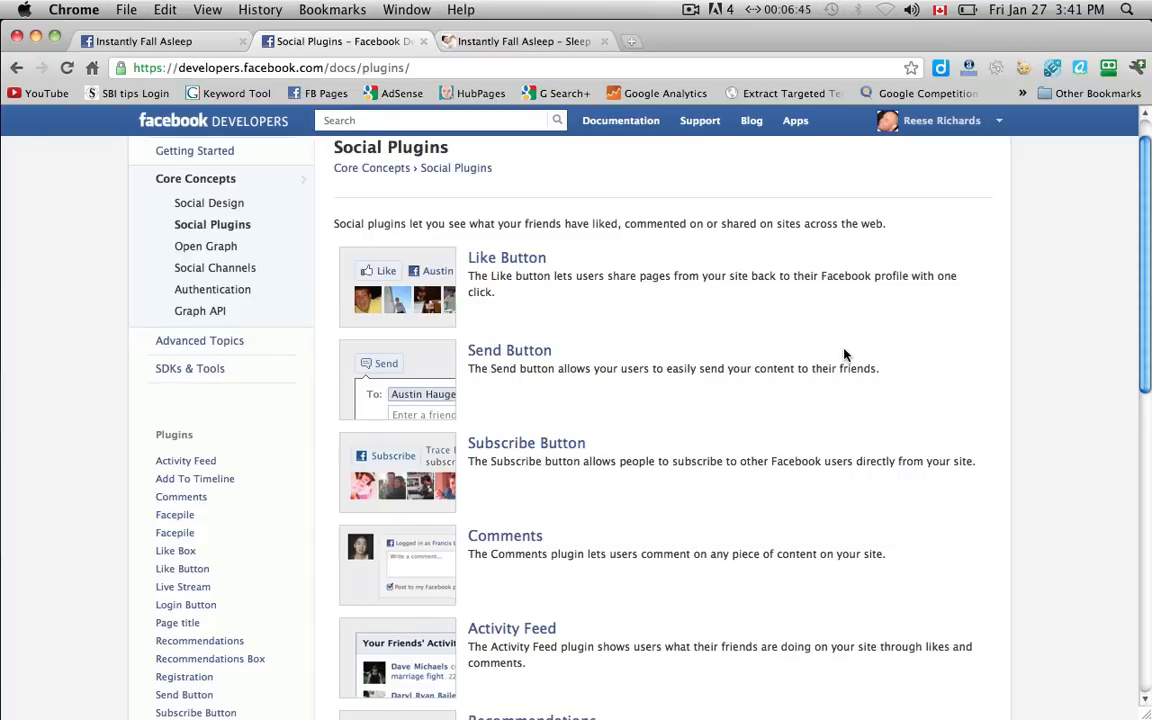
scroll(down, 3)
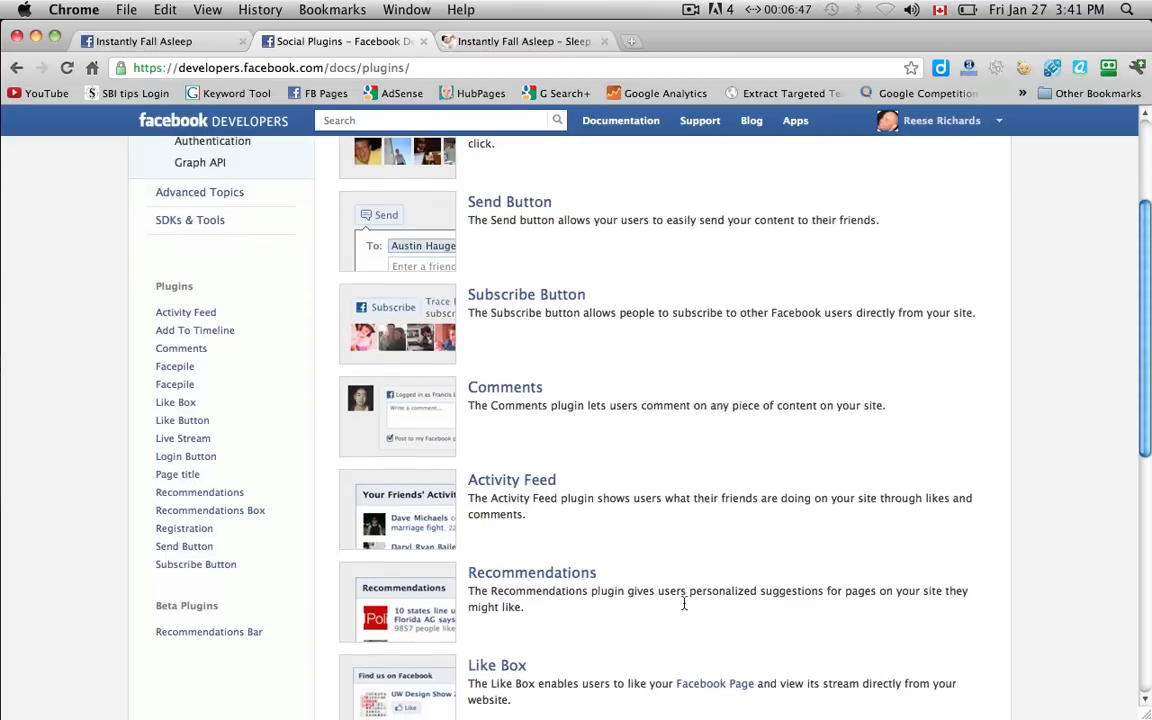
mouse_move(728, 368)
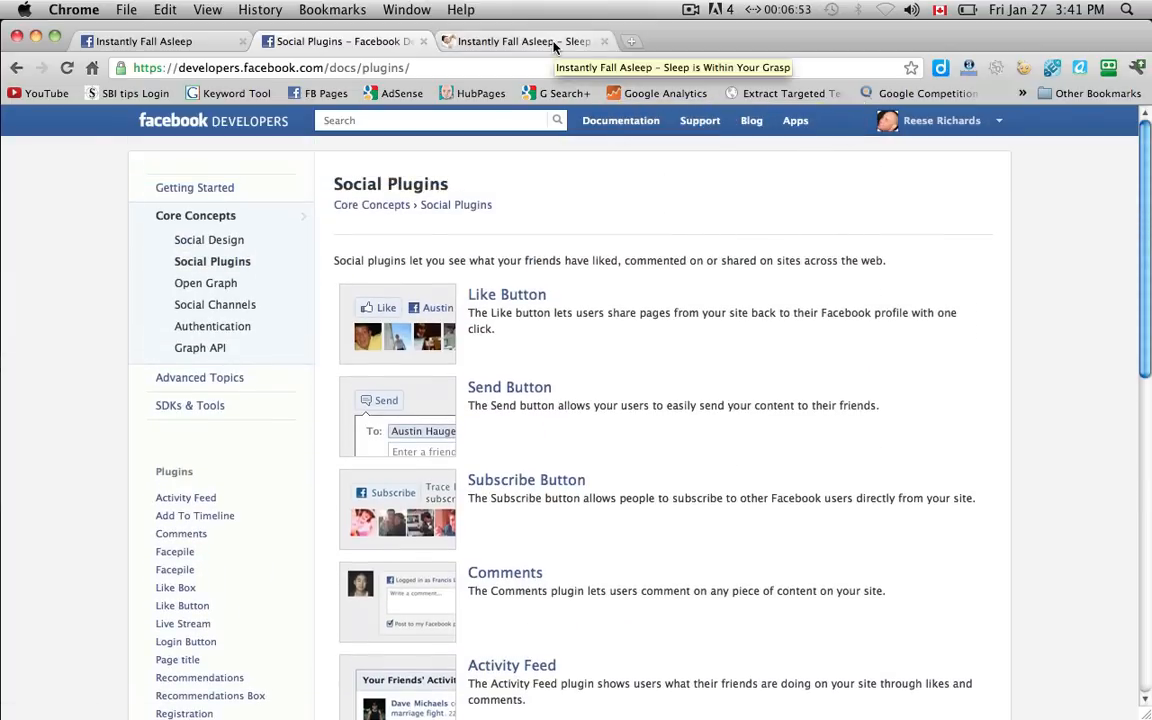
click(516, 40)
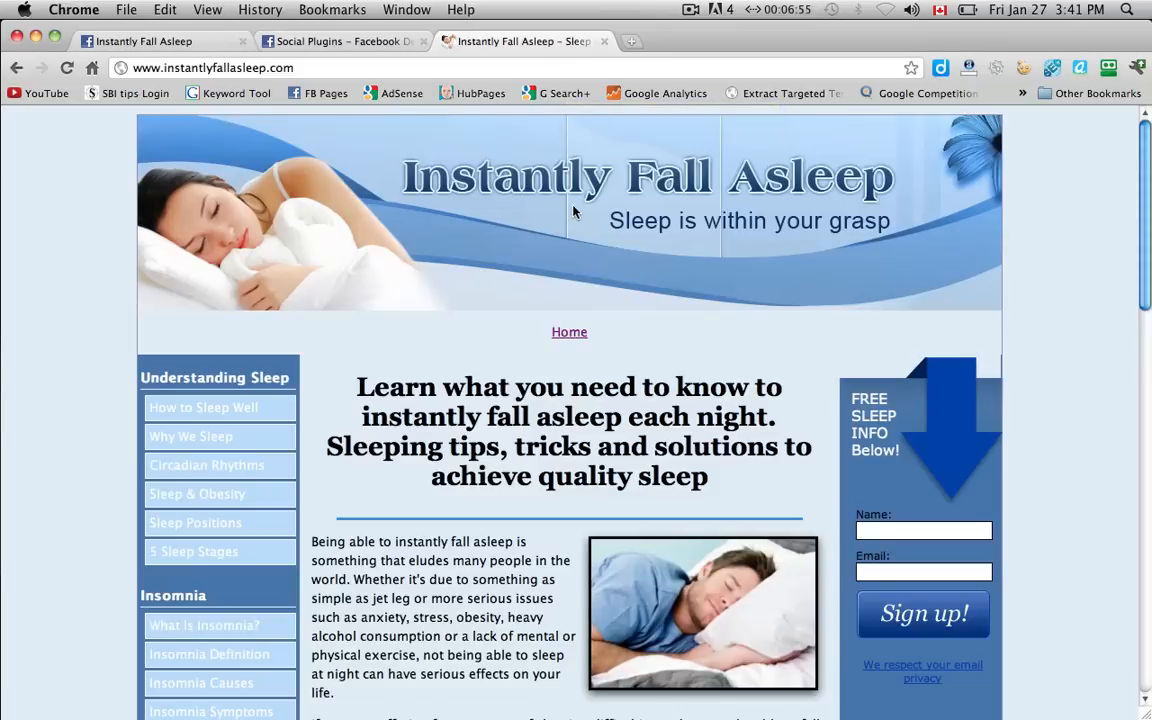
mouse_move(444, 398)
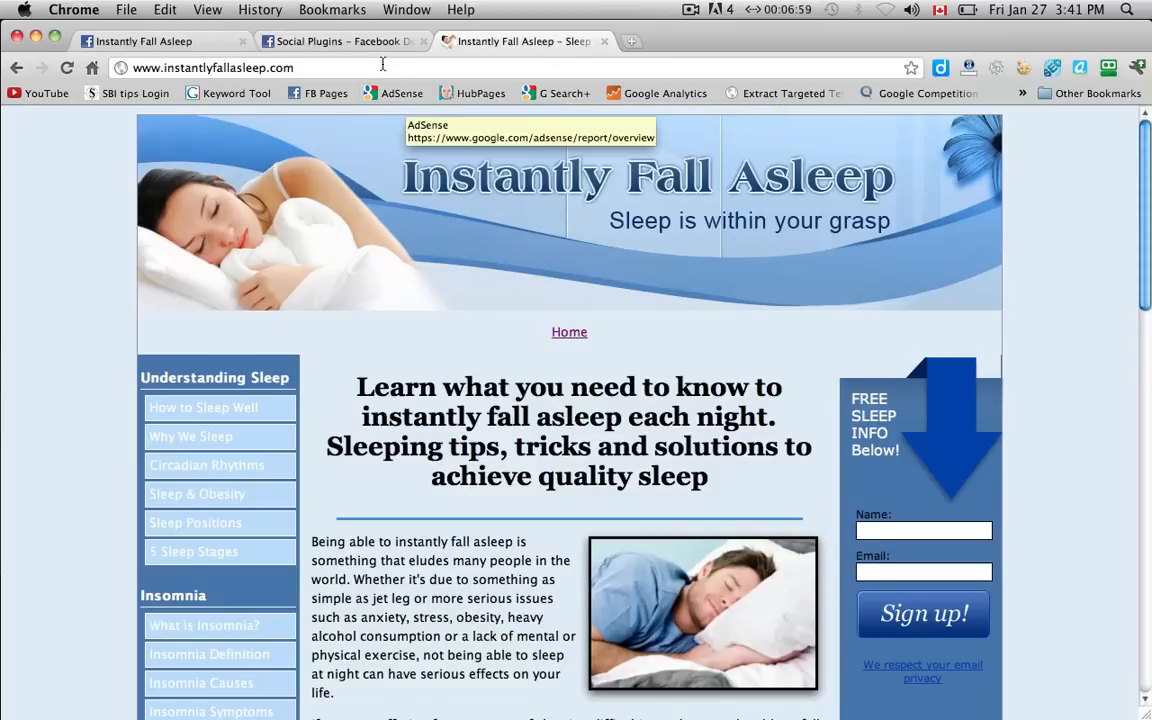
mouse_move(436, 328)
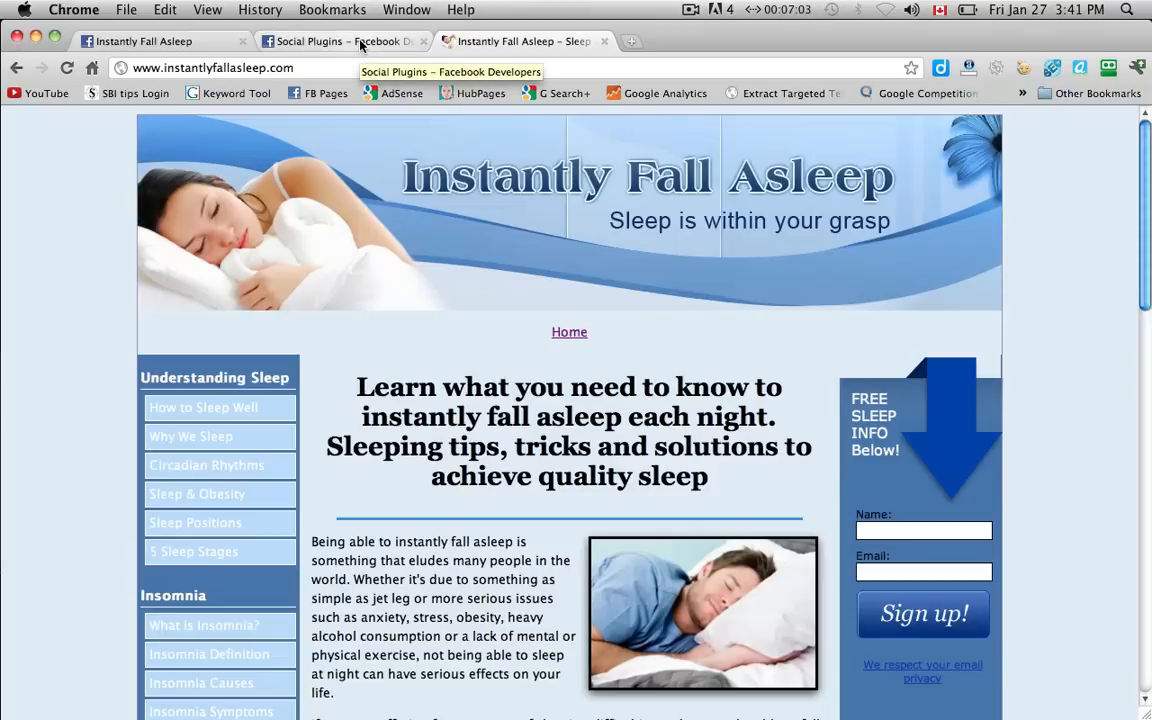
Back on the Social Plugins overview, review the plugin descriptions from Like Button through Registration.
click(340, 40)
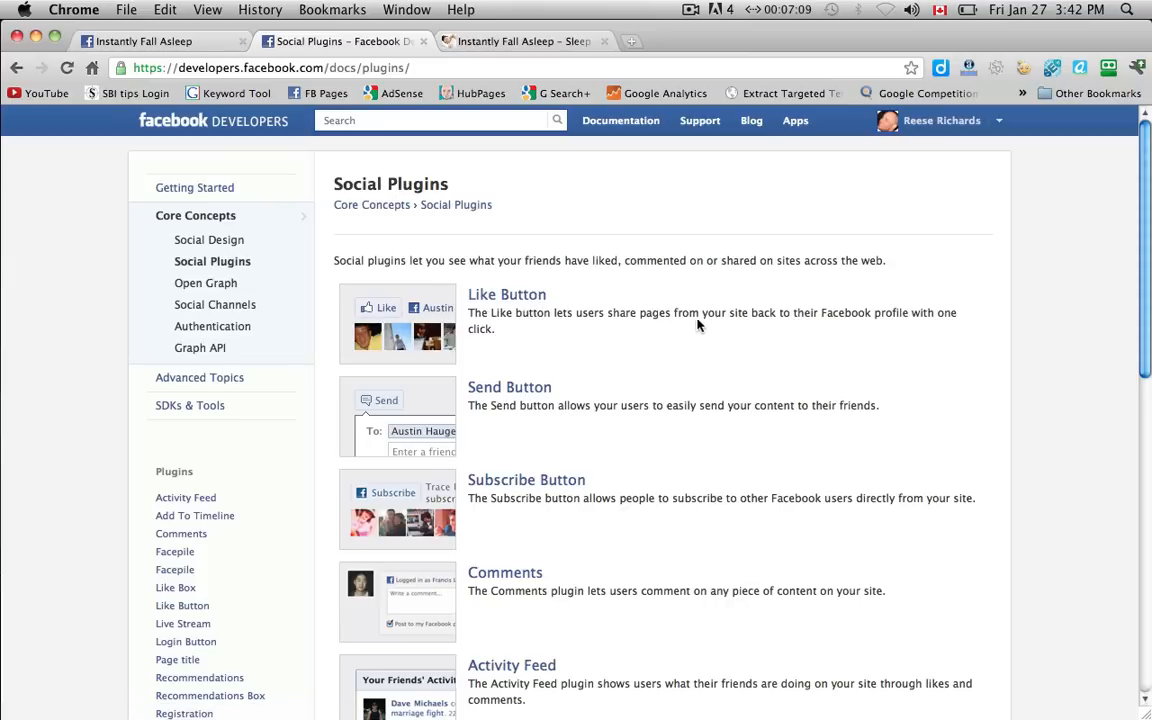
mouse_move(850, 332)
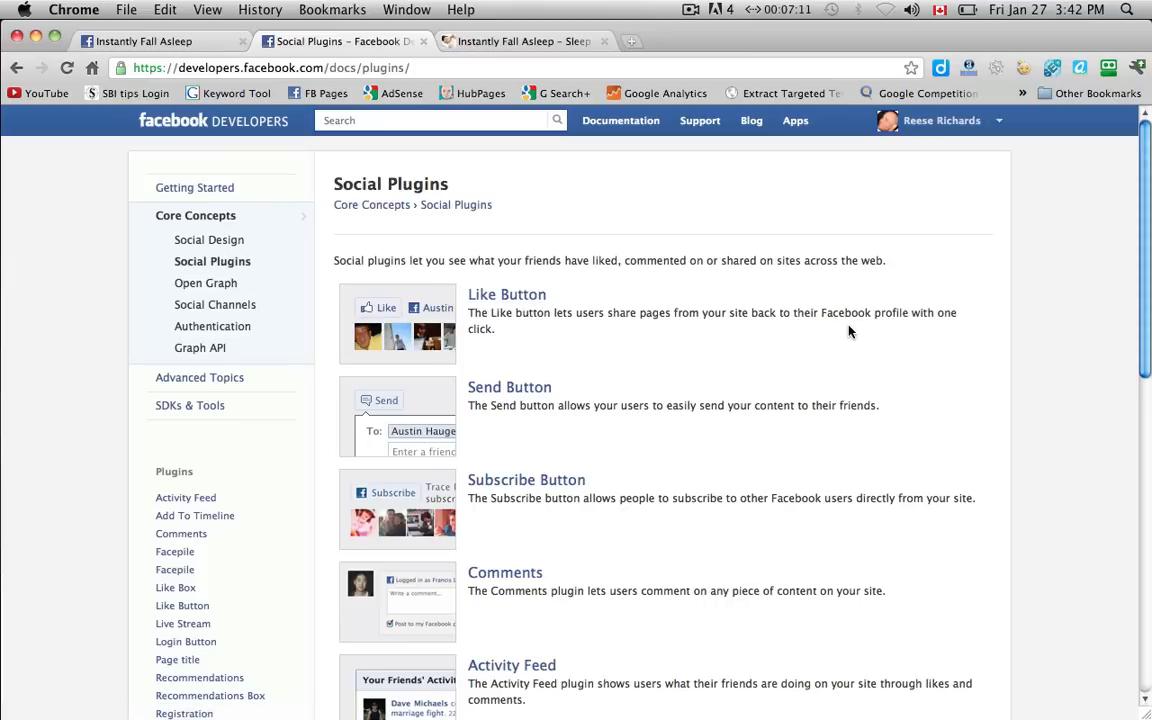
mouse_move(828, 342)
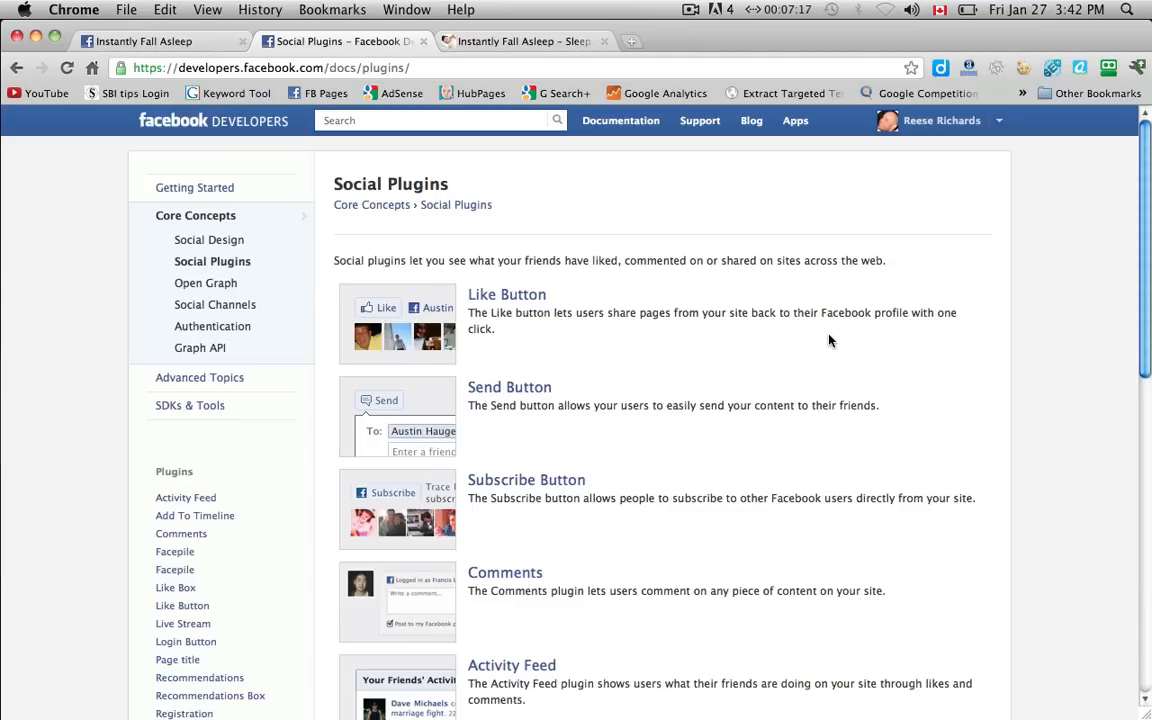
mouse_move(822, 340)
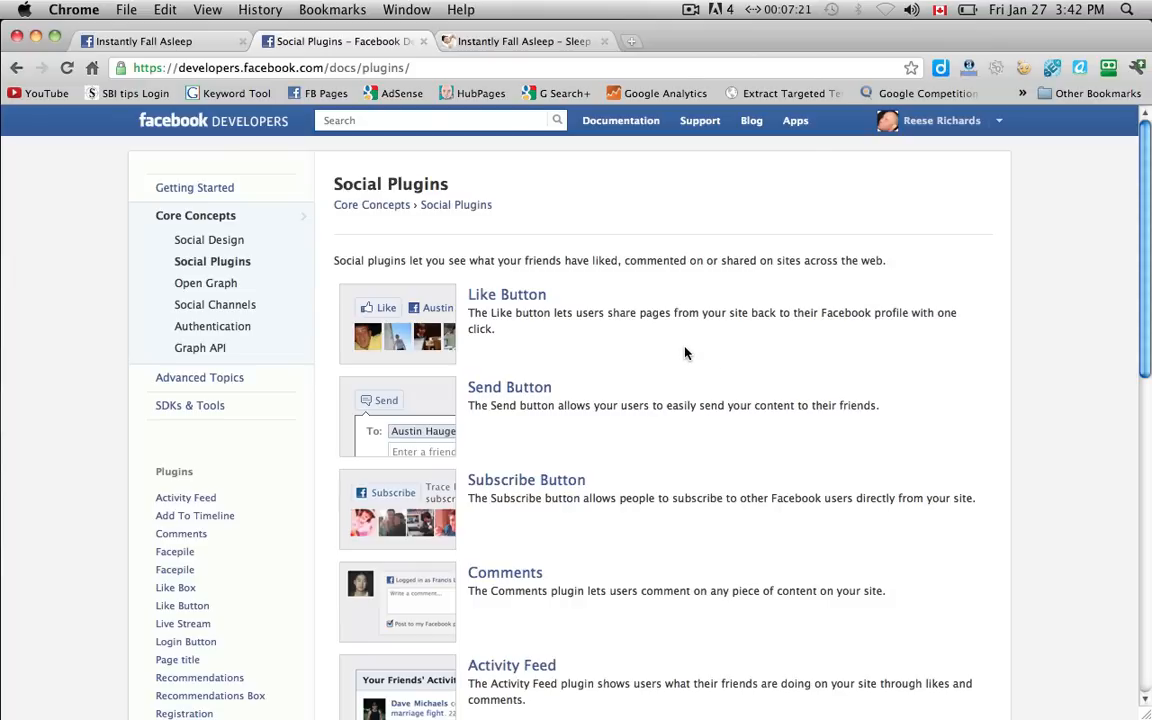
mouse_move(664, 352)
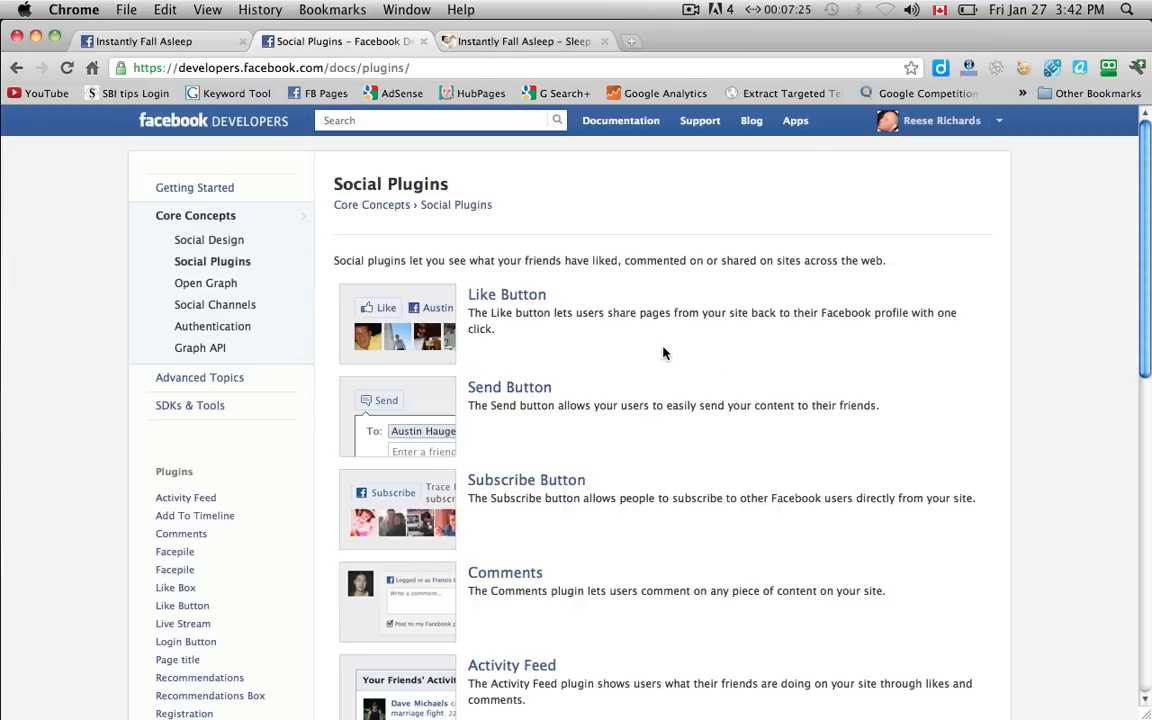
scroll(down, 3)
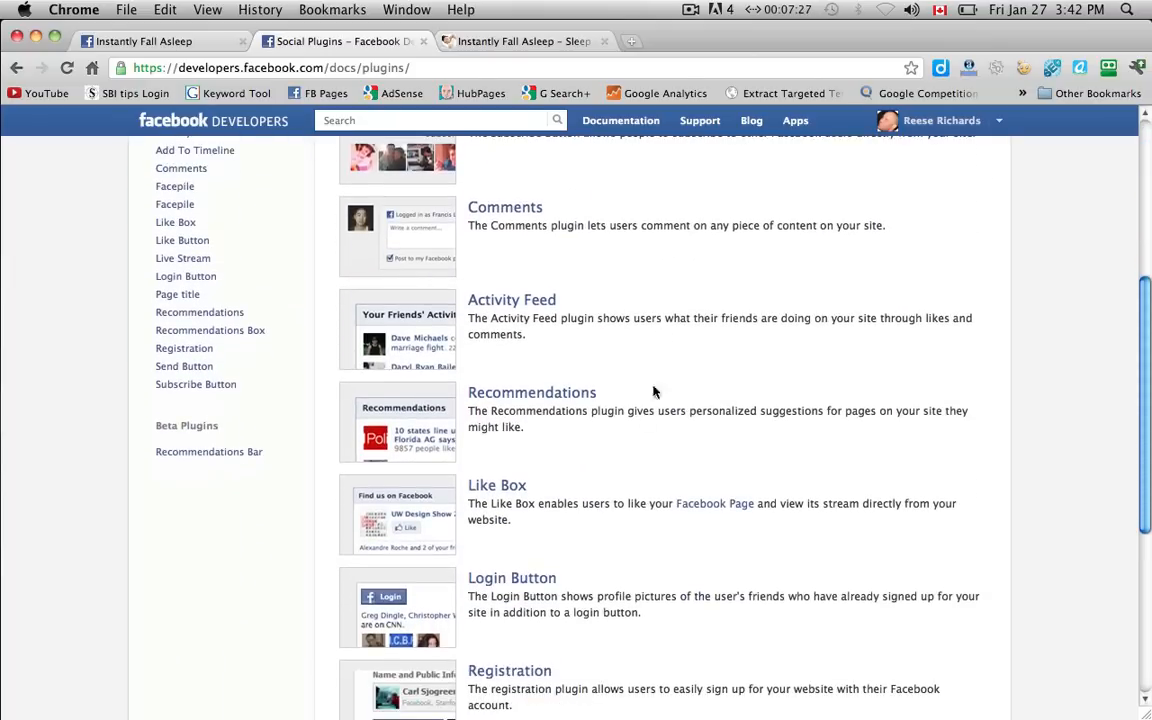
mouse_move(602, 516)
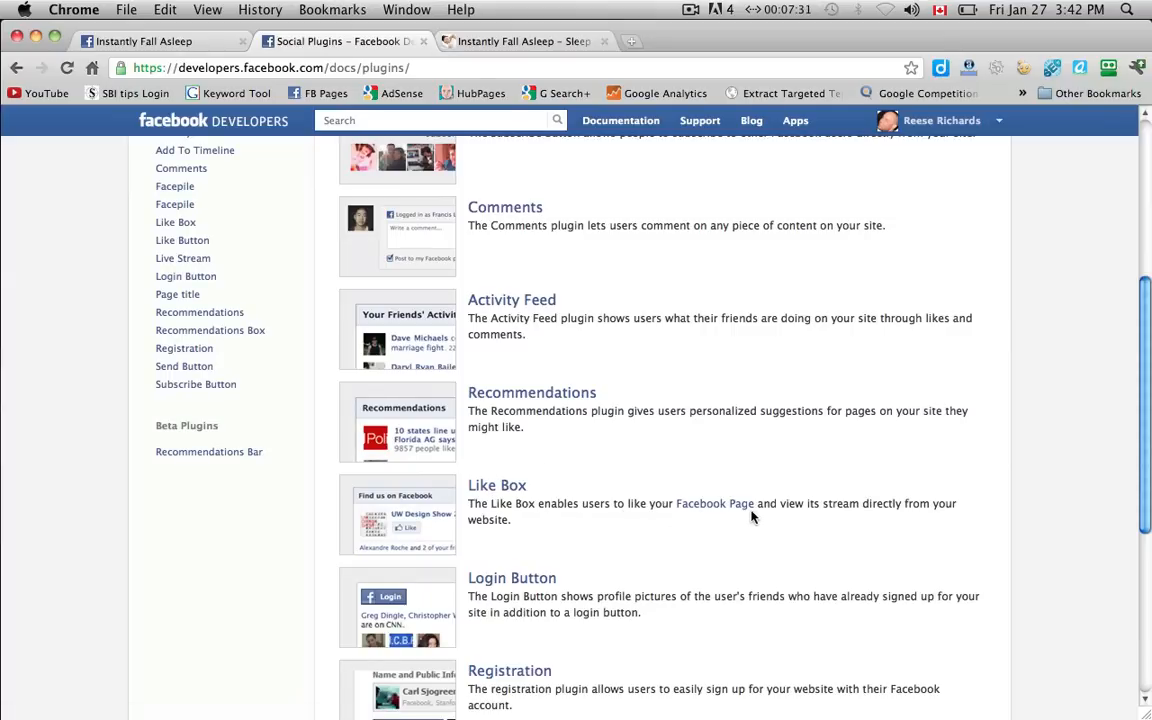
mouse_move(788, 474)
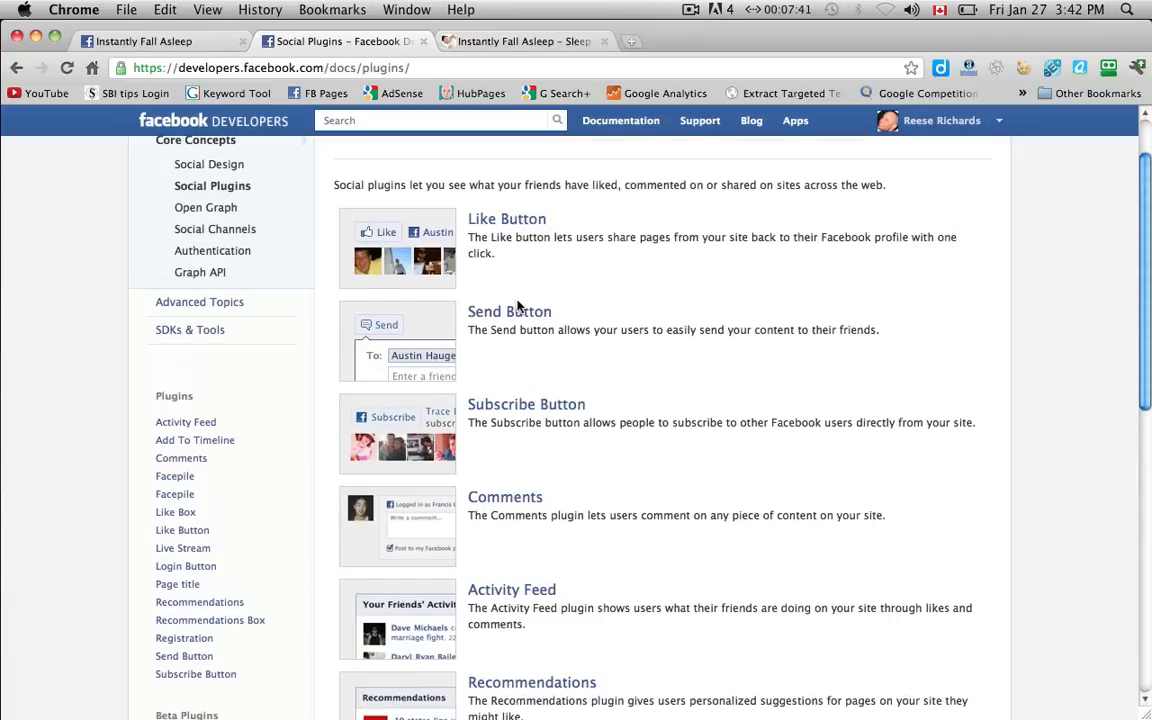
mouse_move(668, 508)
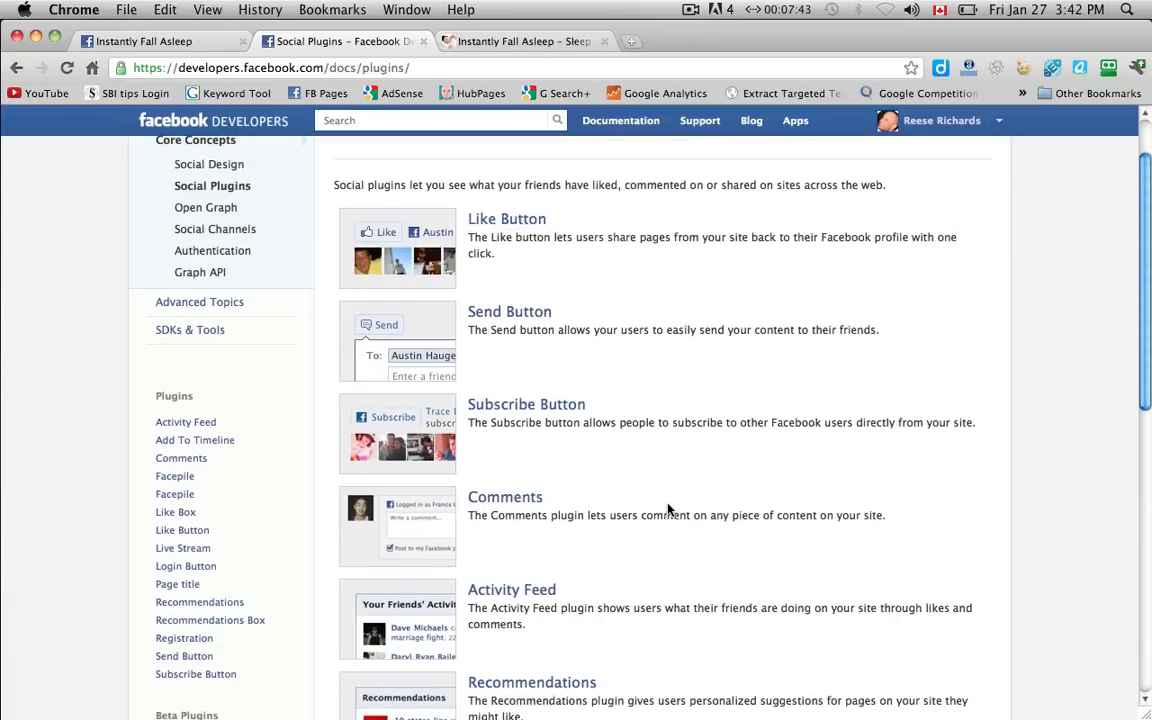
scroll(down, 3)
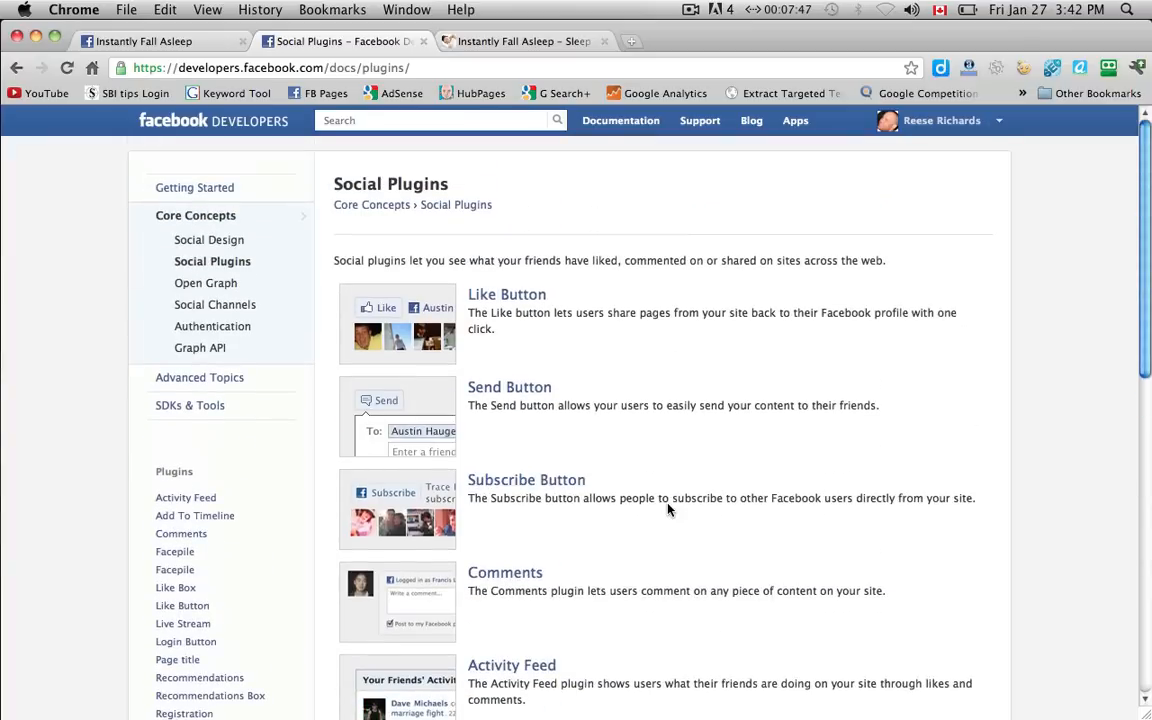
scroll(down, 3)
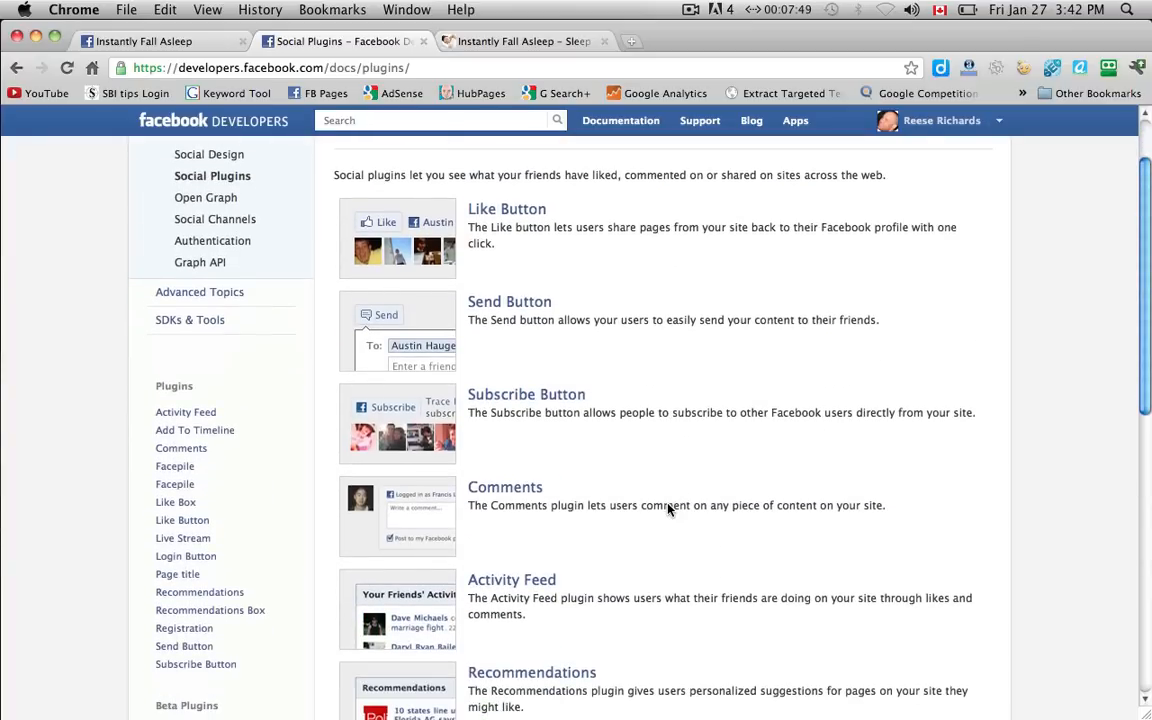
mouse_move(508, 210)
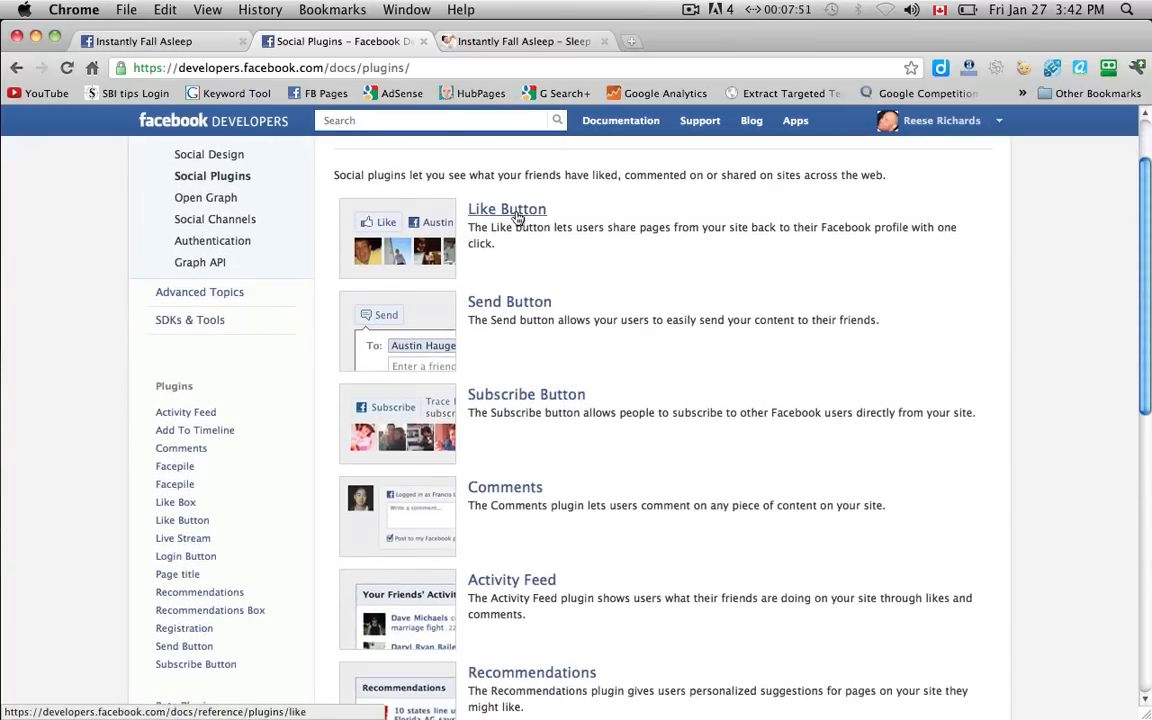
click(508, 210)
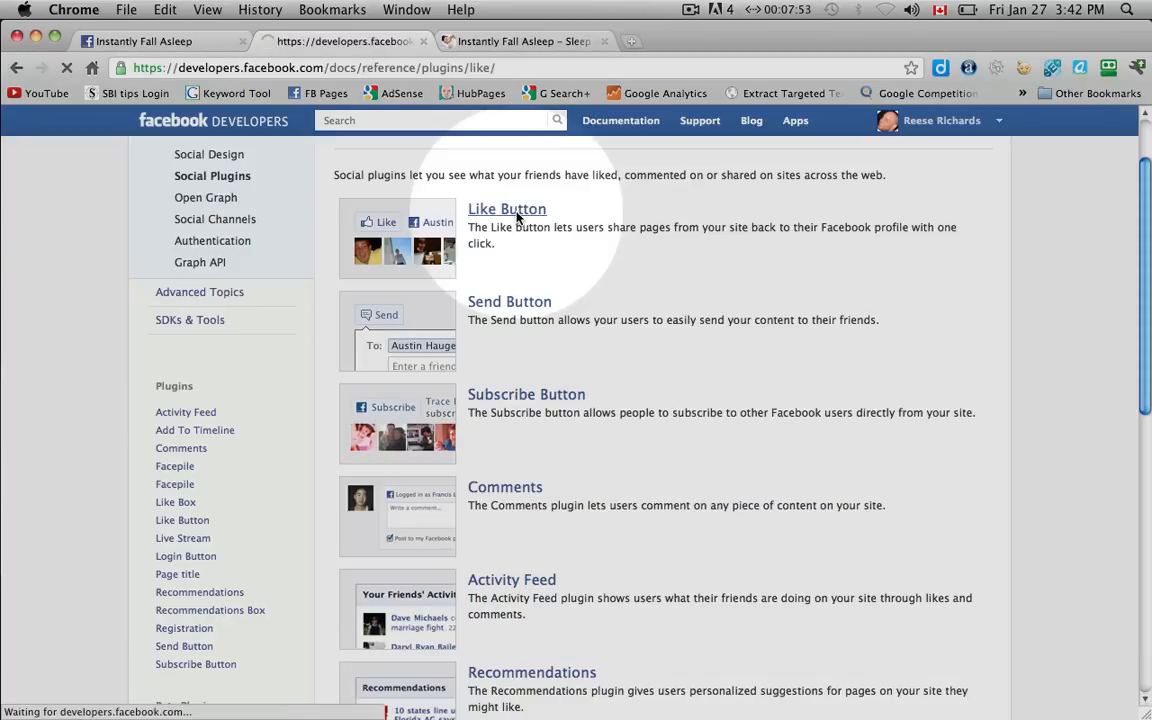
click(508, 210)
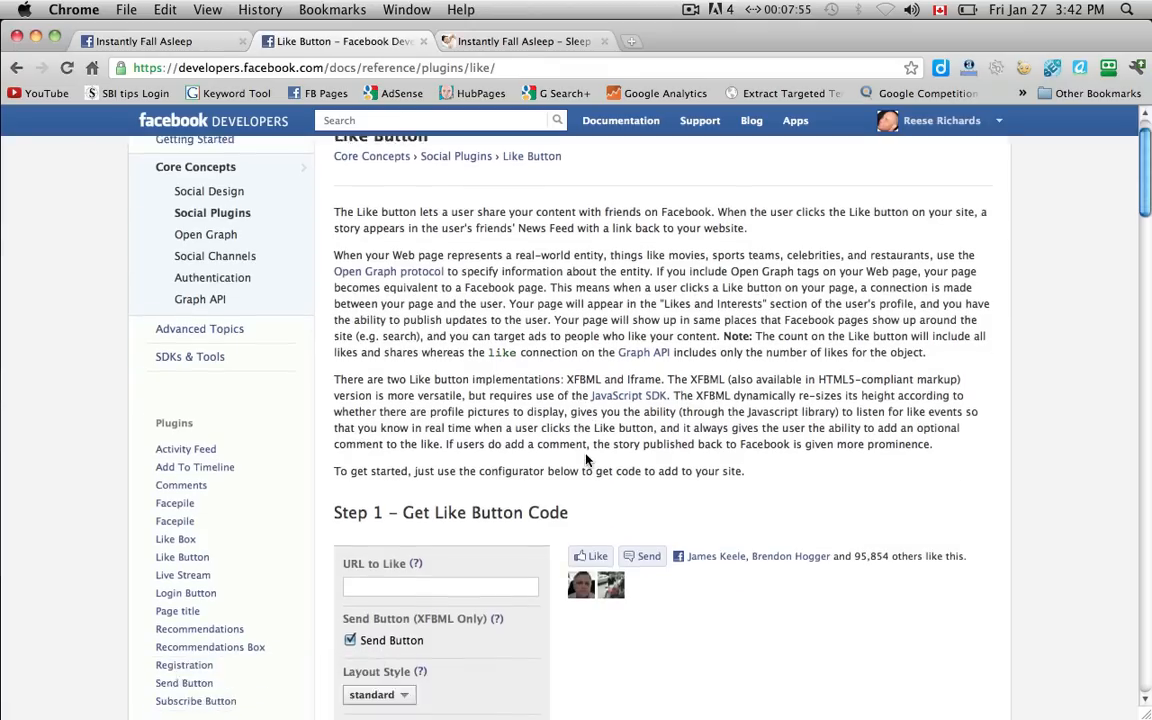
scroll(down, 3)
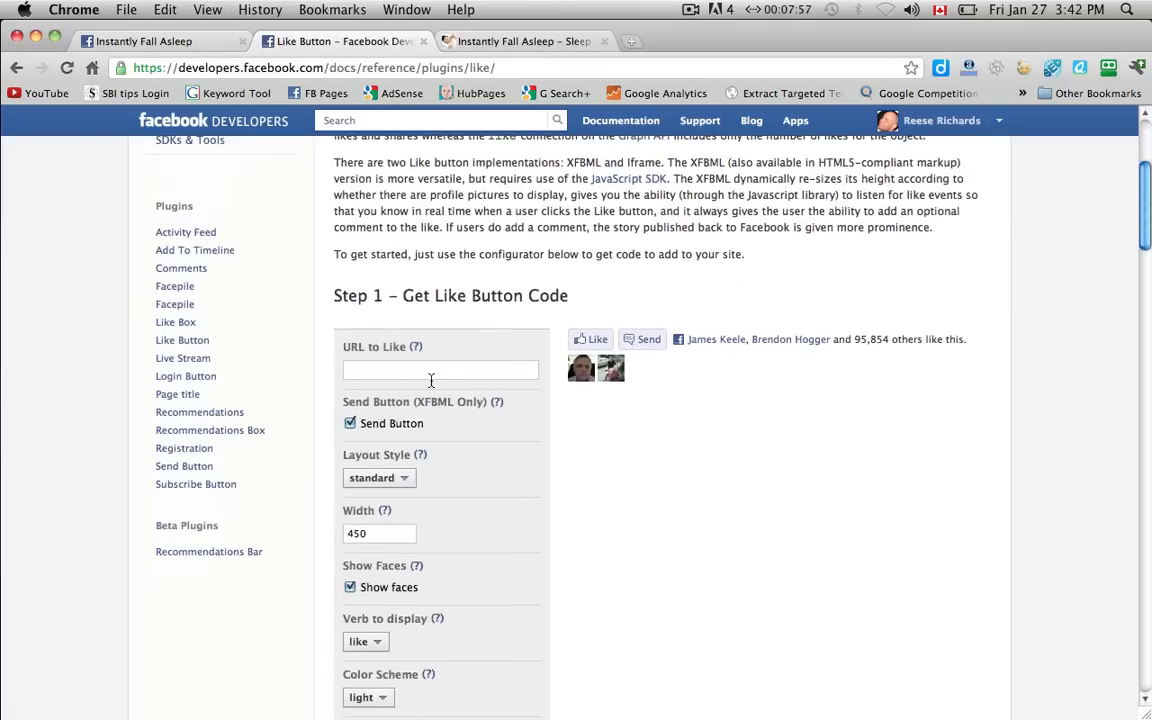
text(http://www.instantlyfallasleep.com)
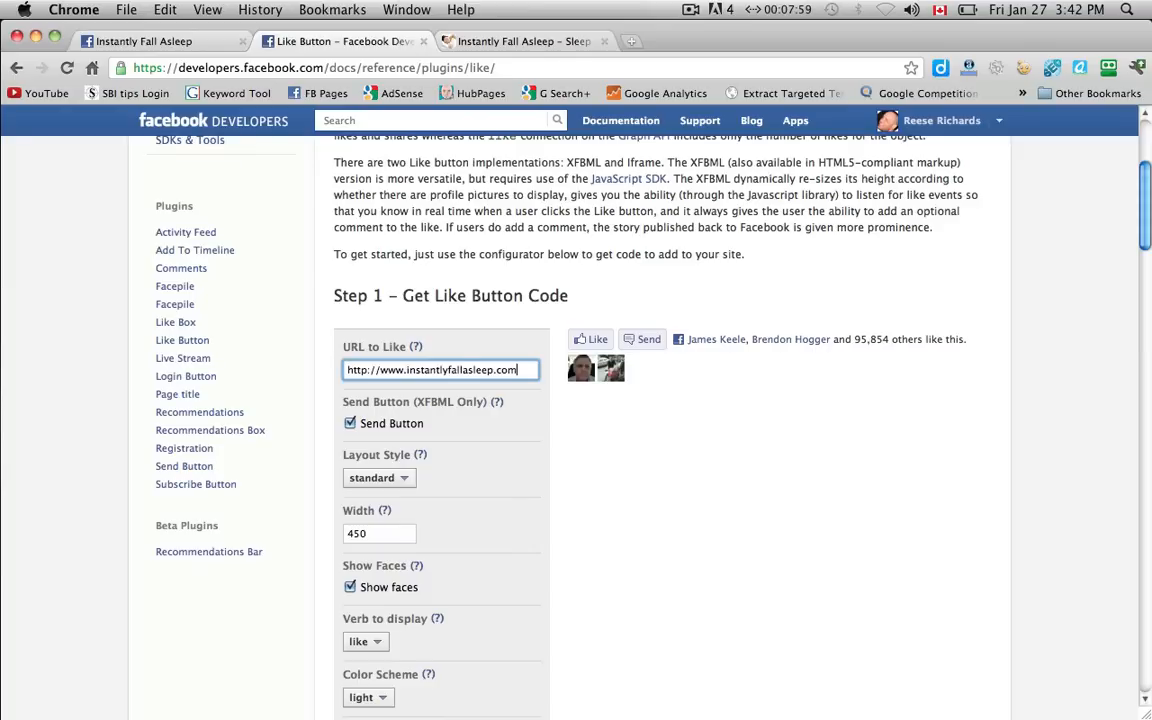
mouse_move(558, 452)
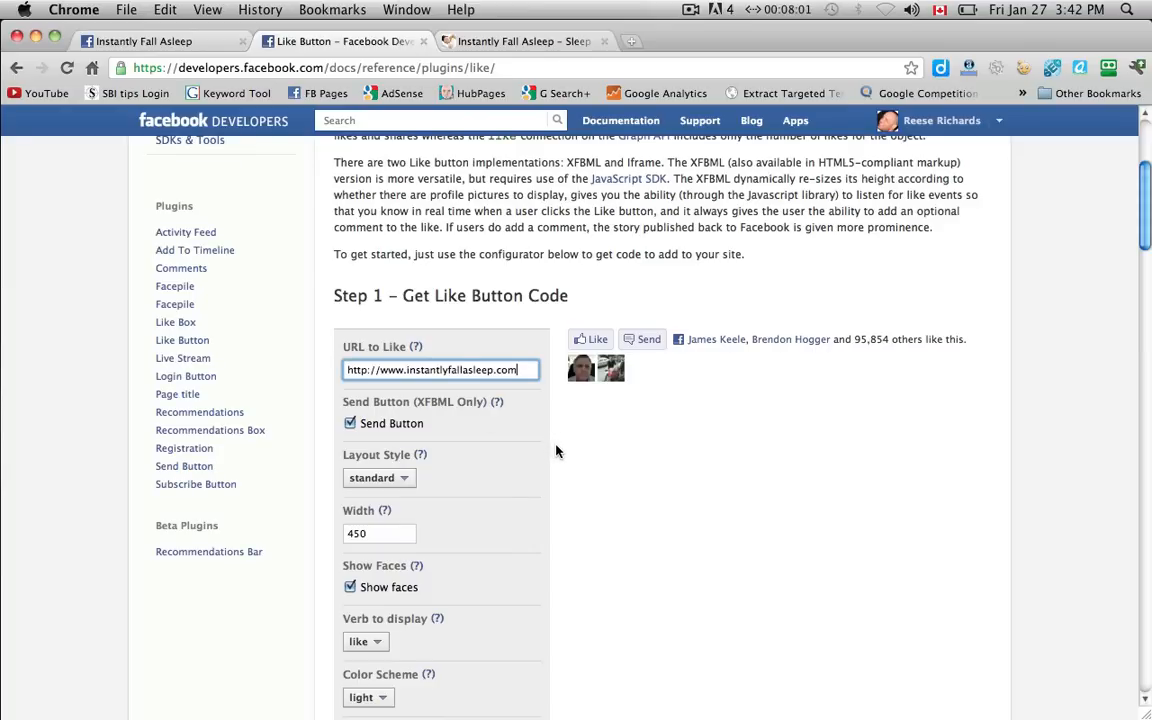
mouse_move(564, 454)
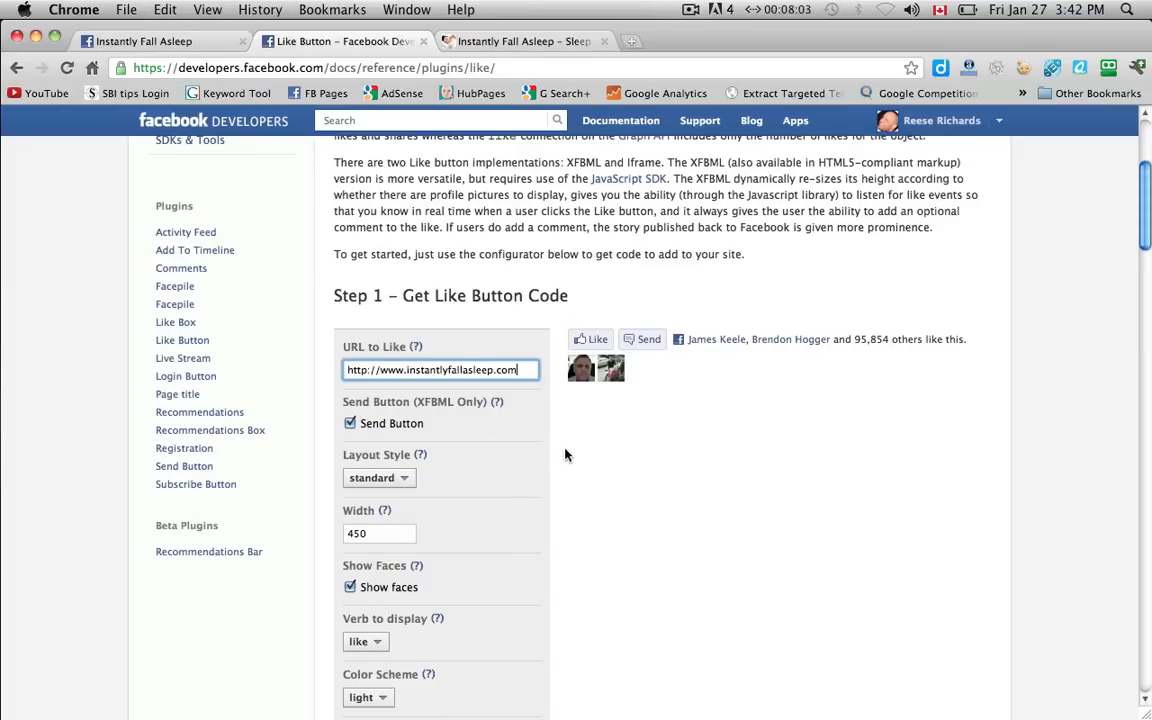
Try the button_count and box_count layouts, settle on standard, and check what Show Faces does.
scroll(down, 3)
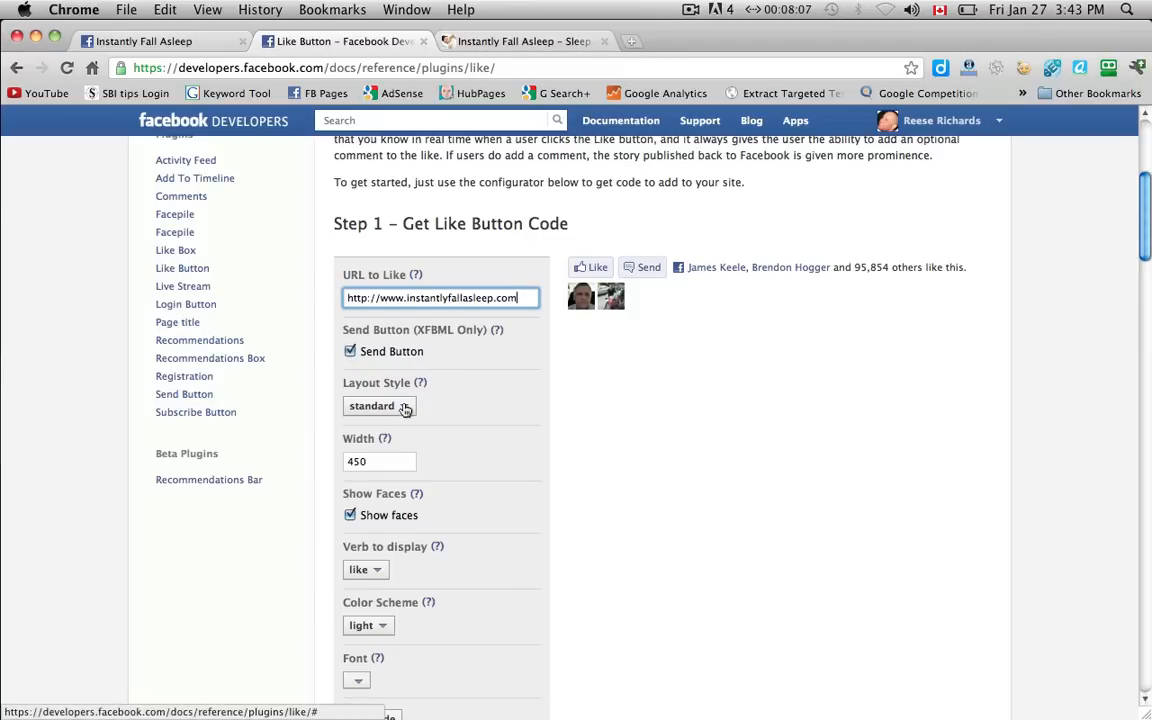
click(390, 404)
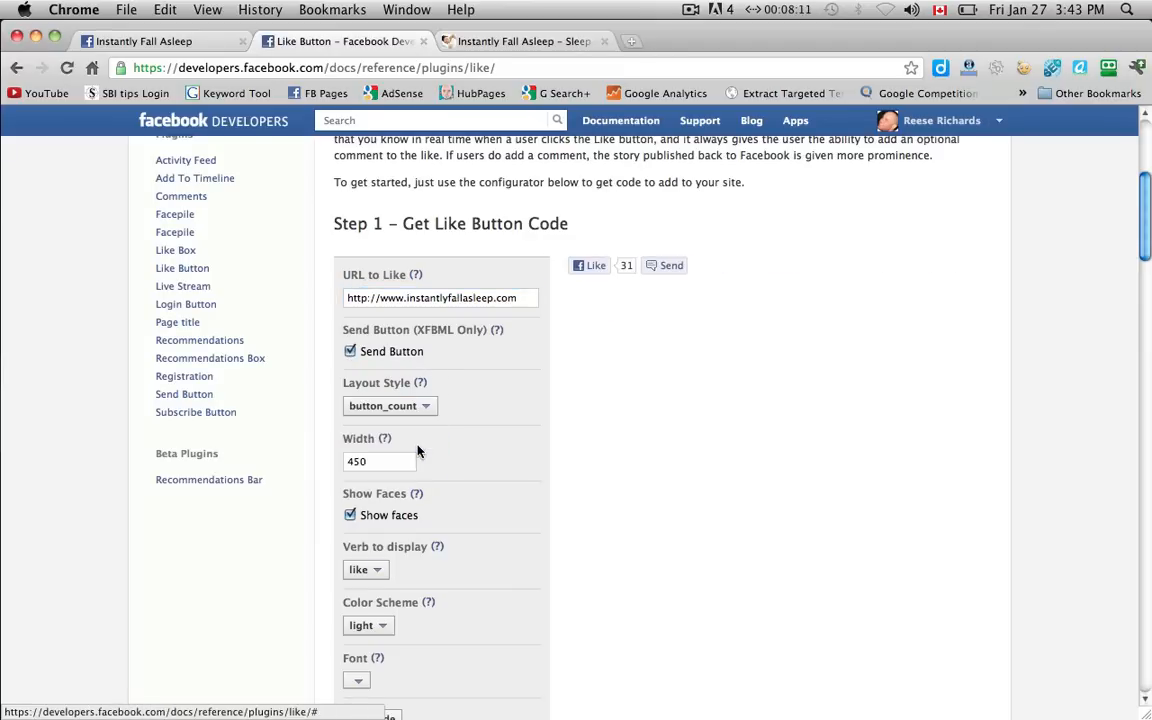
click(388, 404)
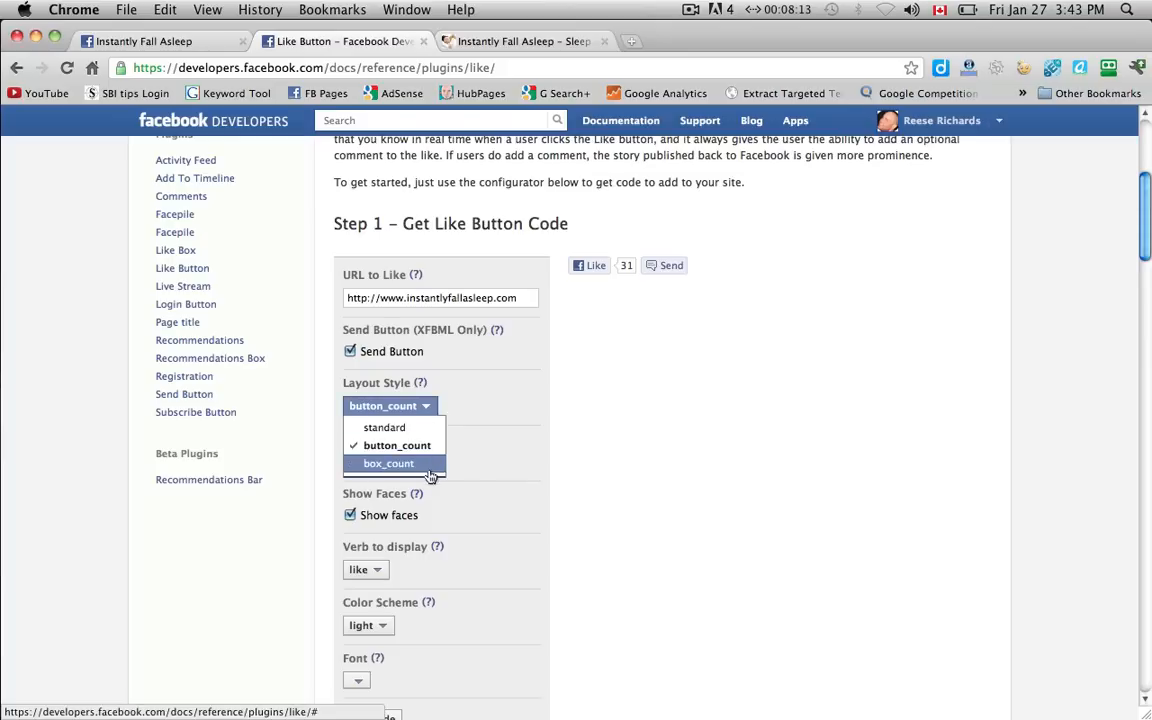
click(388, 464)
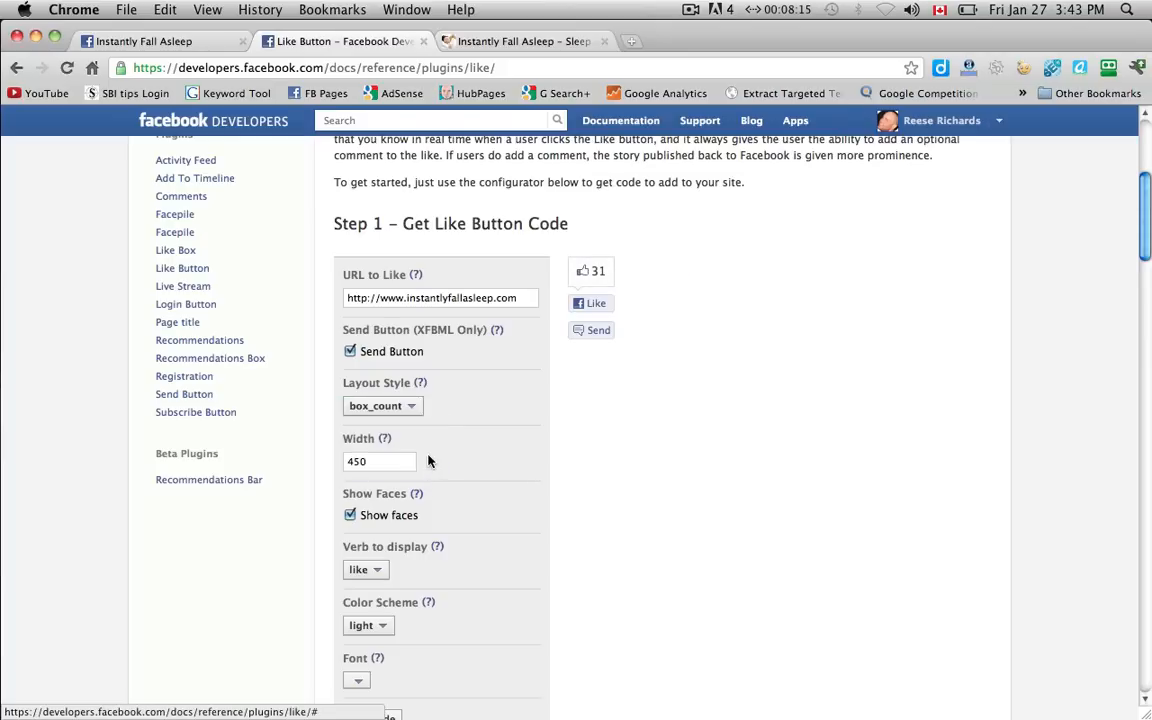
click(380, 404)
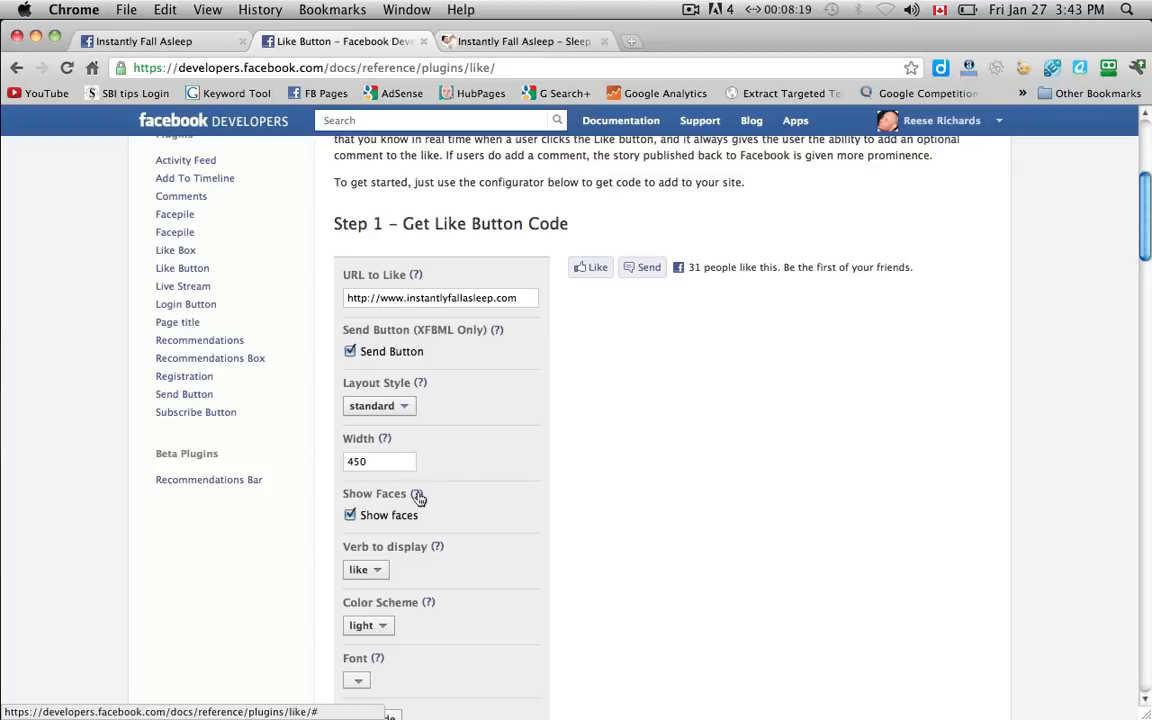
click(350, 516)
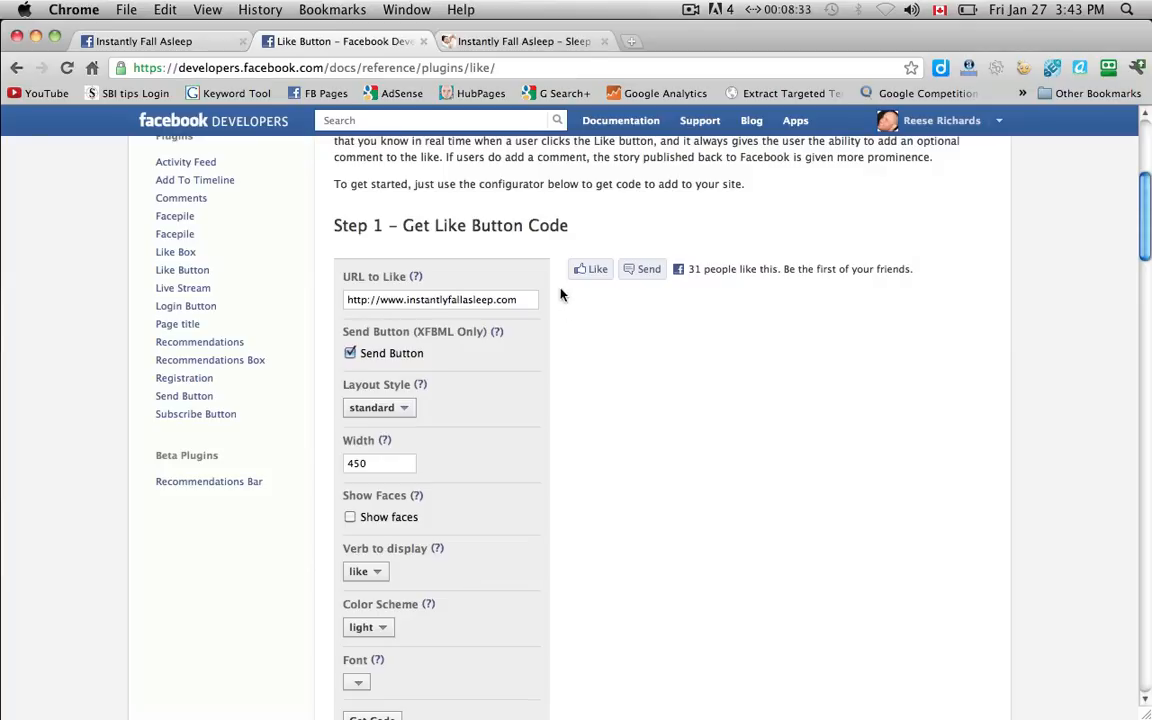
mouse_move(684, 294)
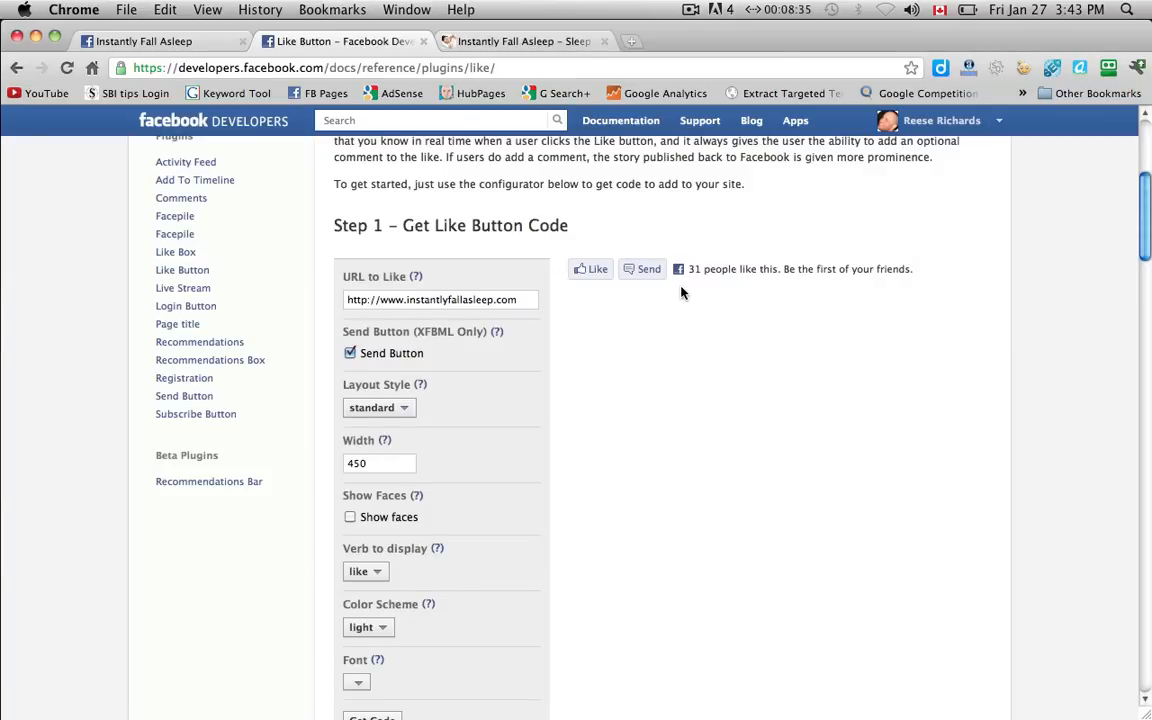
scroll(down, 3)
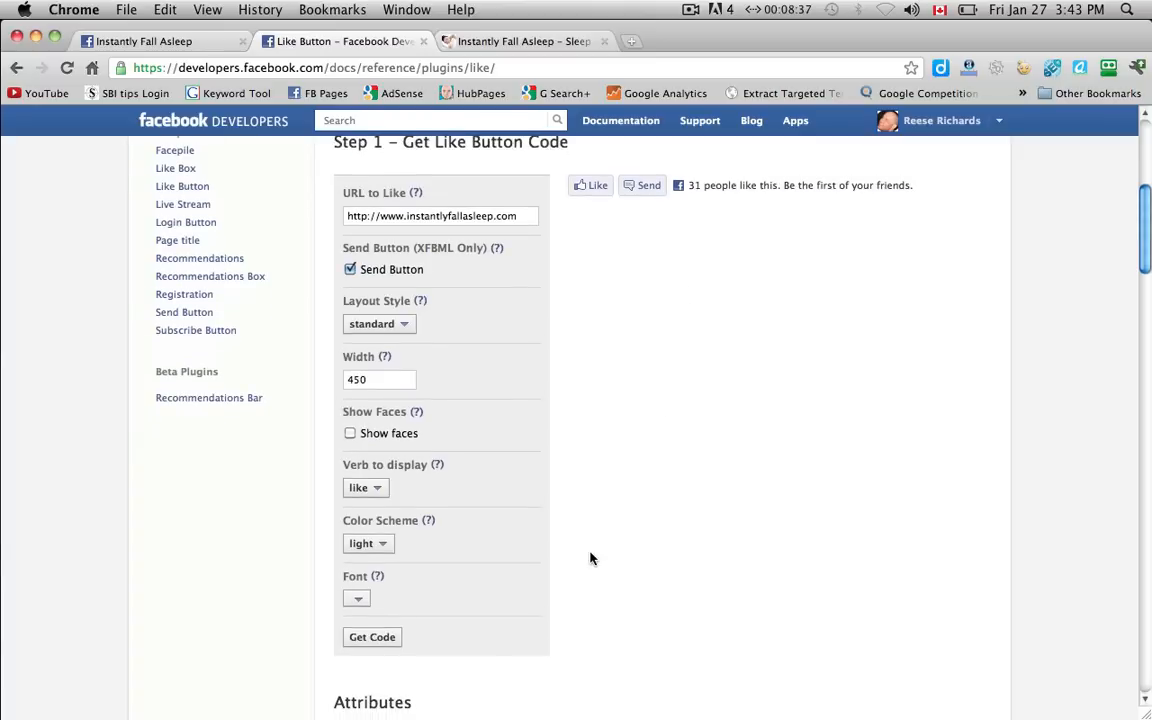
Get the plugin code for the configured Like button and copy the JavaScript SDK snippet.
click(372, 636)
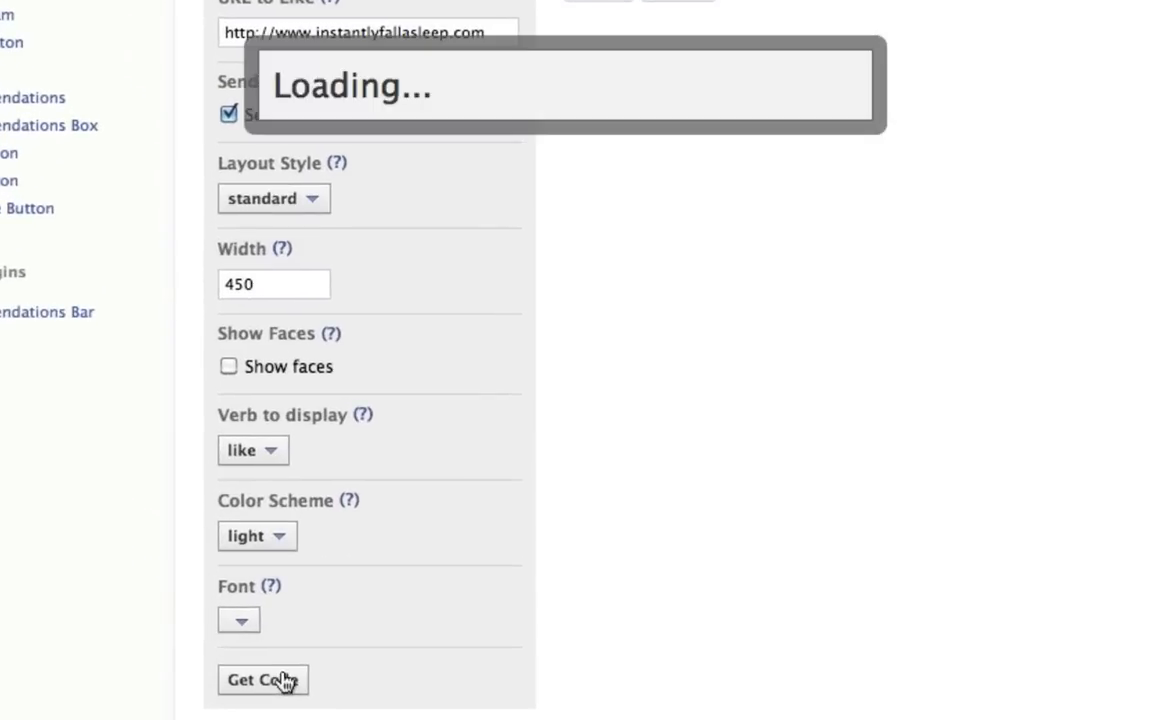
click(264, 680)
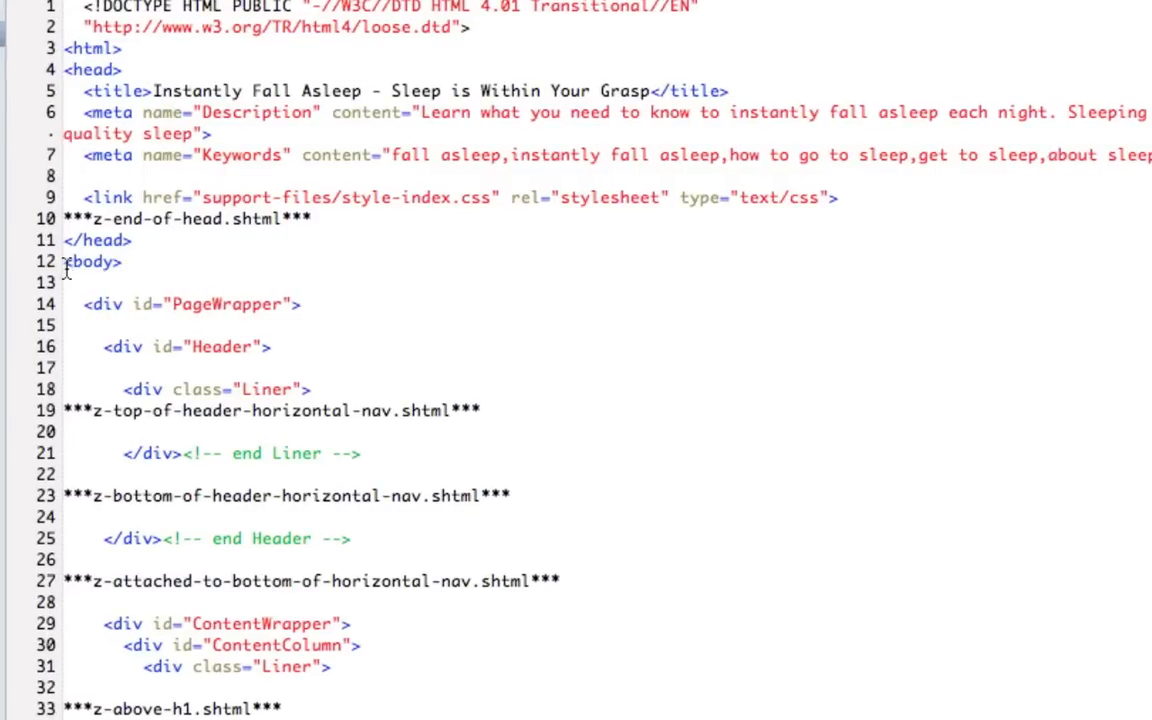
Place the insertion point right after the opening <body> tag of index.html for the SDK snippet.
double_click(90, 262)
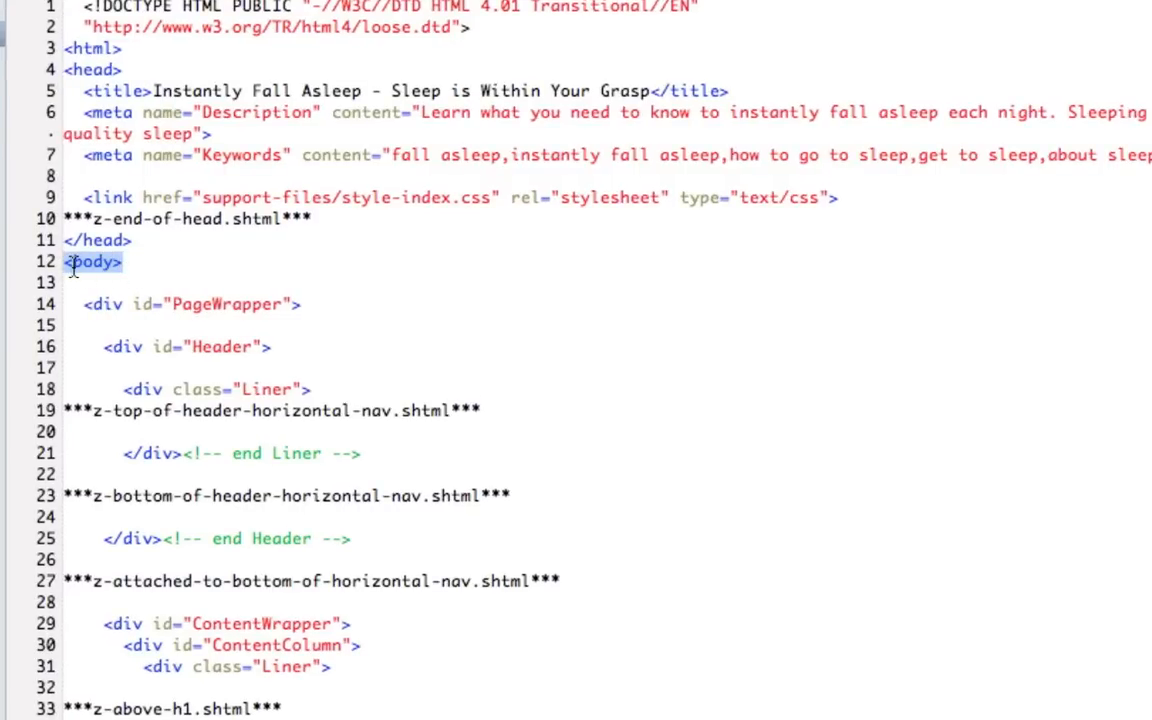
click(120, 260)
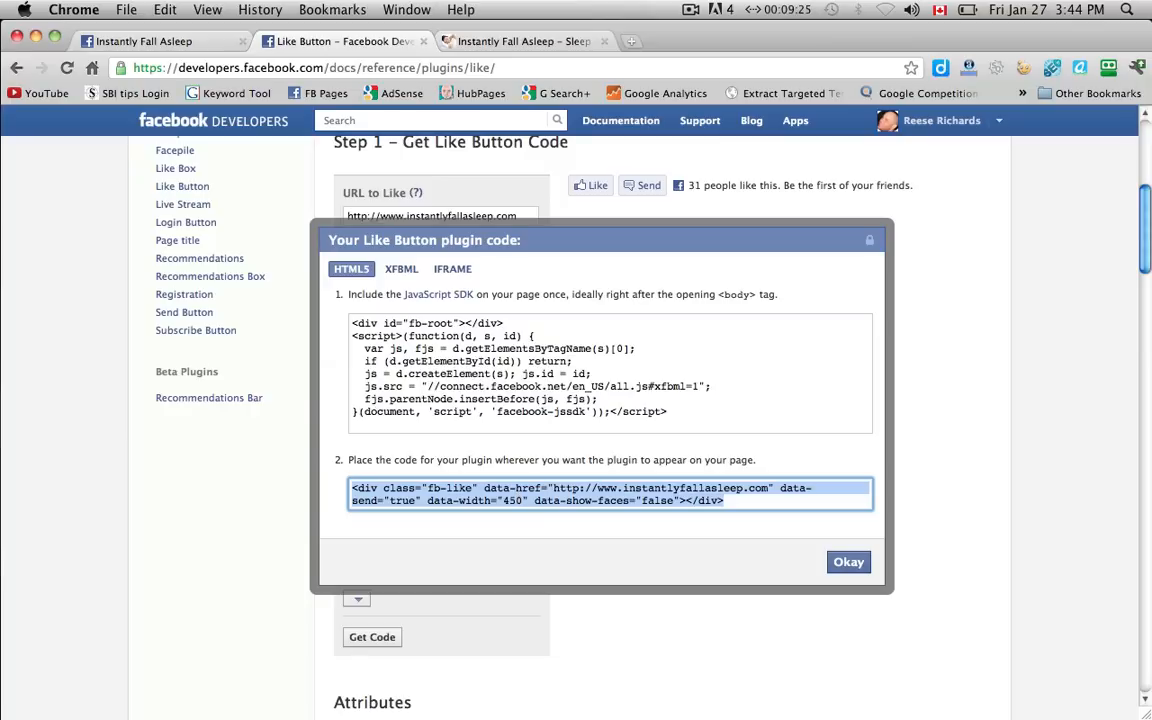
mouse_move(564, 452)
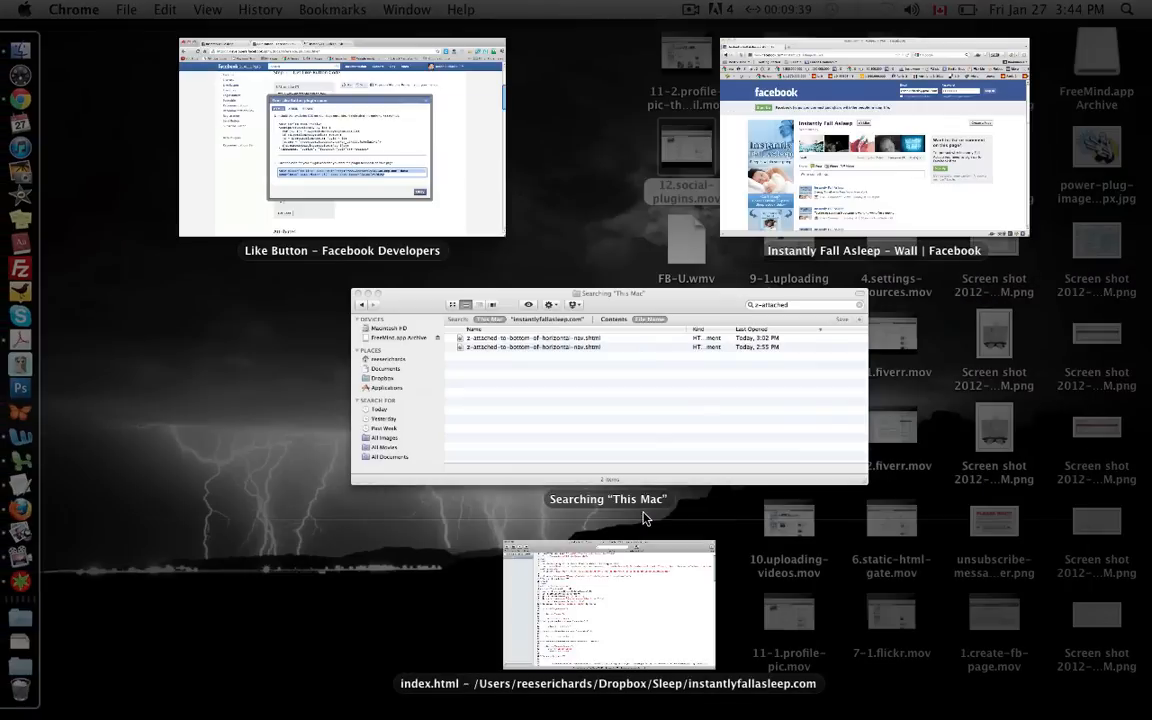
Below the Sleeping Success heading in index.html, add a <br> and the fb-like div, then save.
click(608, 604)
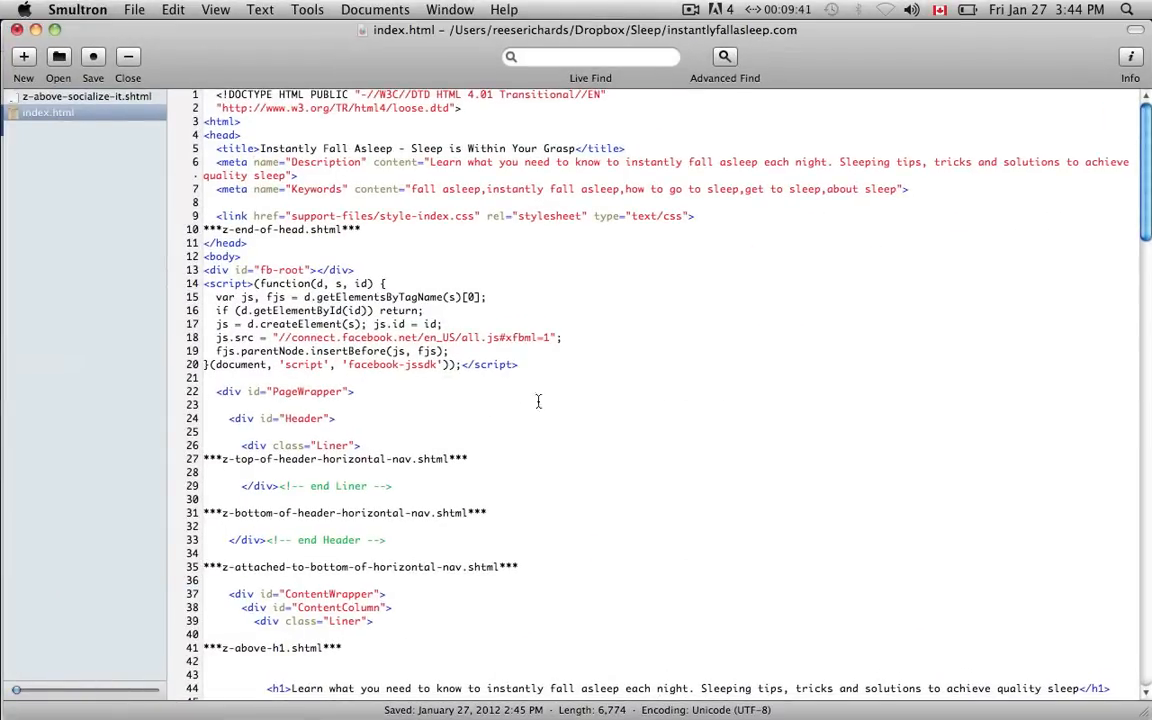
mouse_move(520, 404)
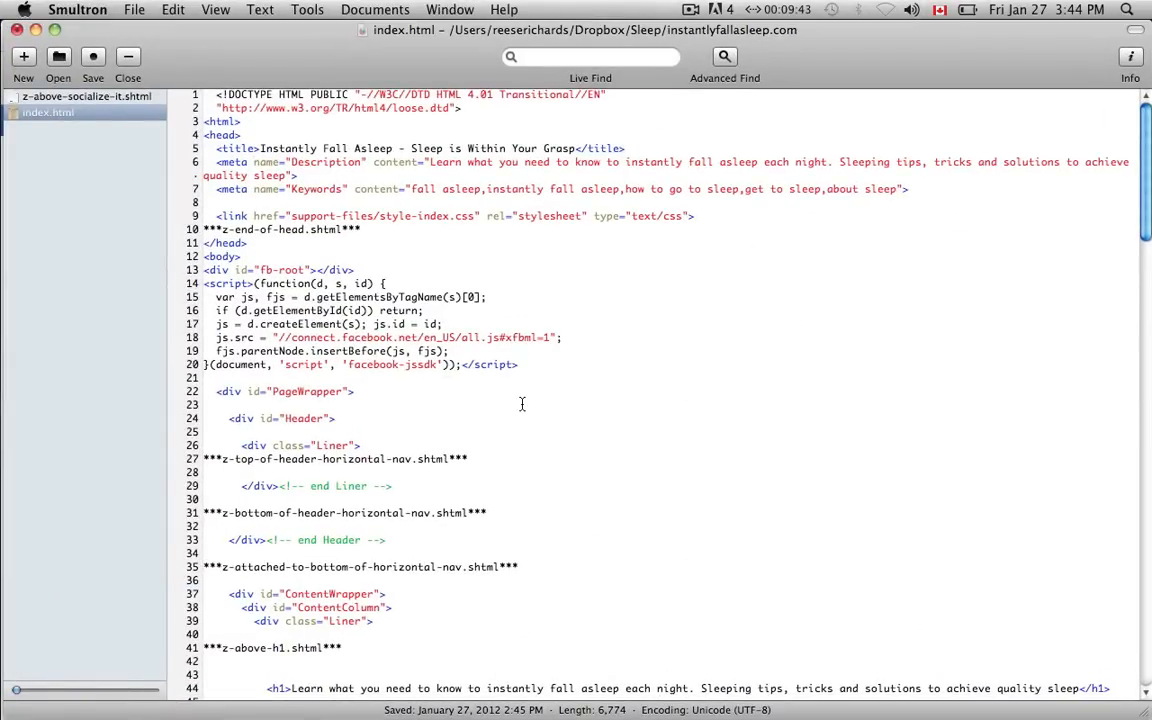
scroll(down, 3)
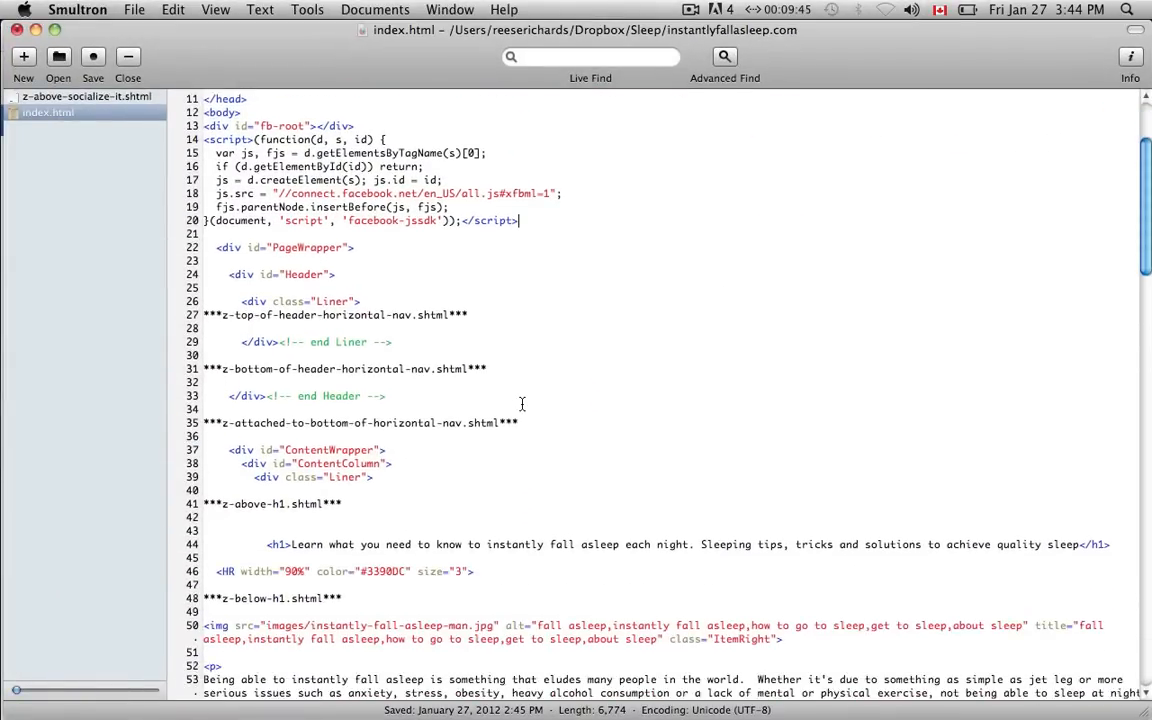
scroll(down, 3)
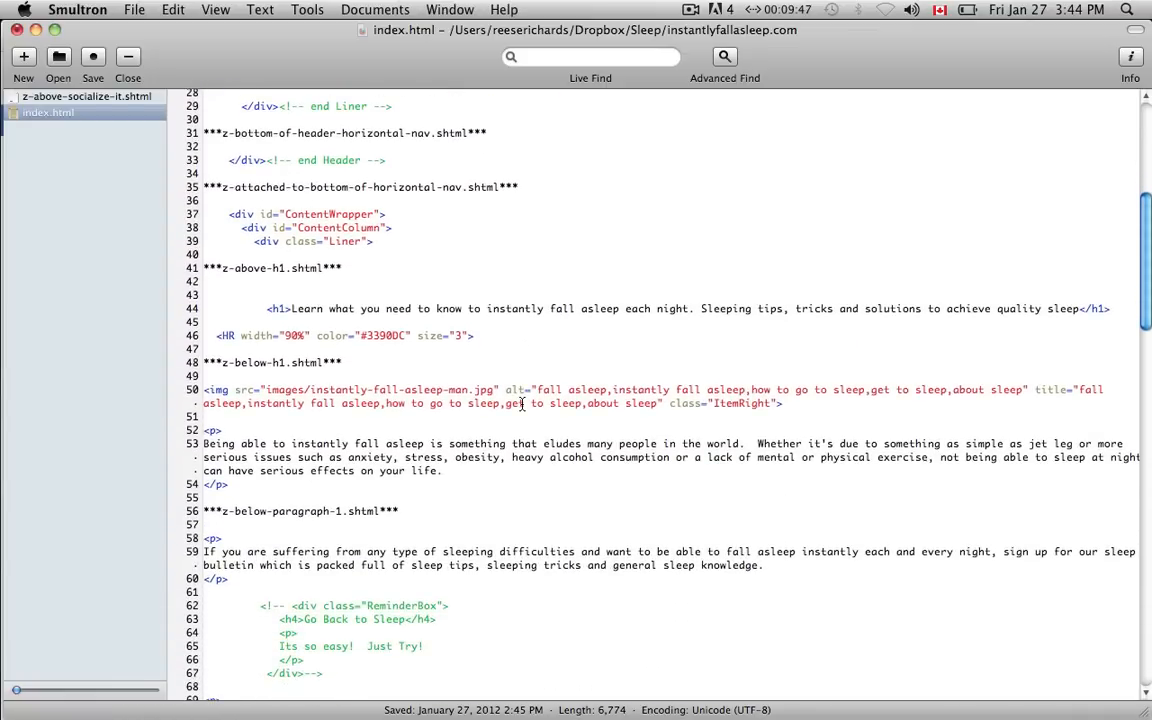
scroll(down, 3)
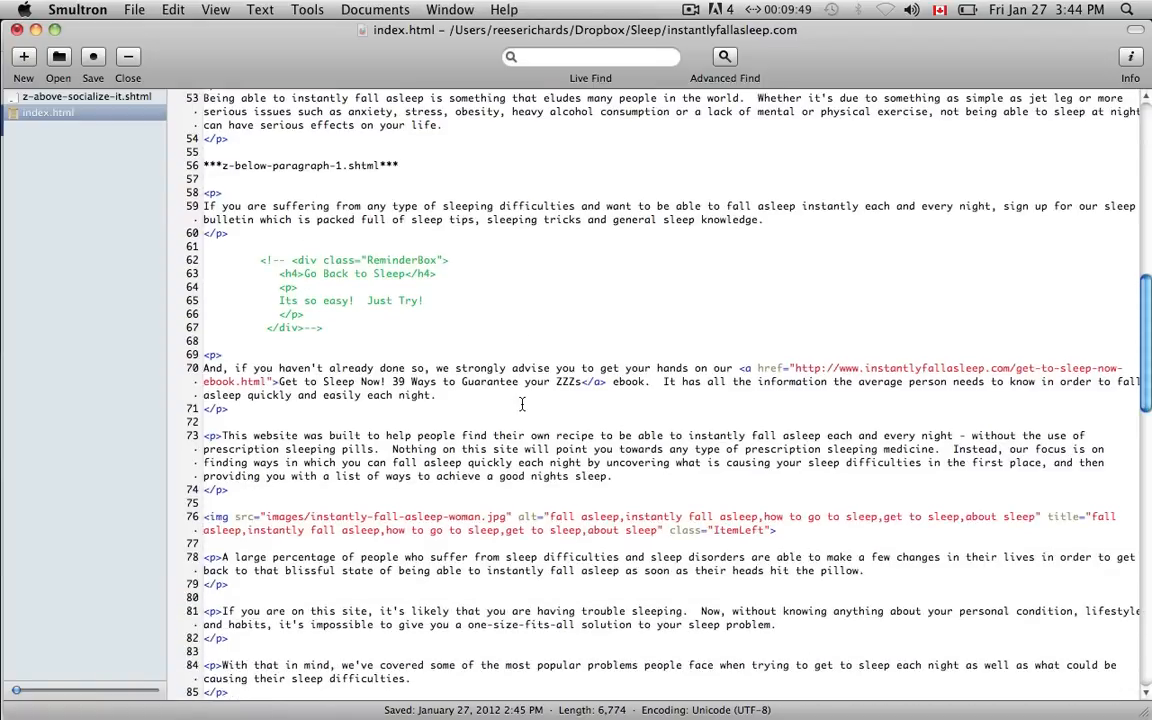
scroll(down, 3)
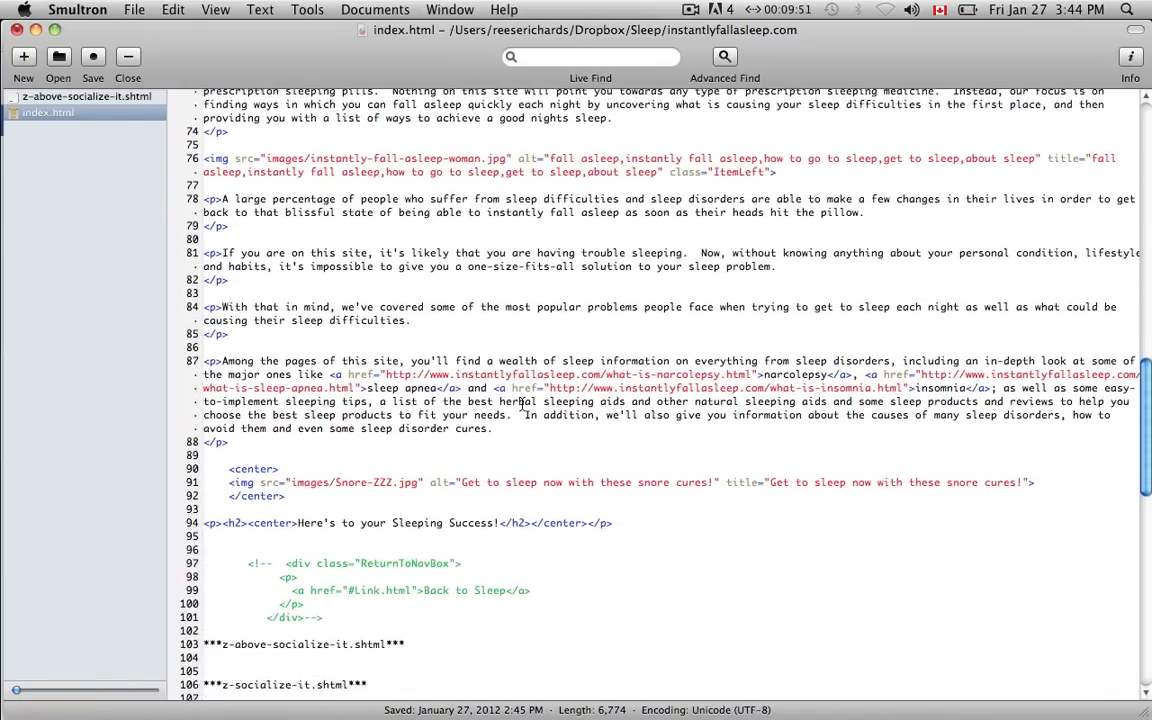
scroll(down, 3)
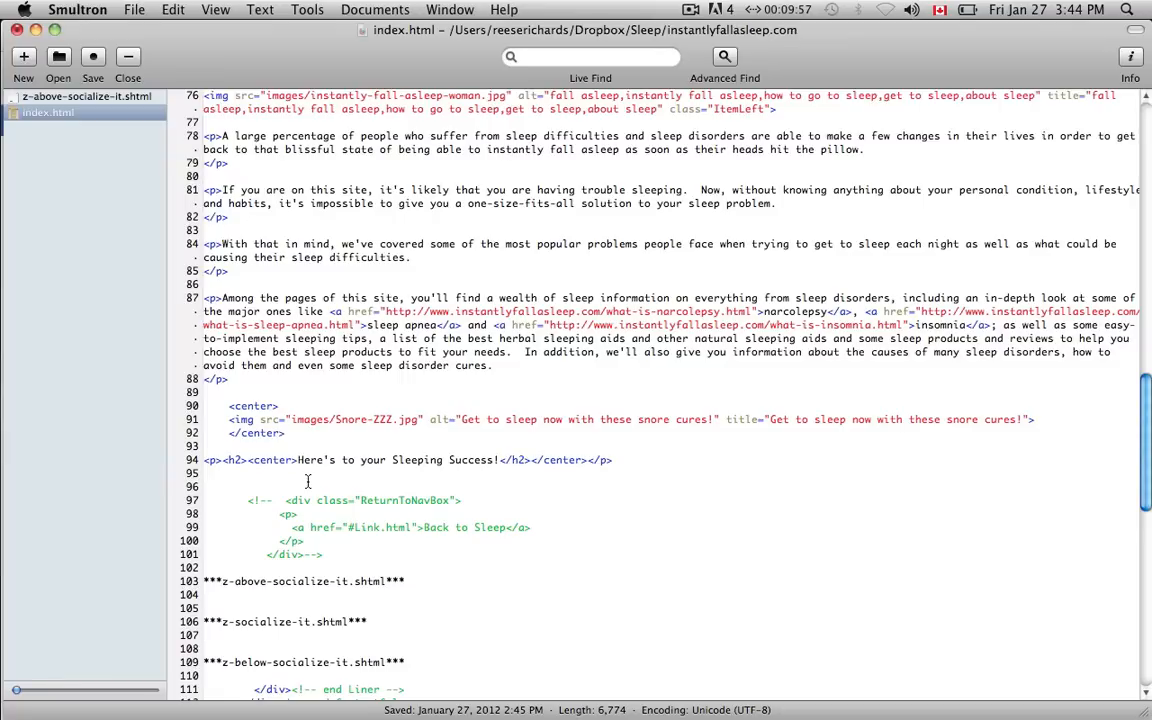
text(<br>)
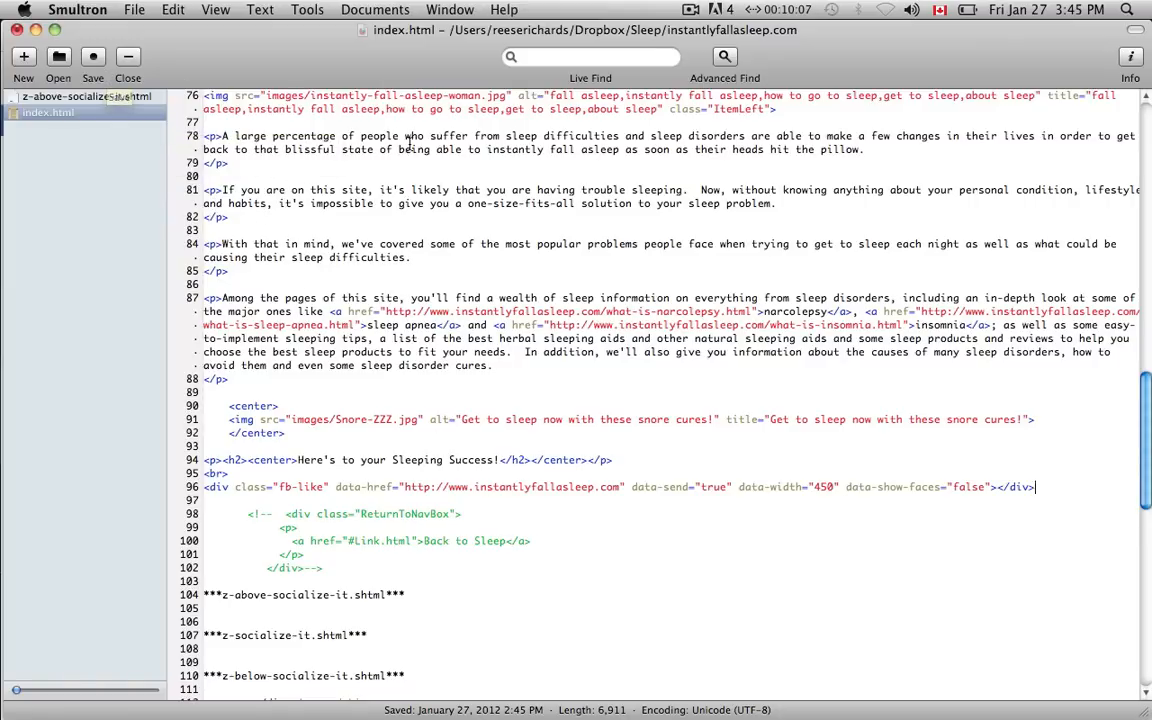
scroll(up, 3)
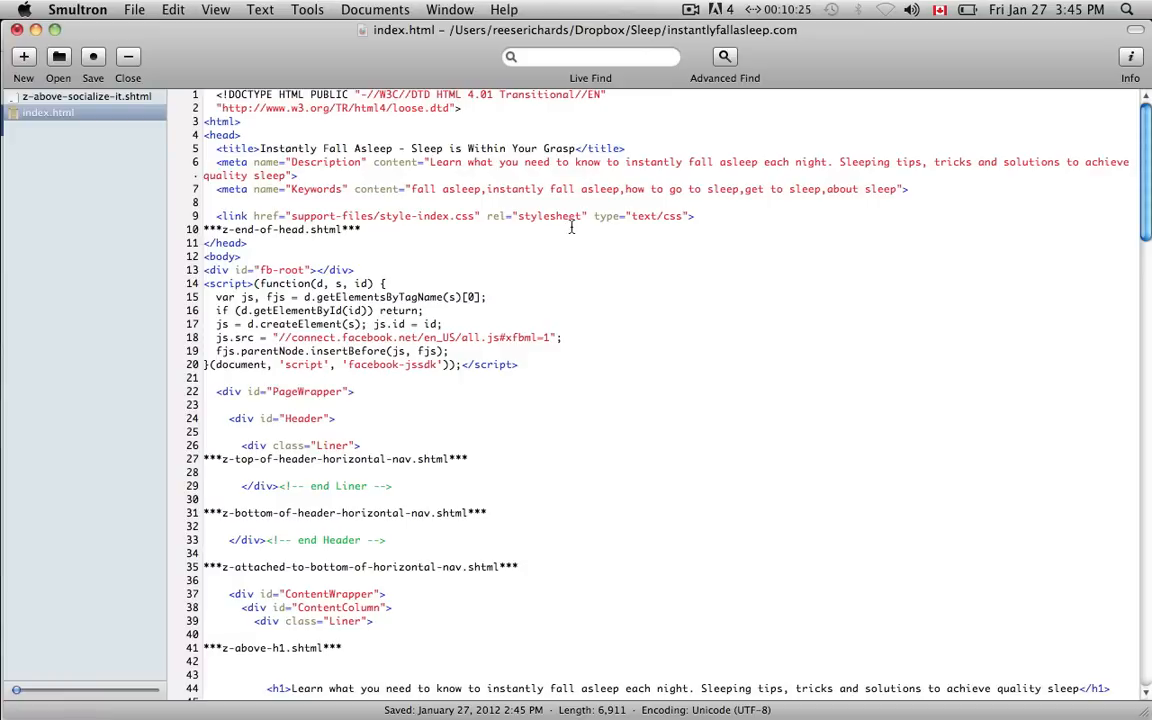
mouse_move(592, 218)
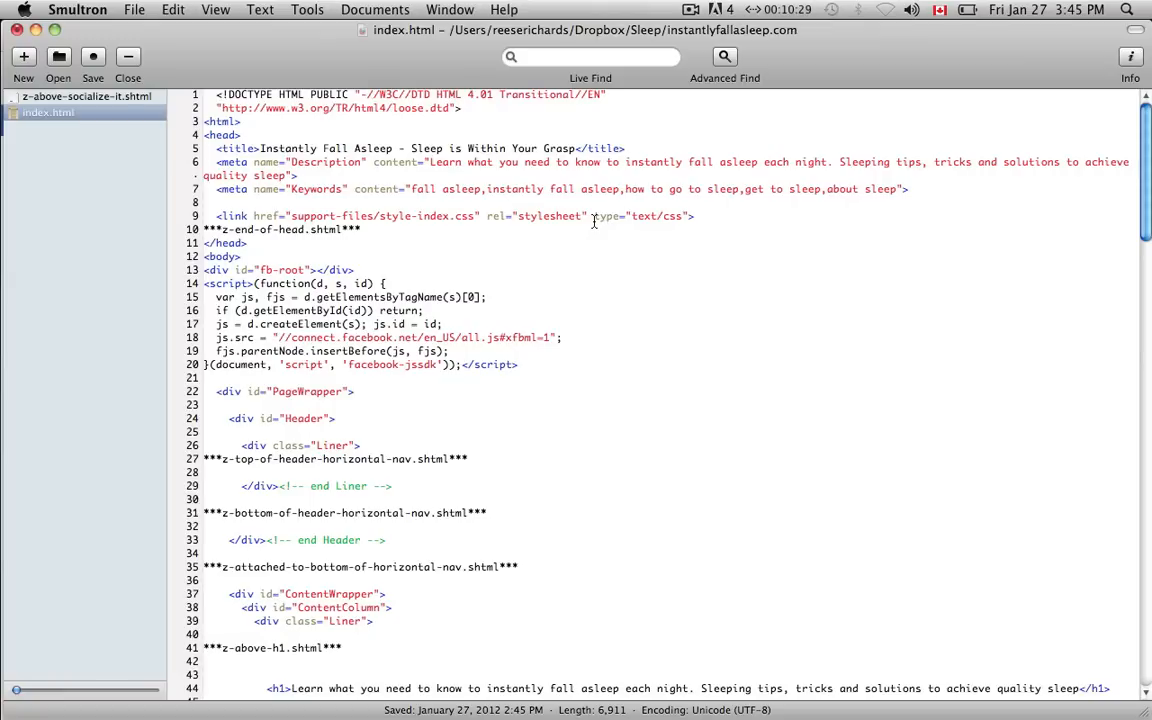
mouse_move(654, 108)
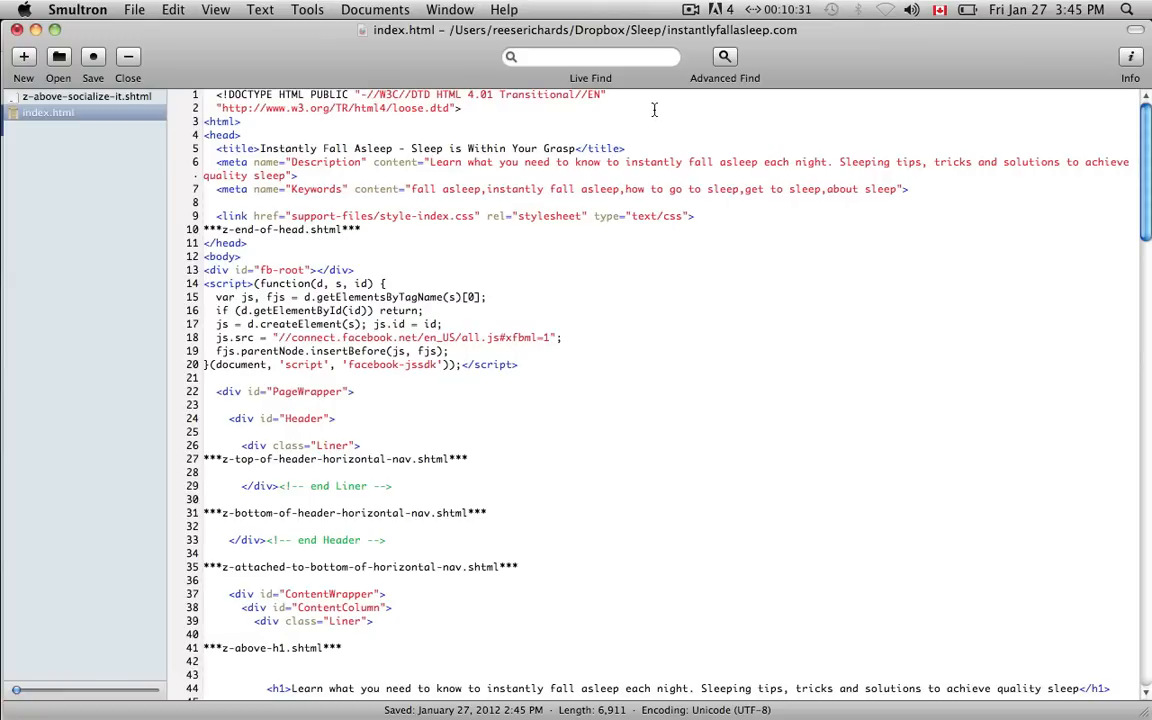
click(692, 8)
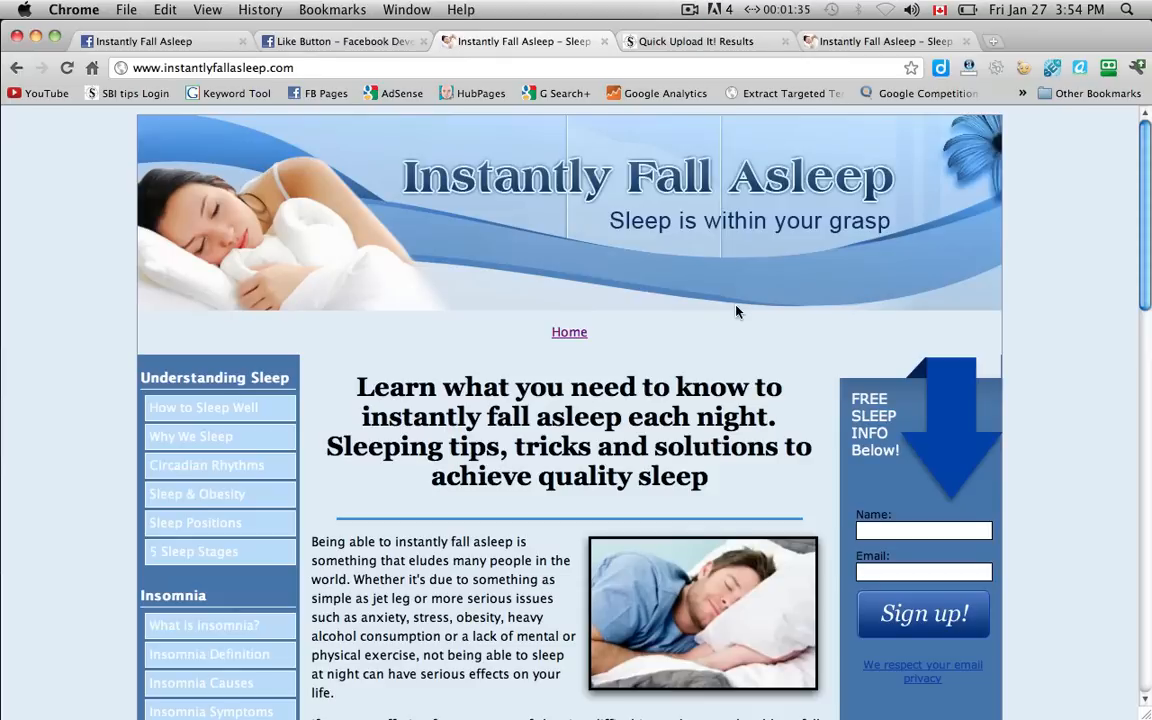
Scroll the live instantlyfallasleep.com page down to the new Like and Send buttons under the heading.
scroll(down, 3)
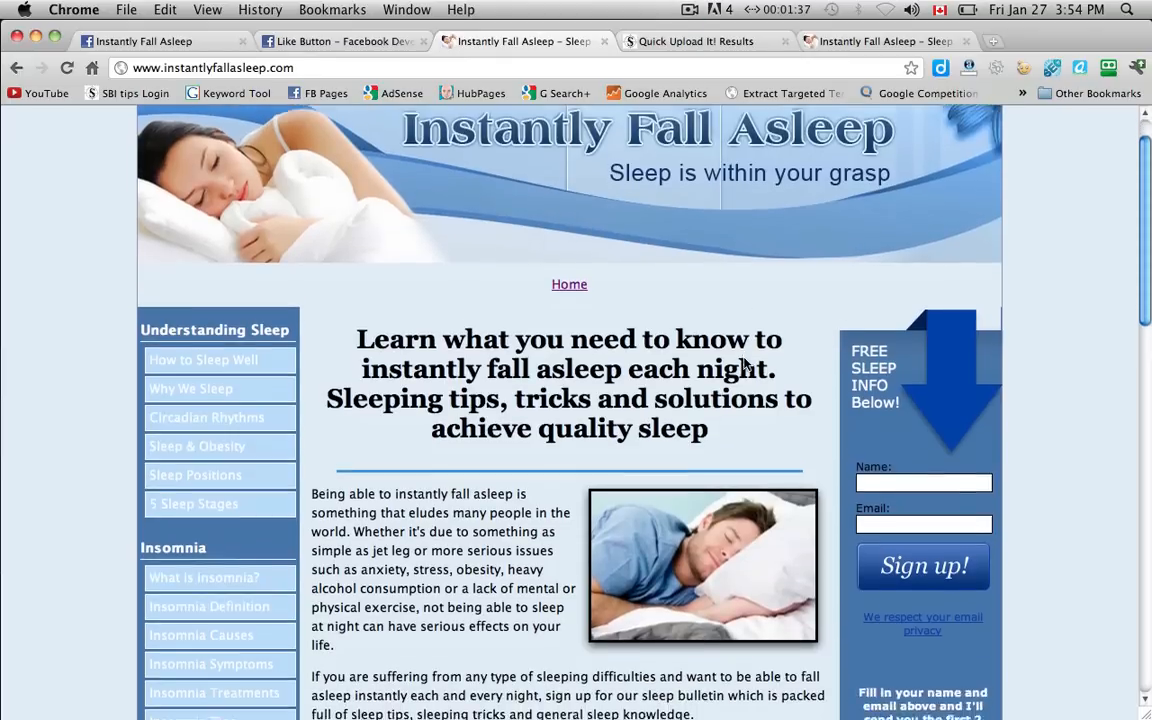
scroll(down, 3)
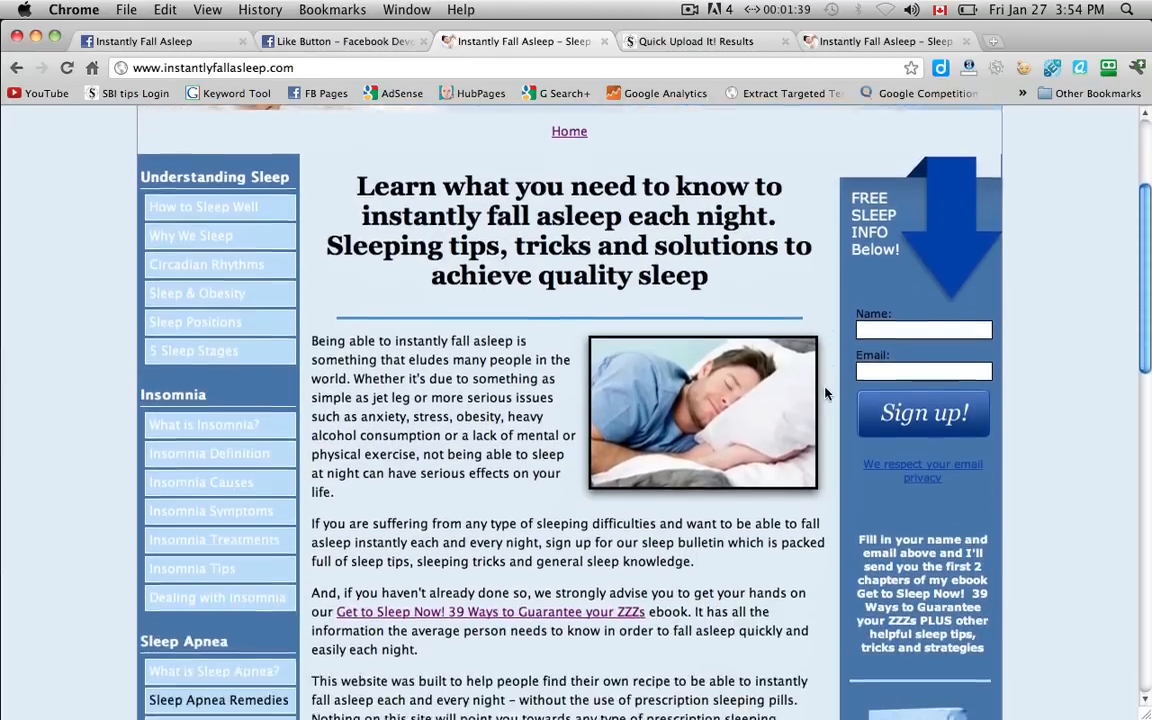
scroll(down, 3)
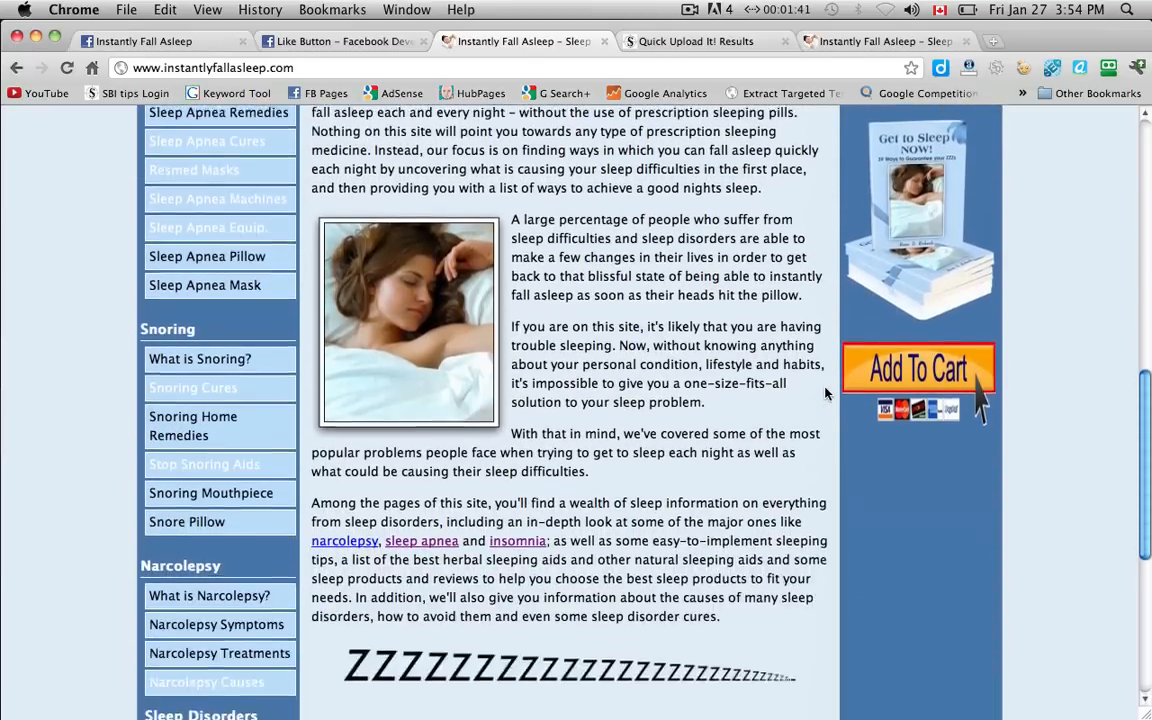
scroll(down, 3)
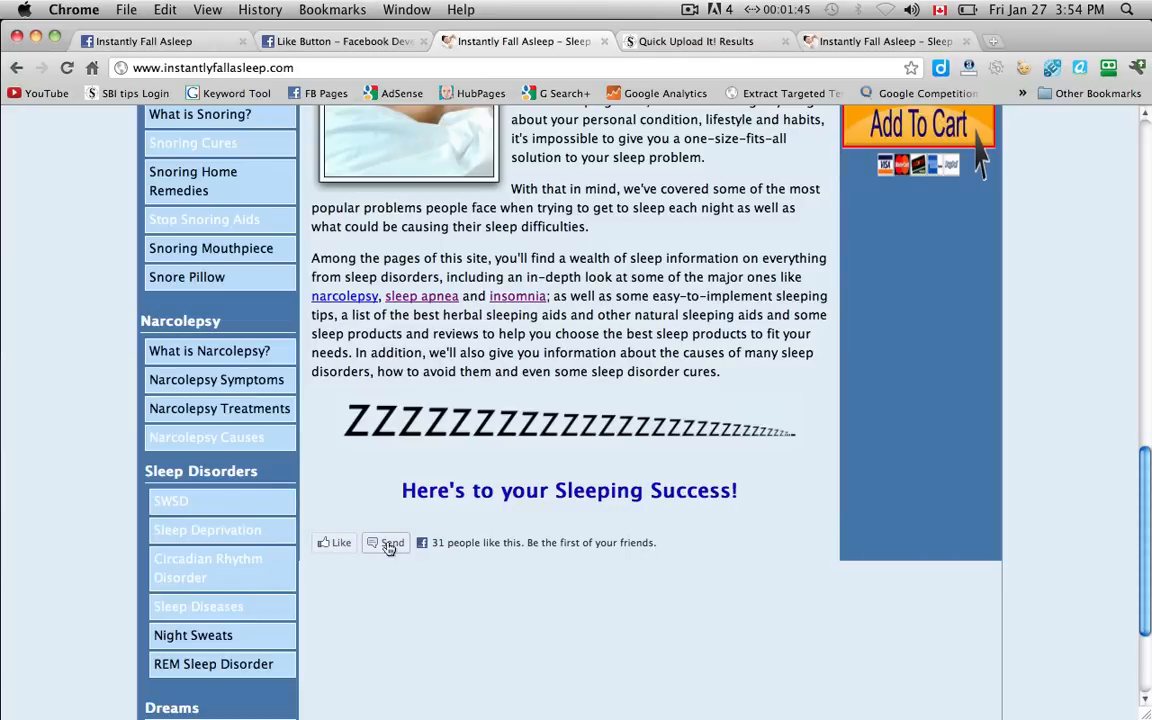
mouse_move(336, 542)
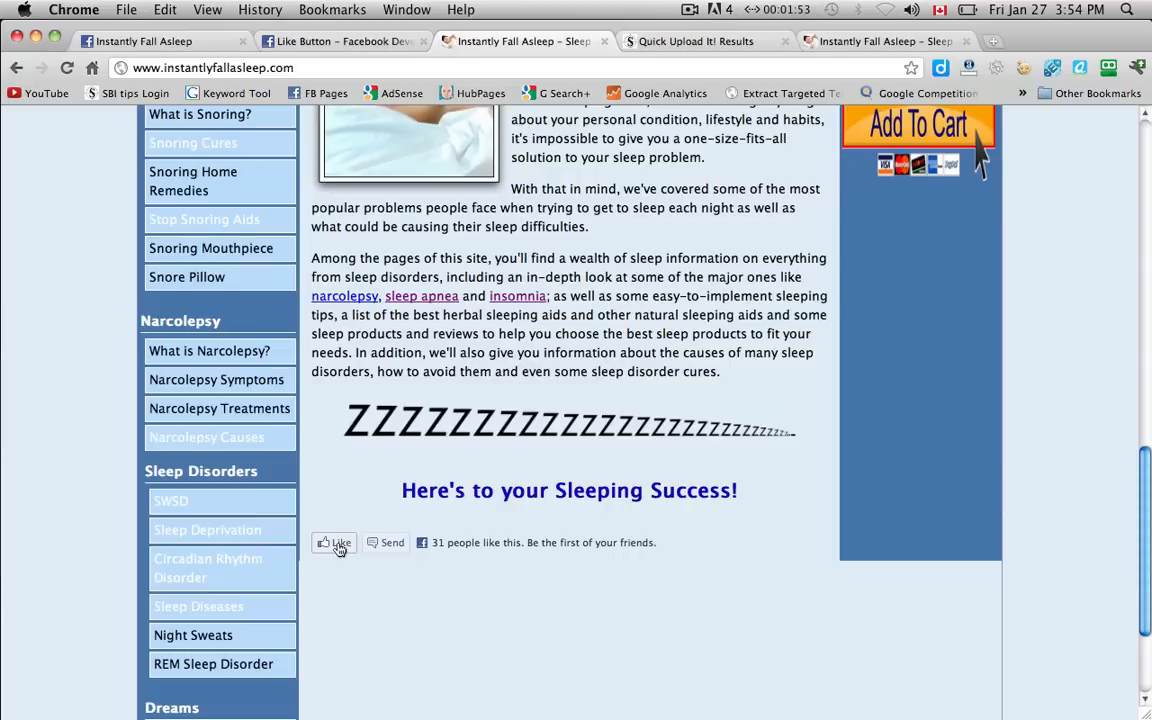
Like the site, try the Send plugin's share form with a message field, then close it.
click(336, 542)
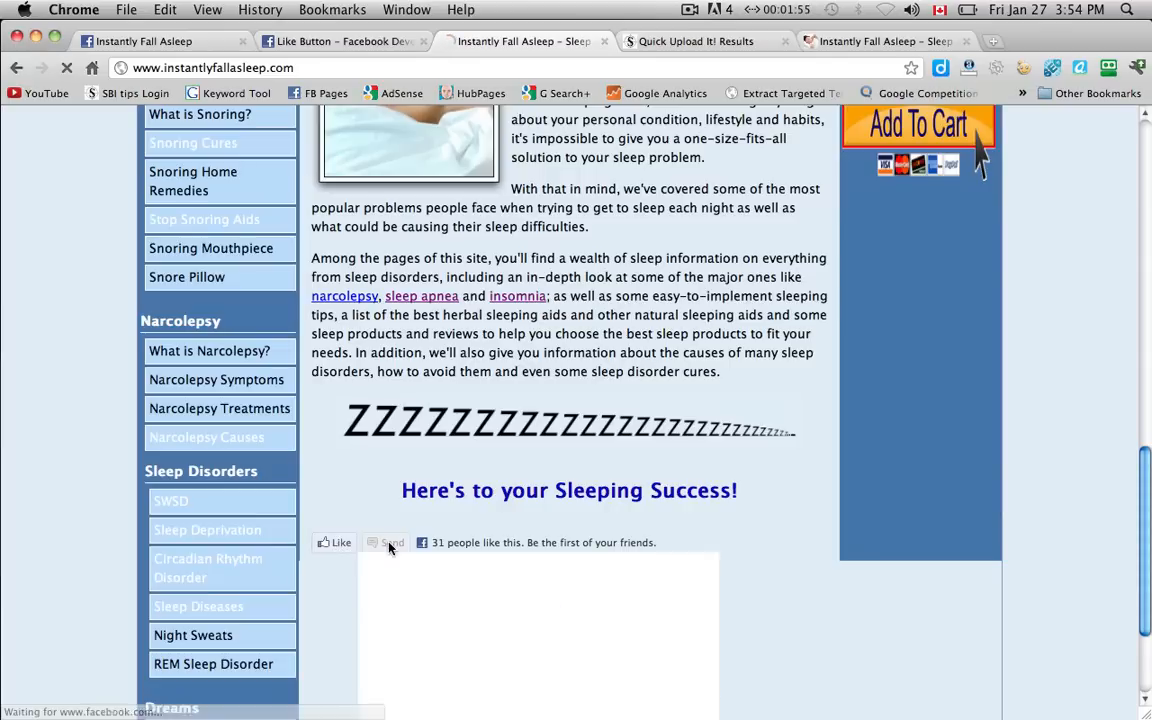
click(392, 542)
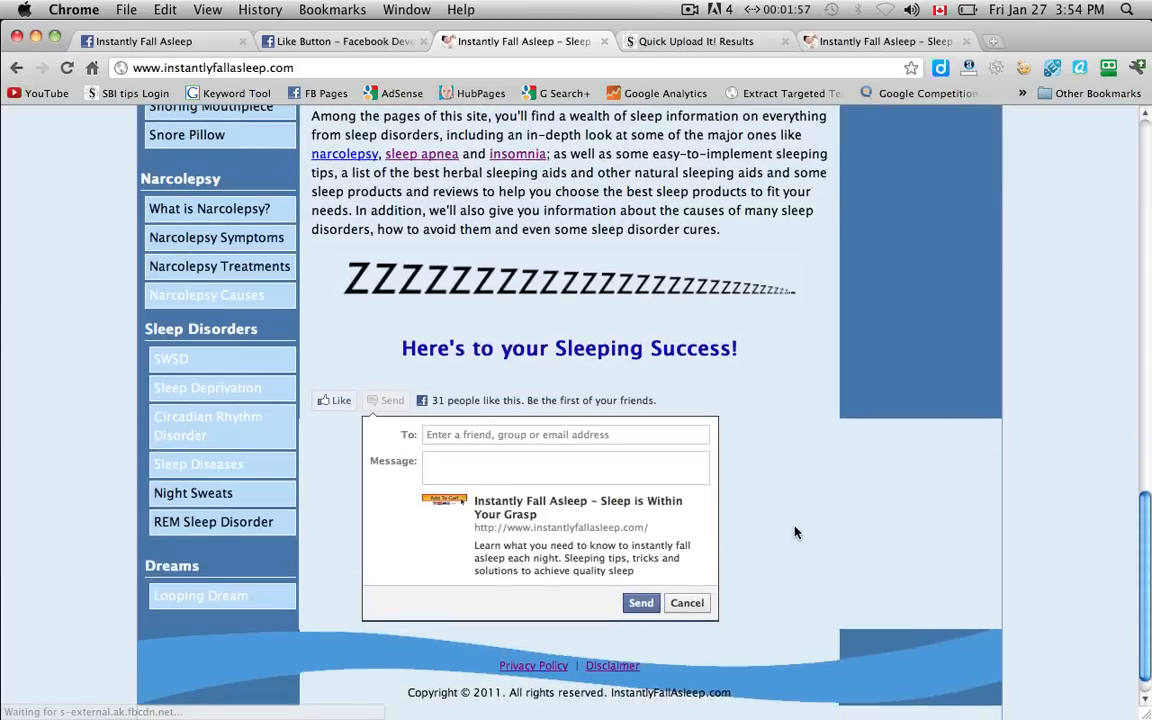
click(564, 434)
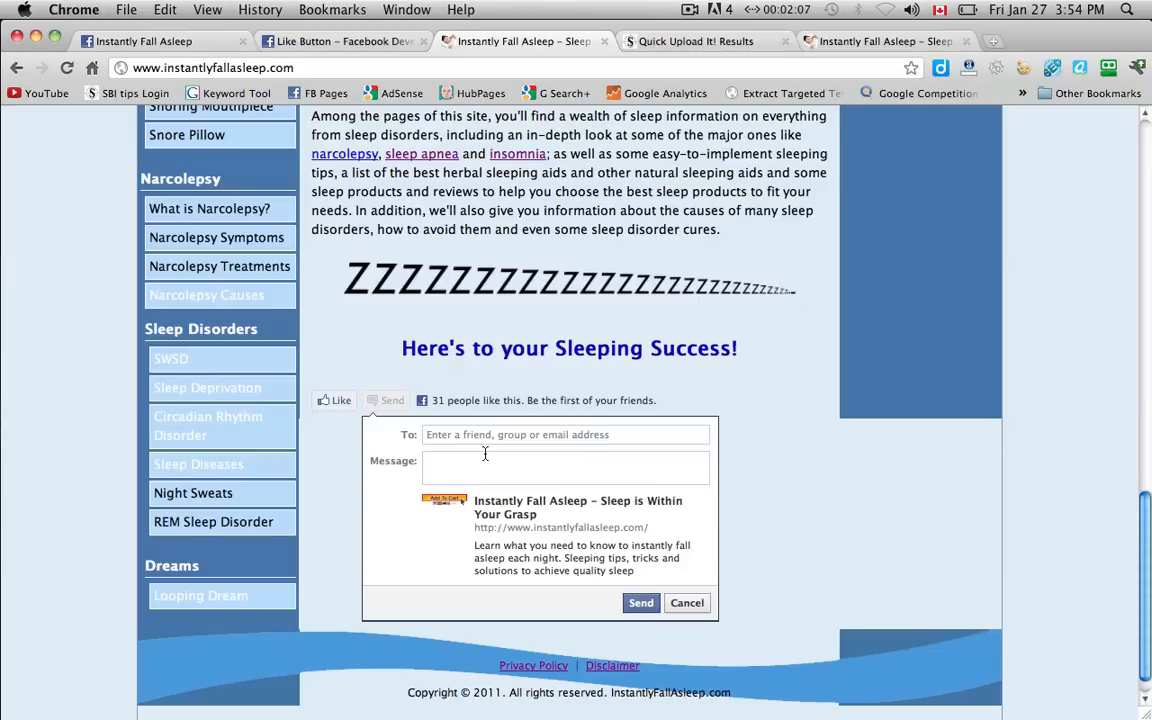
click(564, 468)
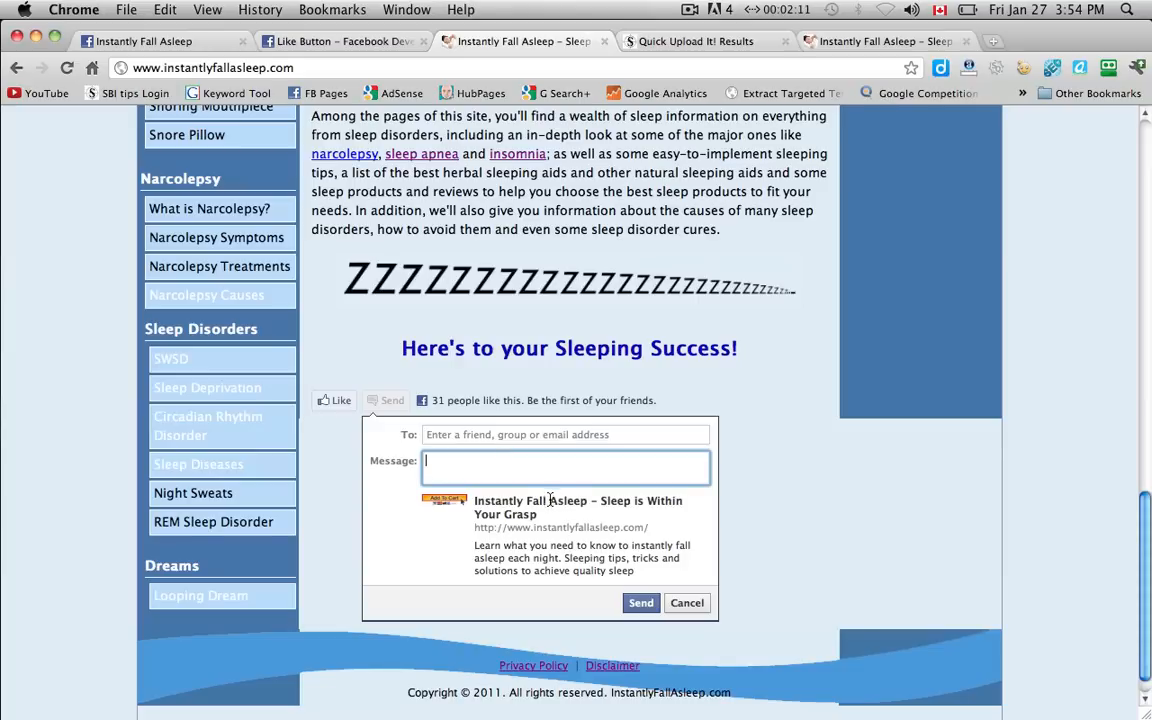
mouse_move(600, 540)
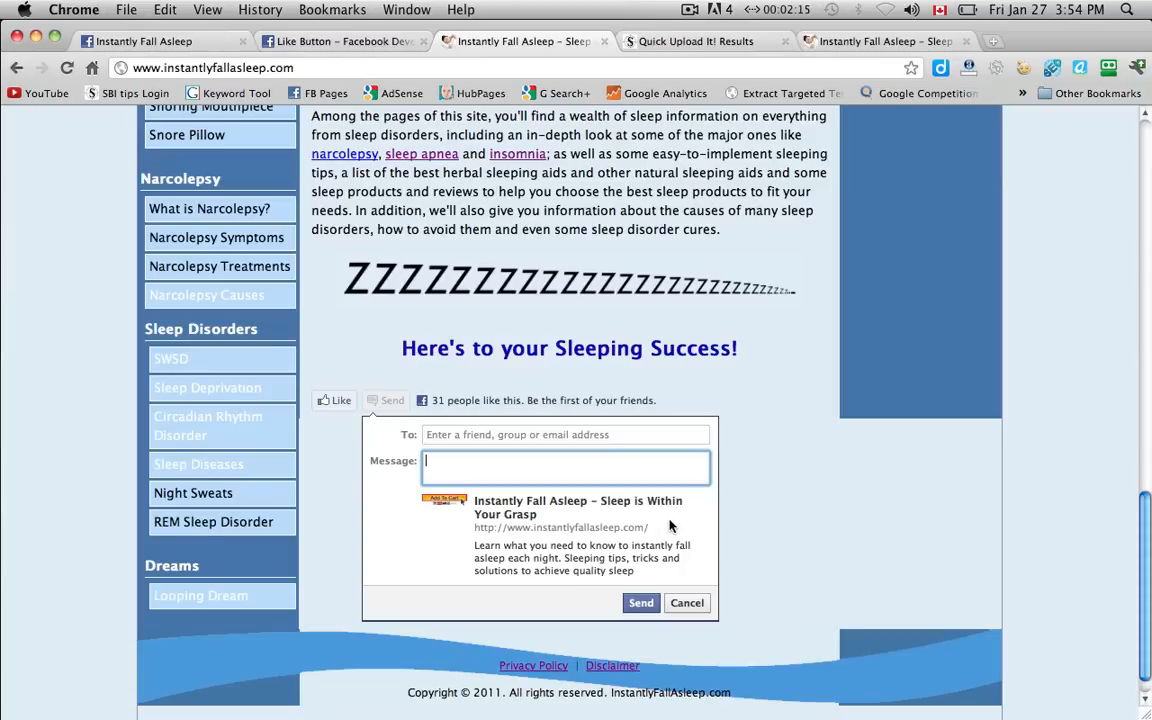
click(688, 602)
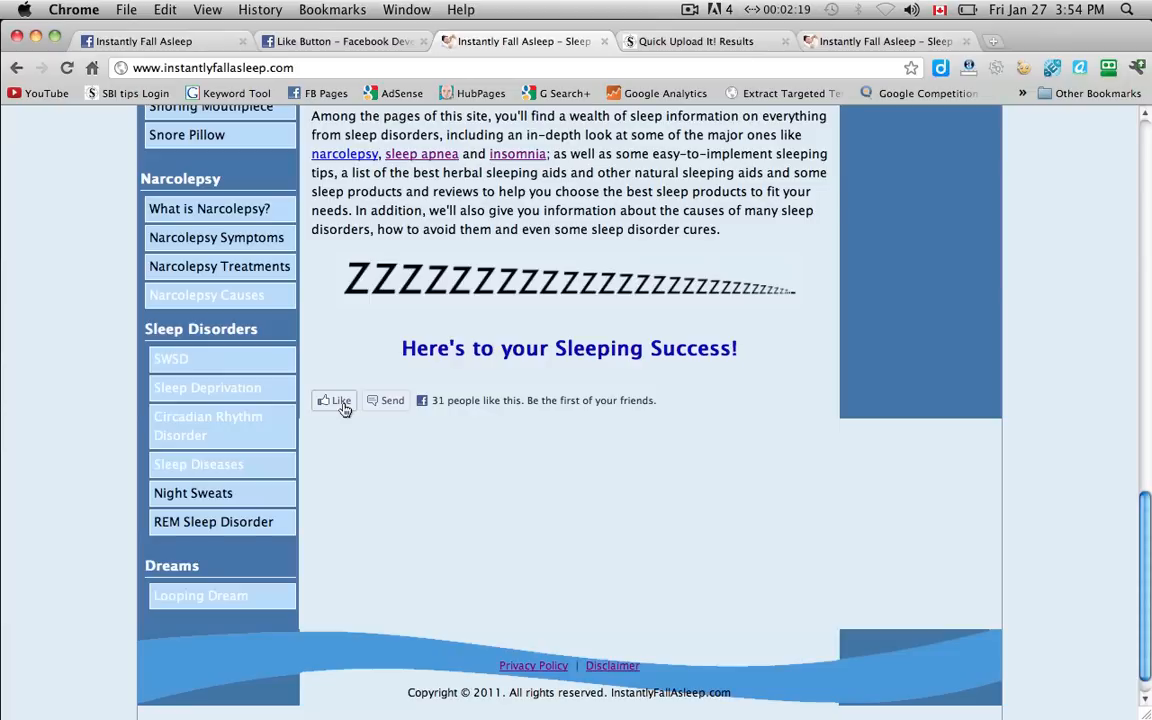
Like the site and write the comment 'I like Sleep!' in the share popup for posting to Facebook.
click(336, 400)
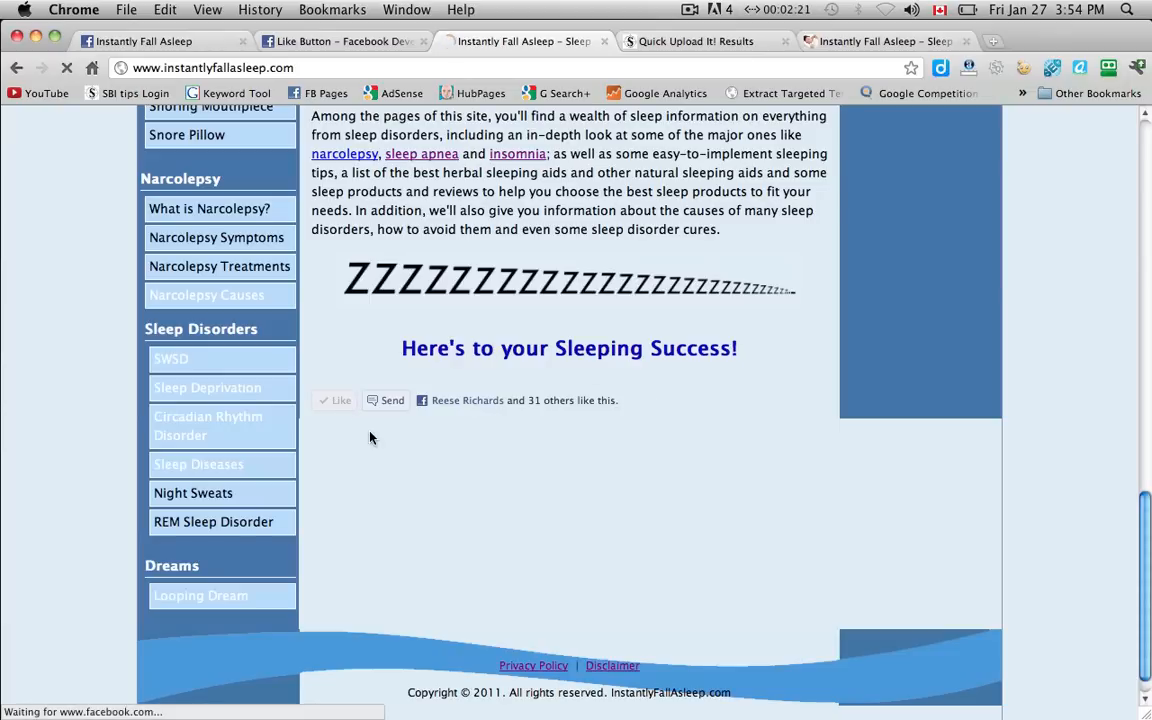
click(336, 400)
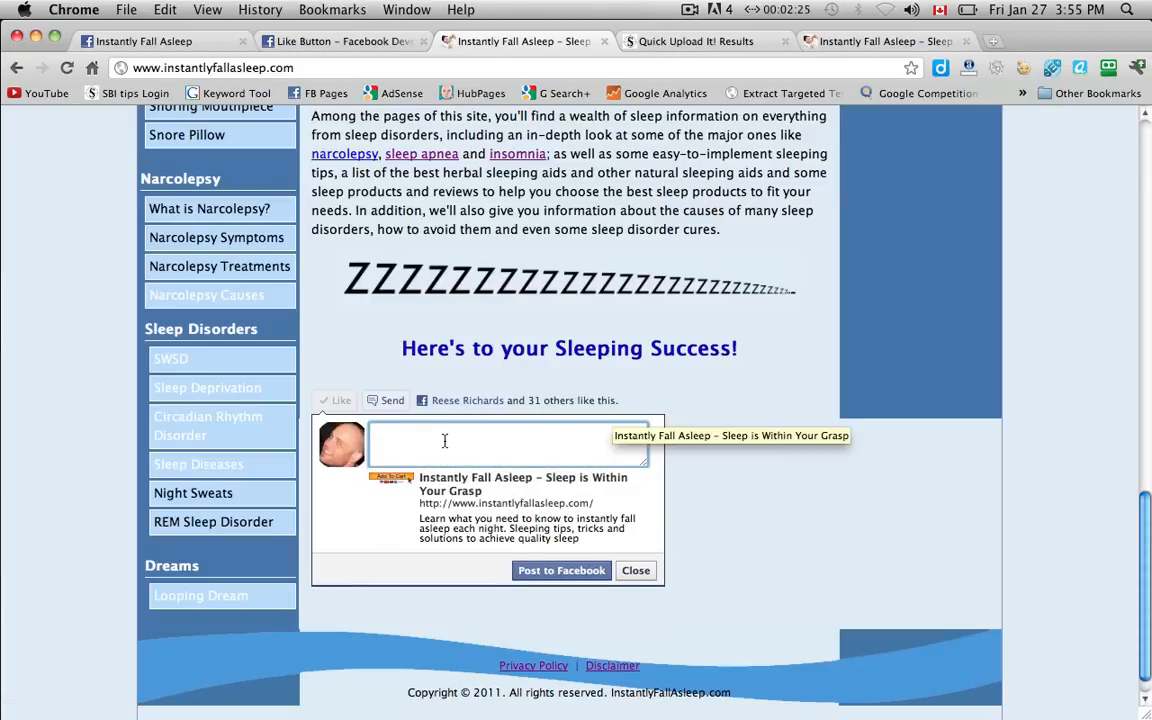
text(I like)
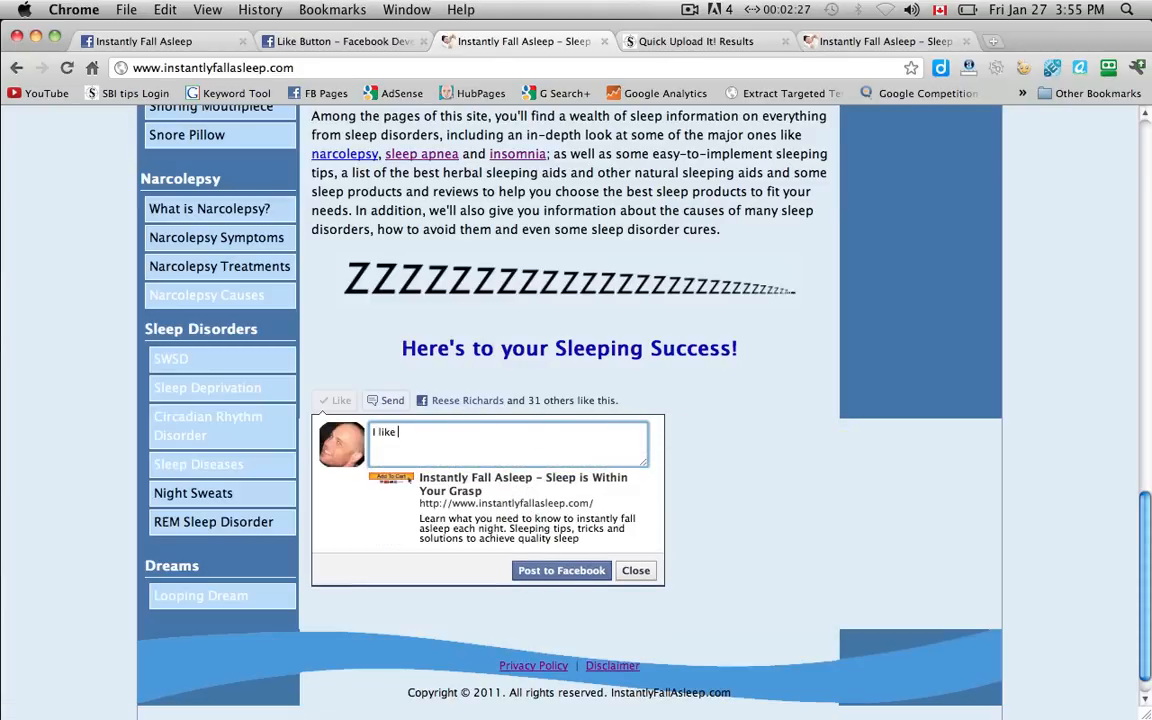
text(Sleepi)
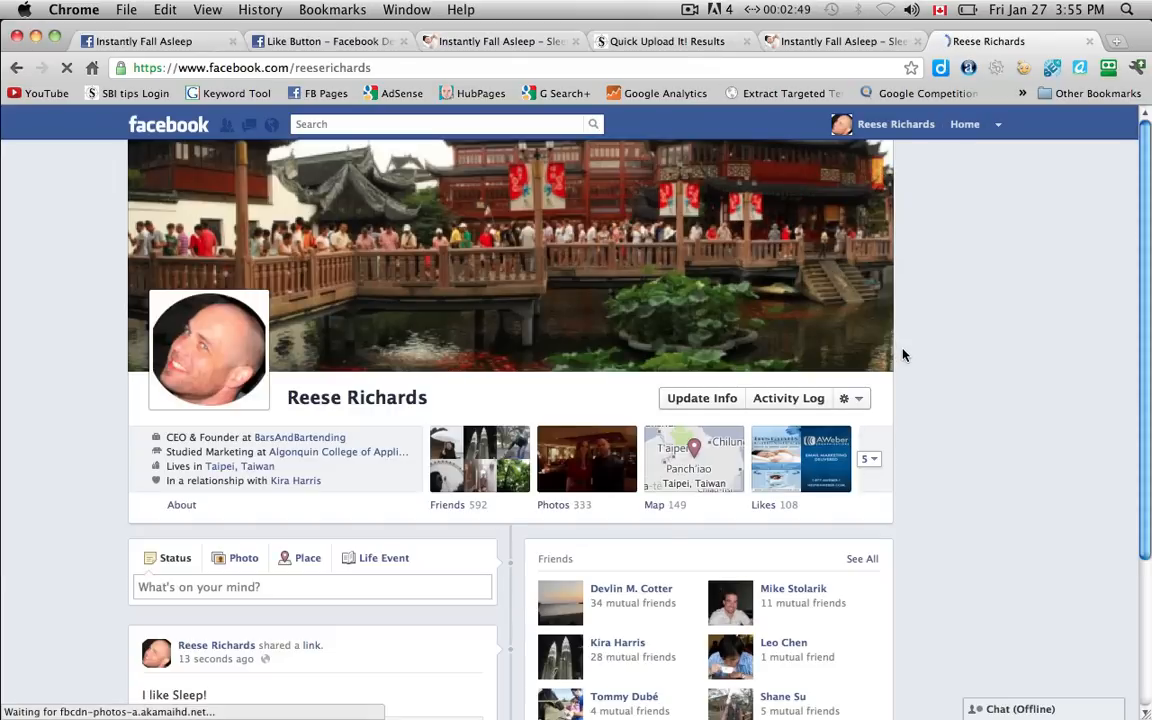
Scroll the Facebook profile to the shared 'I like Sleep!' link and the site like in Recent Activity.
scroll(down, 3)
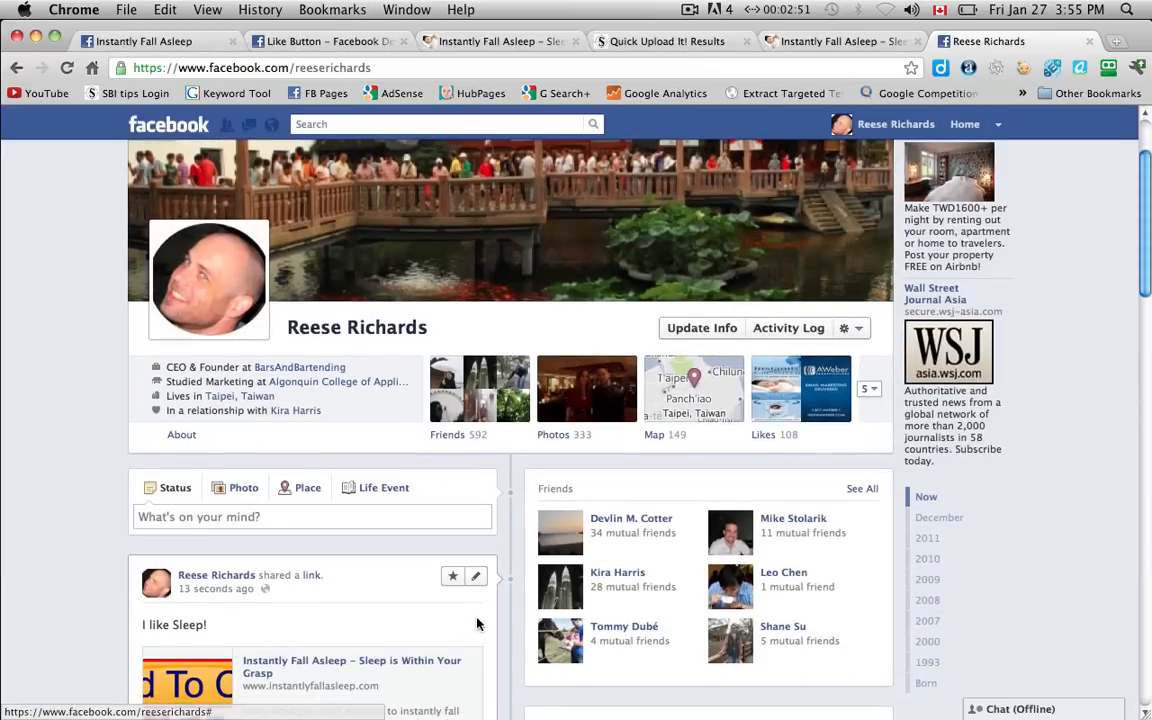
scroll(down, 3)
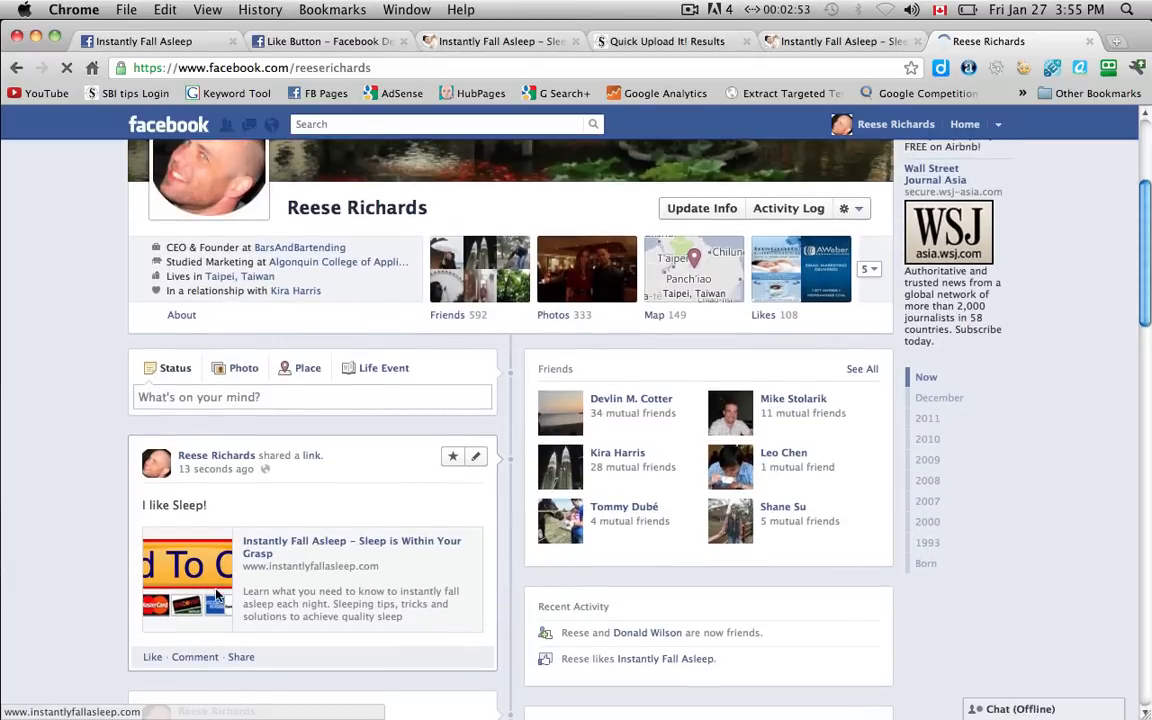
mouse_move(410, 504)
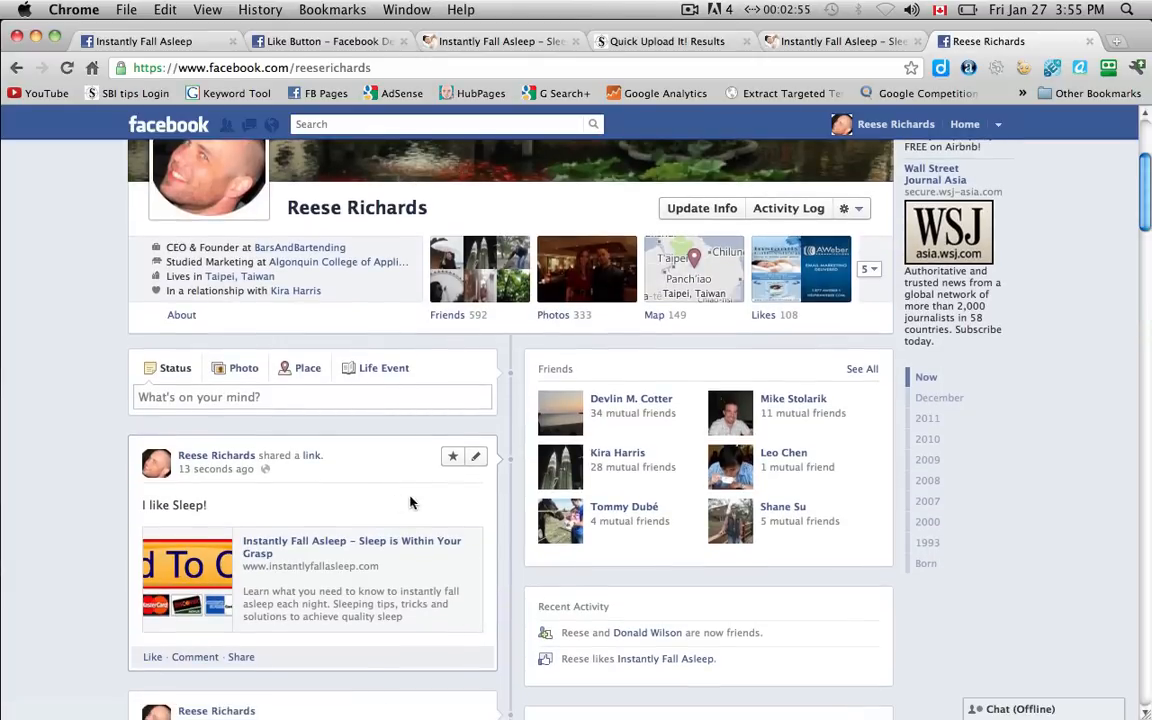
mouse_move(140, 506)
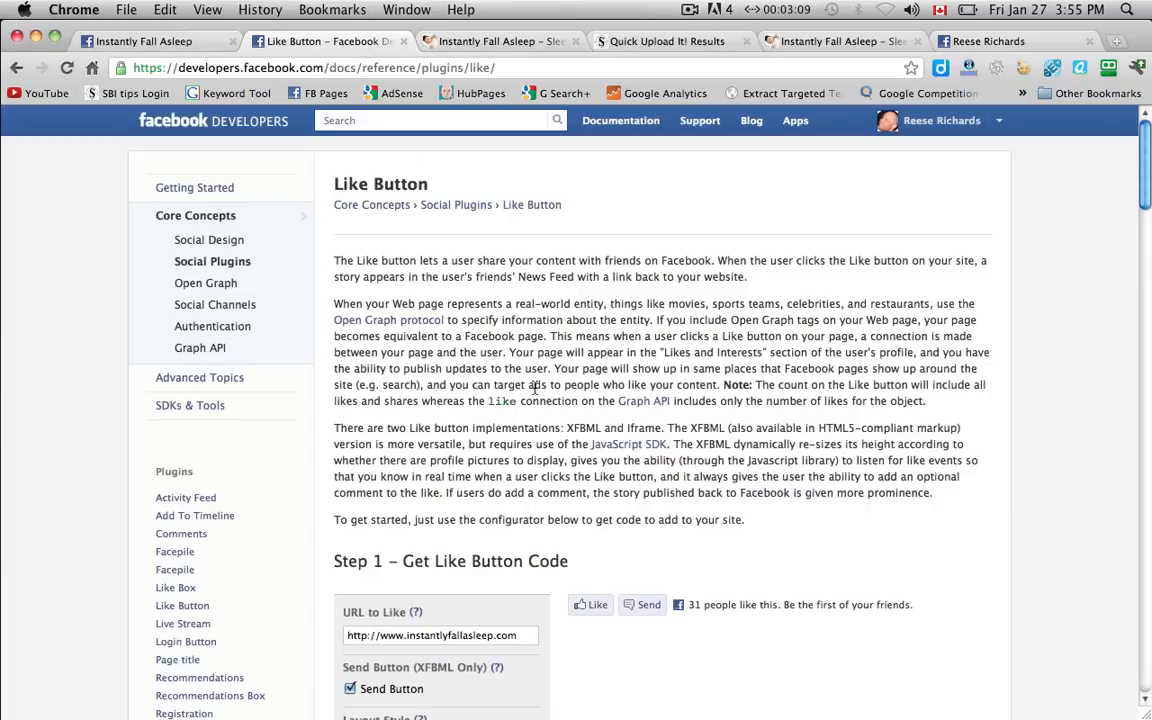
mouse_move(464, 216)
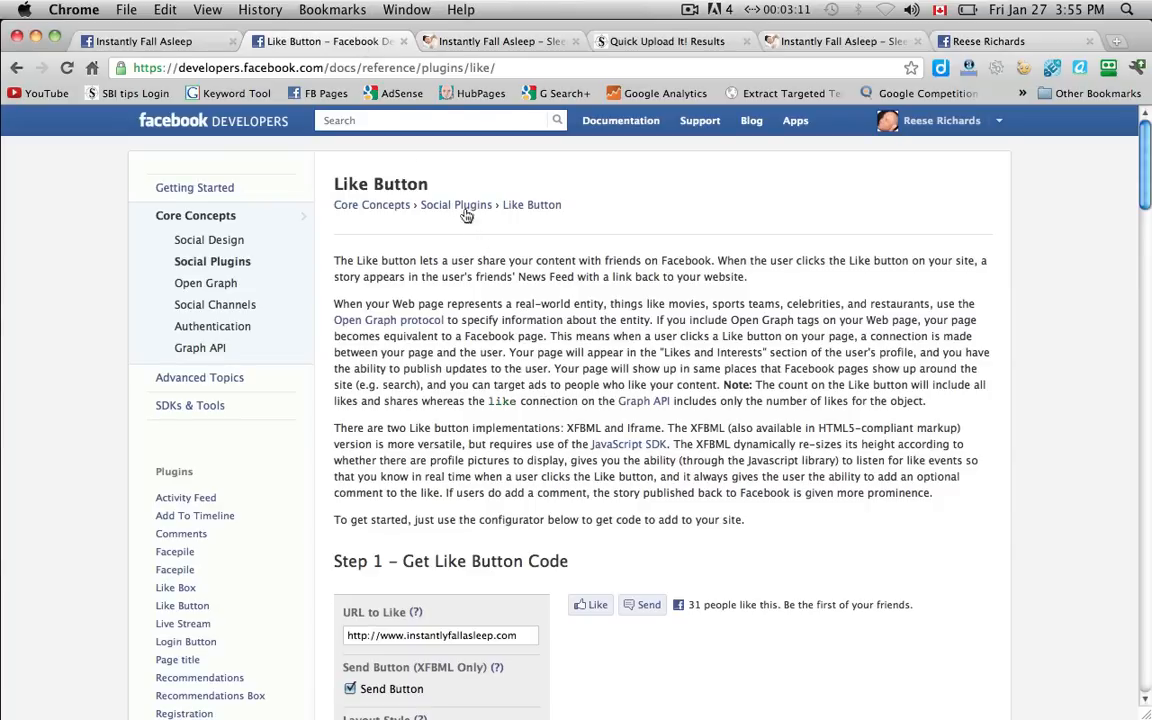
Go back to the Social Plugins overview and open the Like Box plugin page.
click(456, 204)
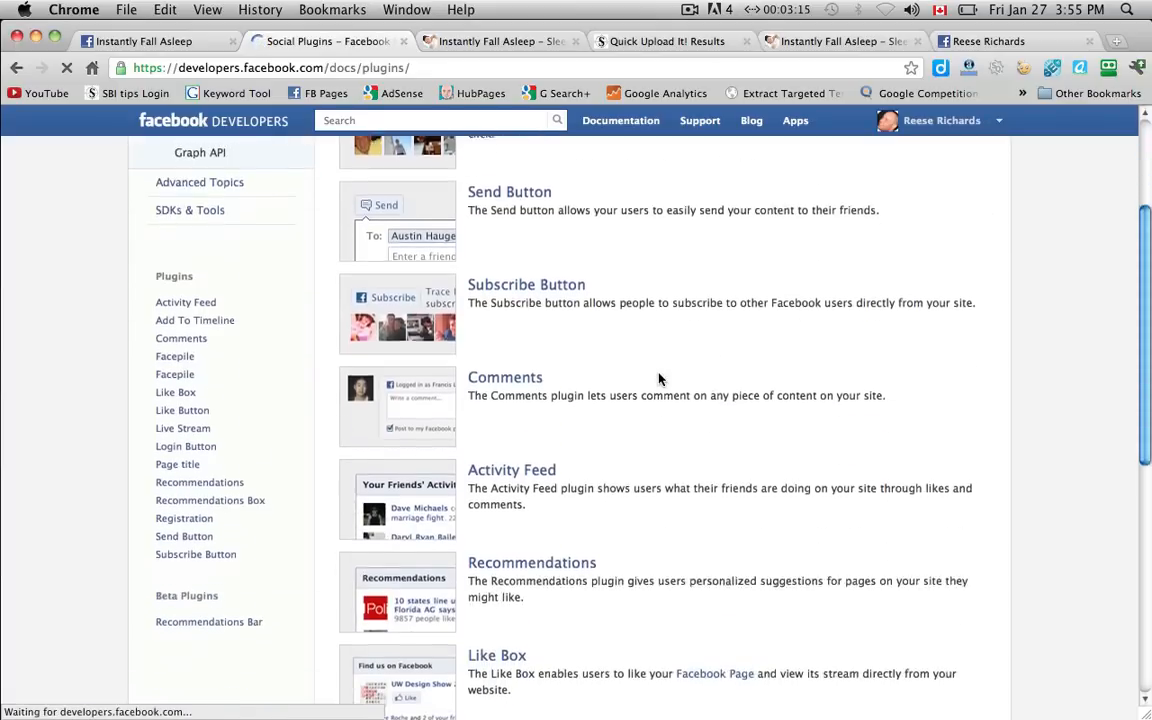
scroll(down, 3)
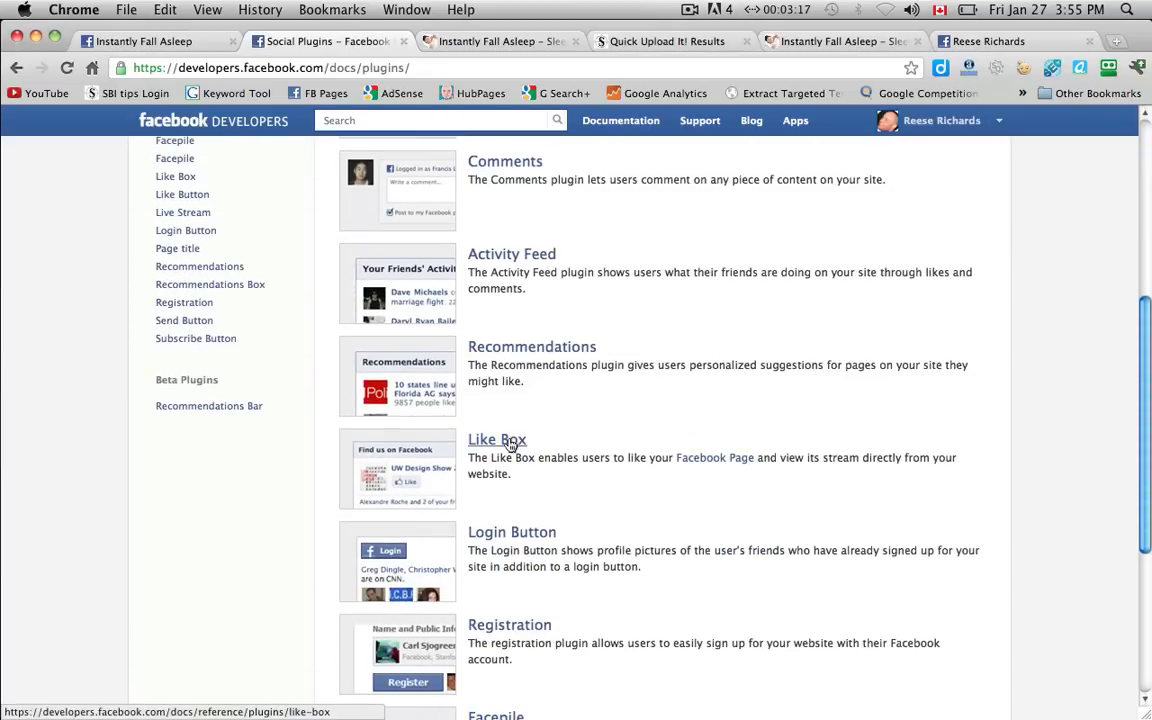
click(496, 440)
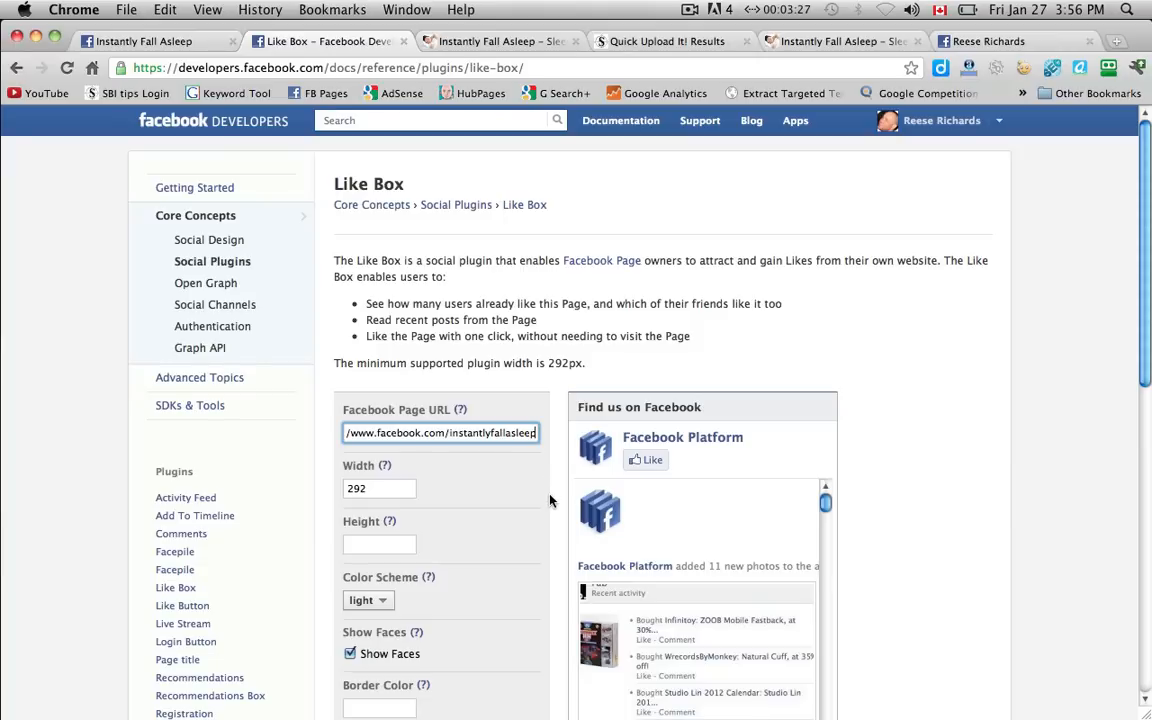
Turn off Show Faces in the Like Box configurator, keeping only the header, and request its code.
scroll(down, 3)
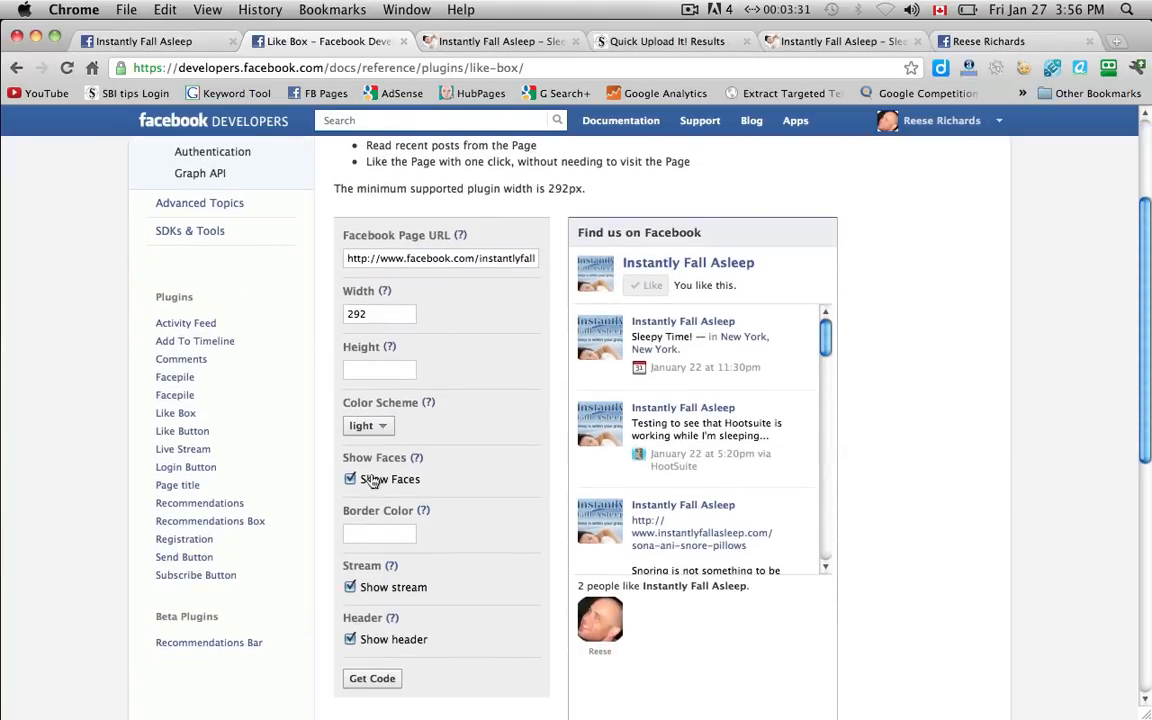
click(350, 480)
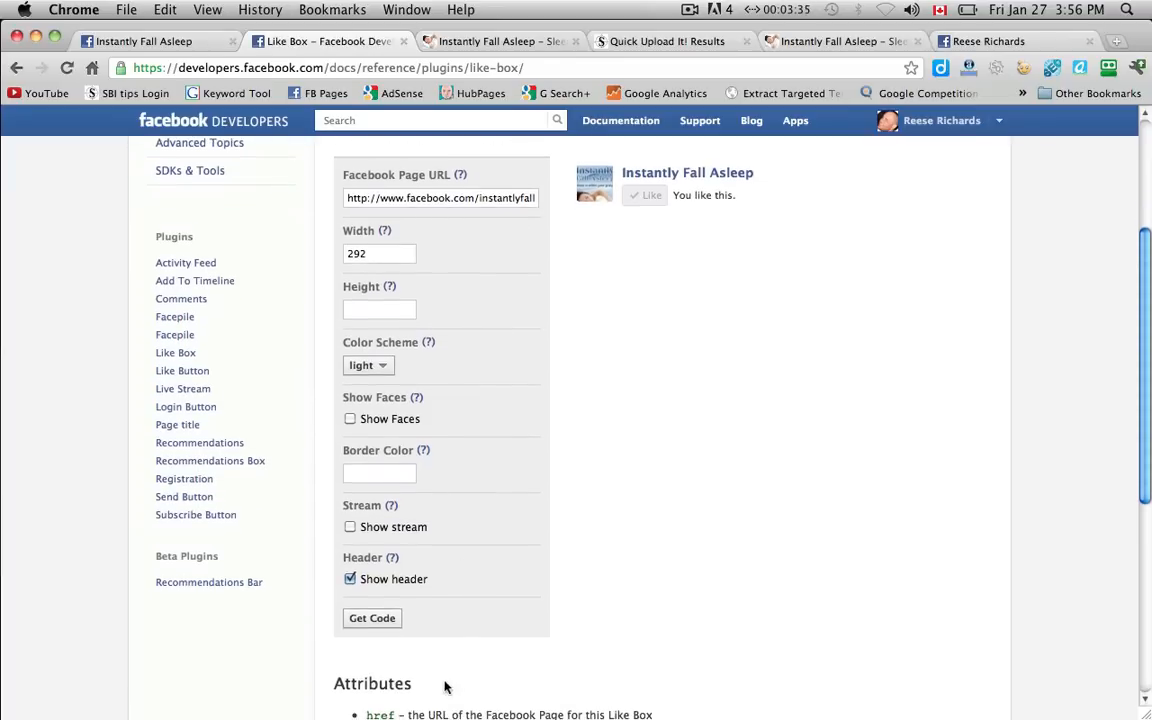
click(372, 618)
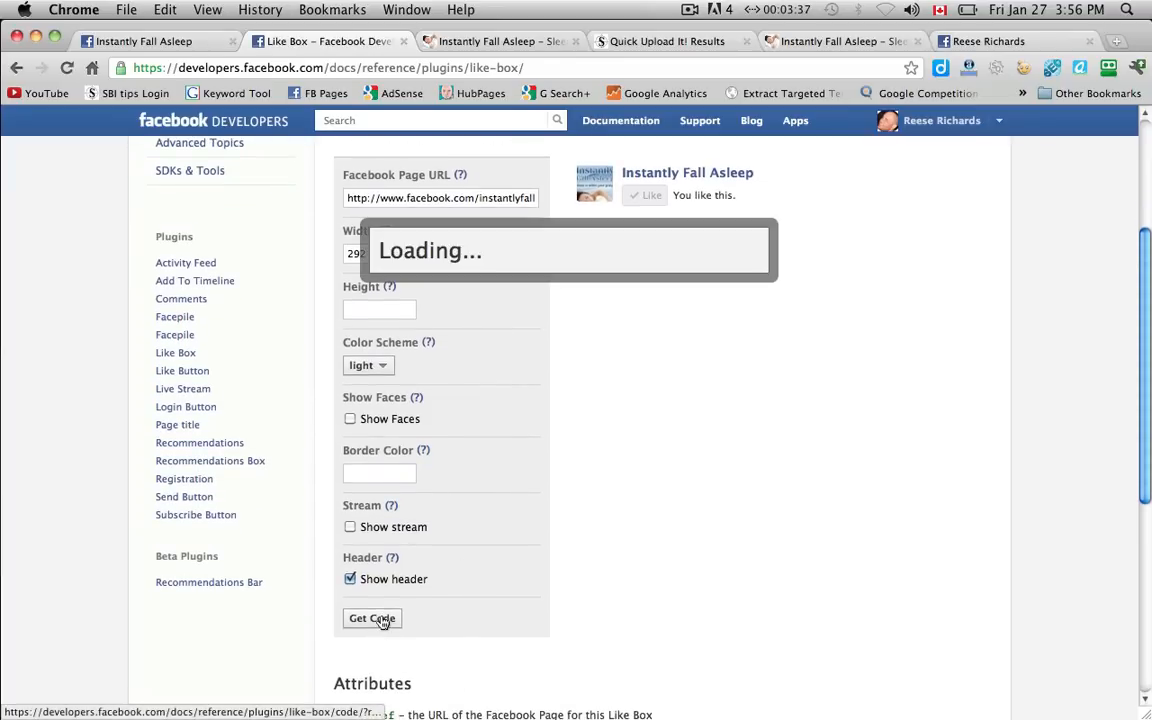
Get the HTML5 Like Box embed snippet and dismiss the plugin code window.
click(372, 618)
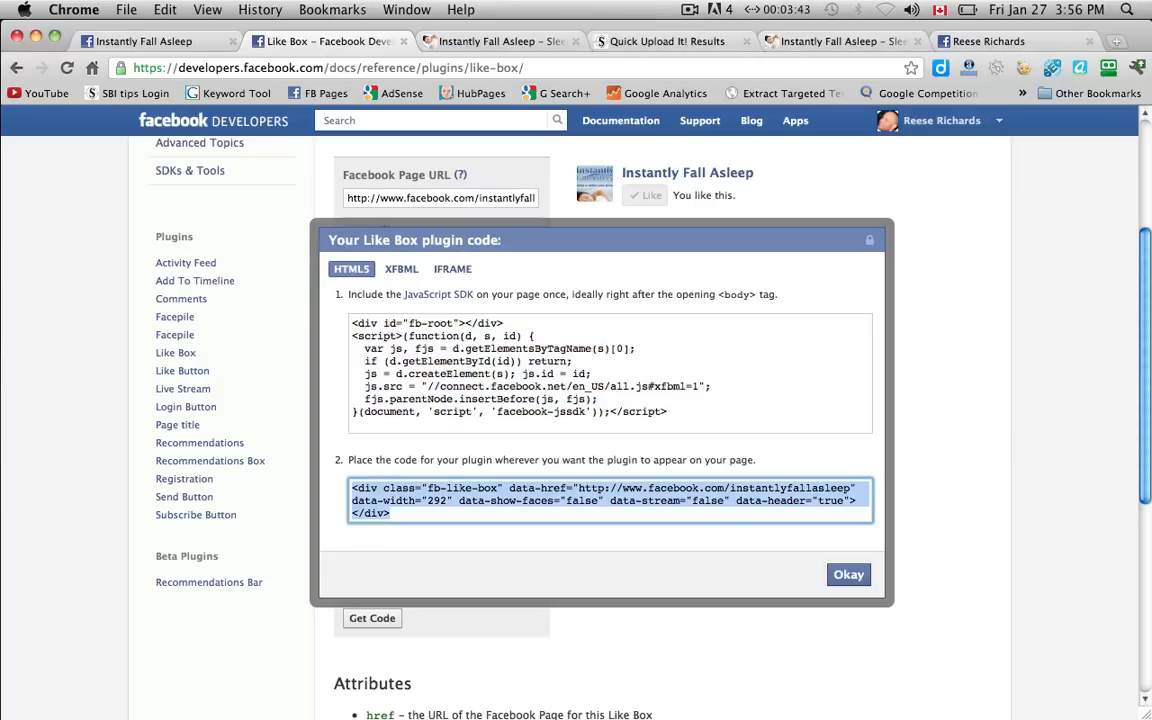
mouse_move(912, 462)
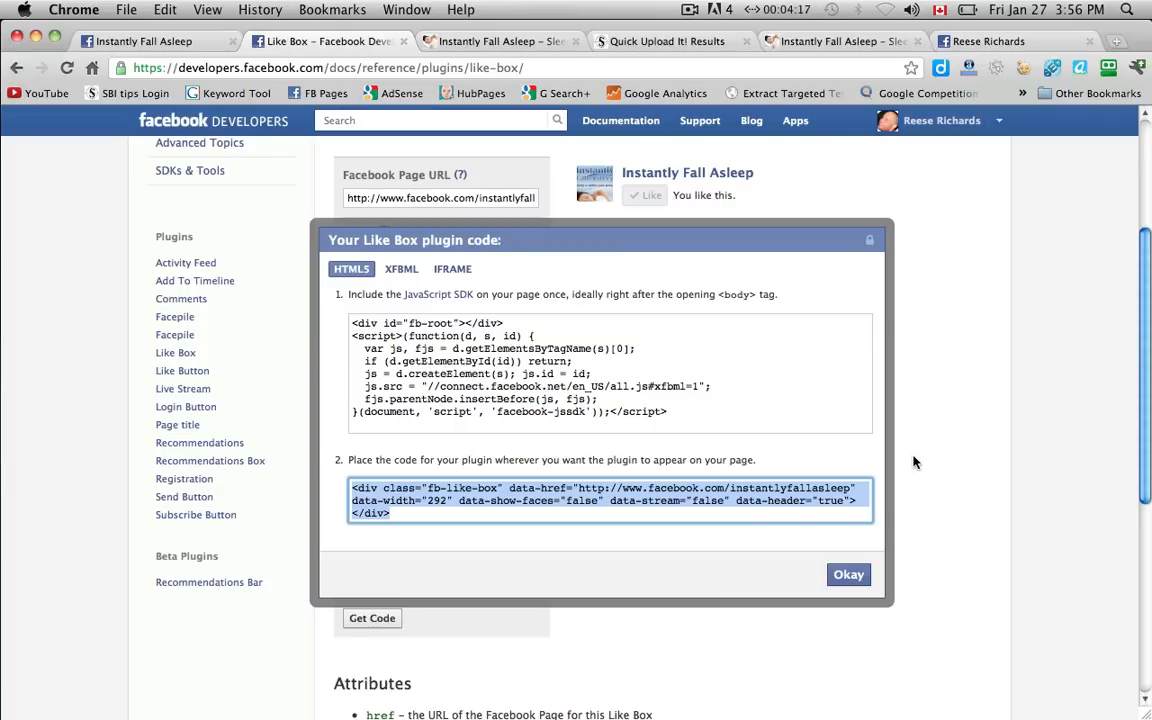
mouse_move(820, 180)
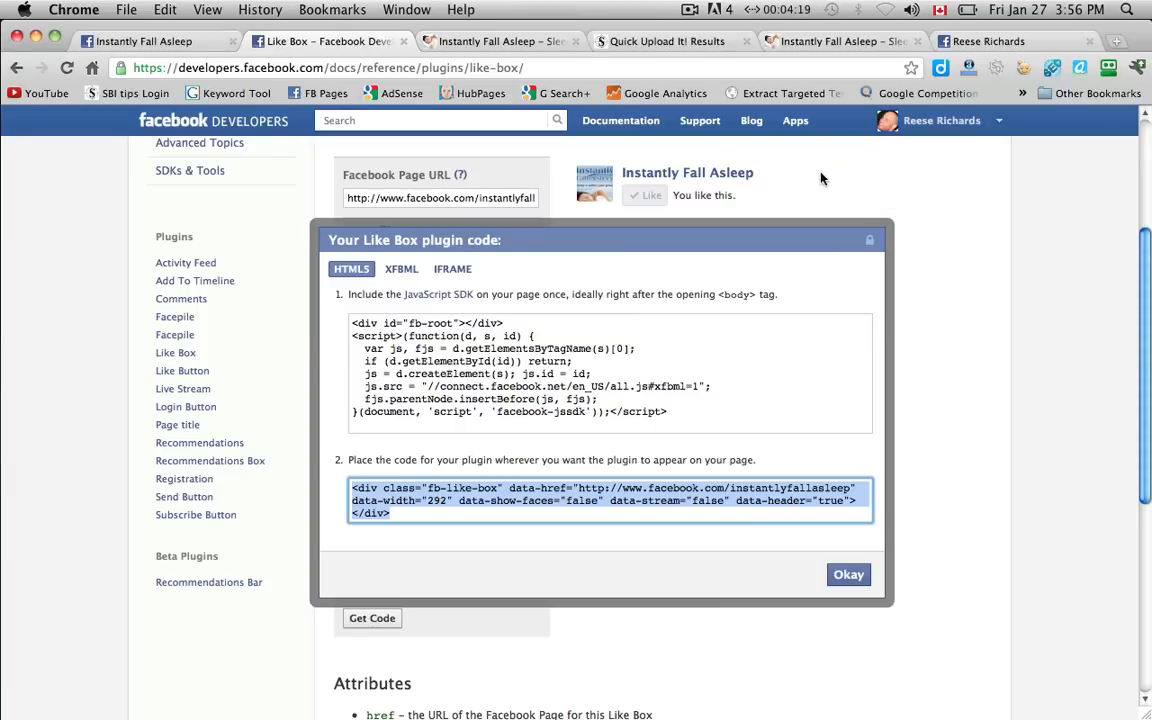
mouse_move(750, 166)
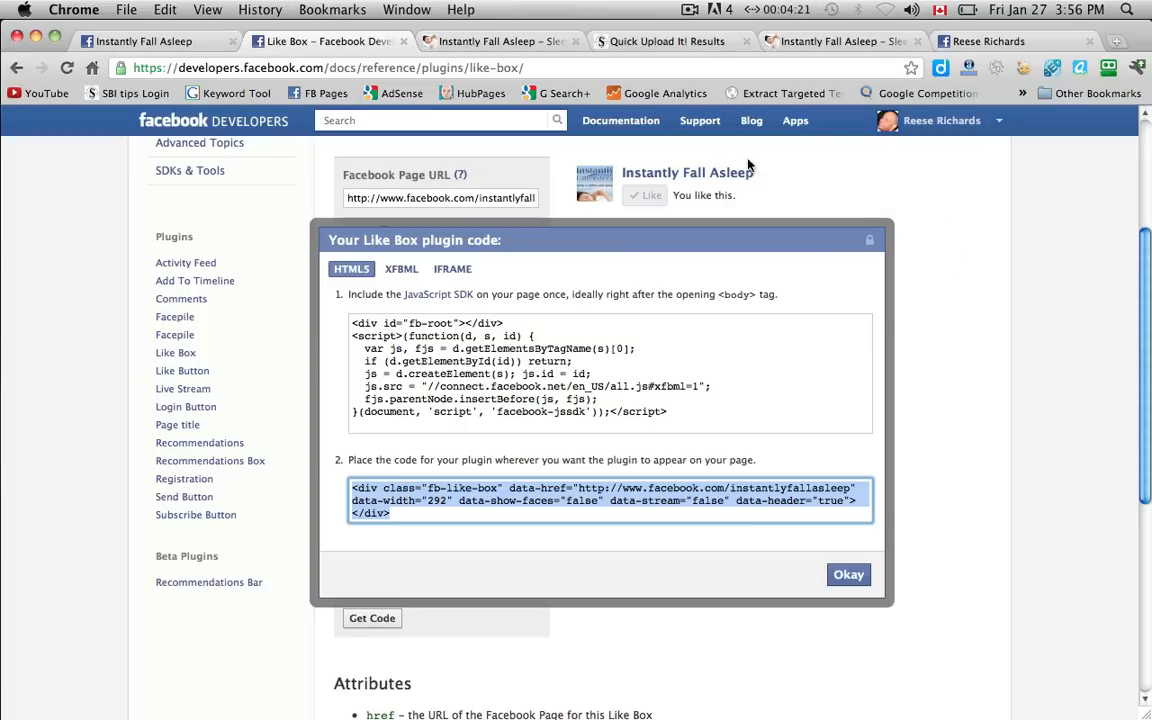
mouse_move(760, 222)
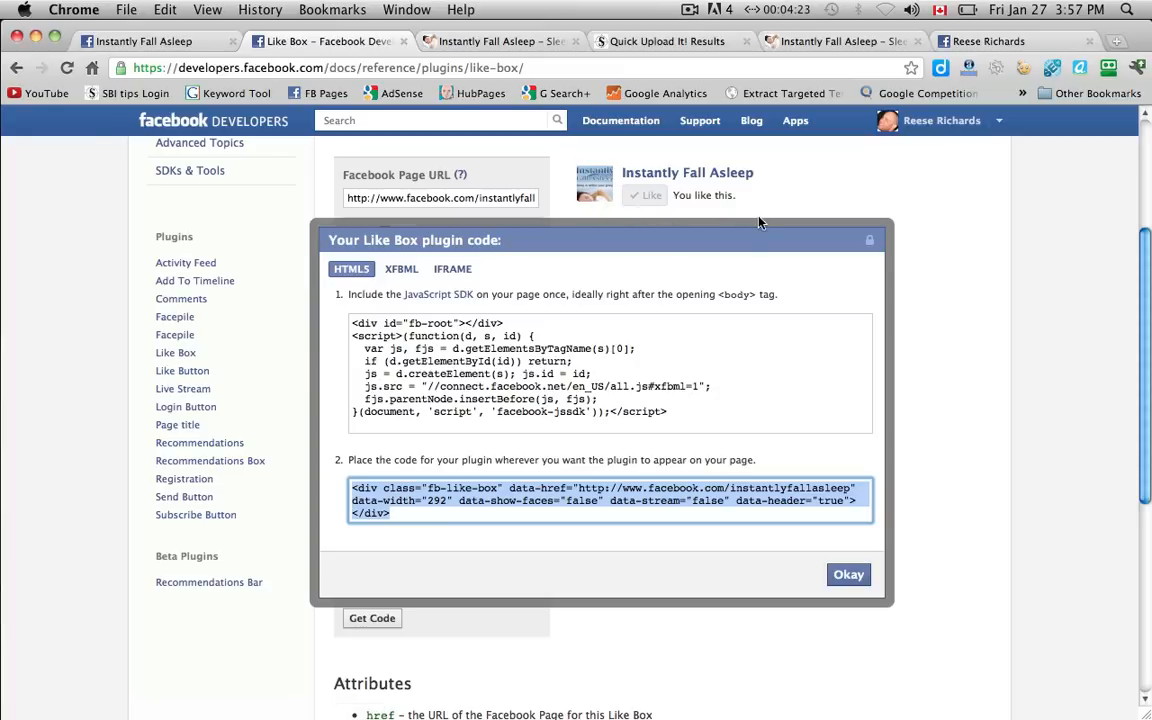
click(848, 574)
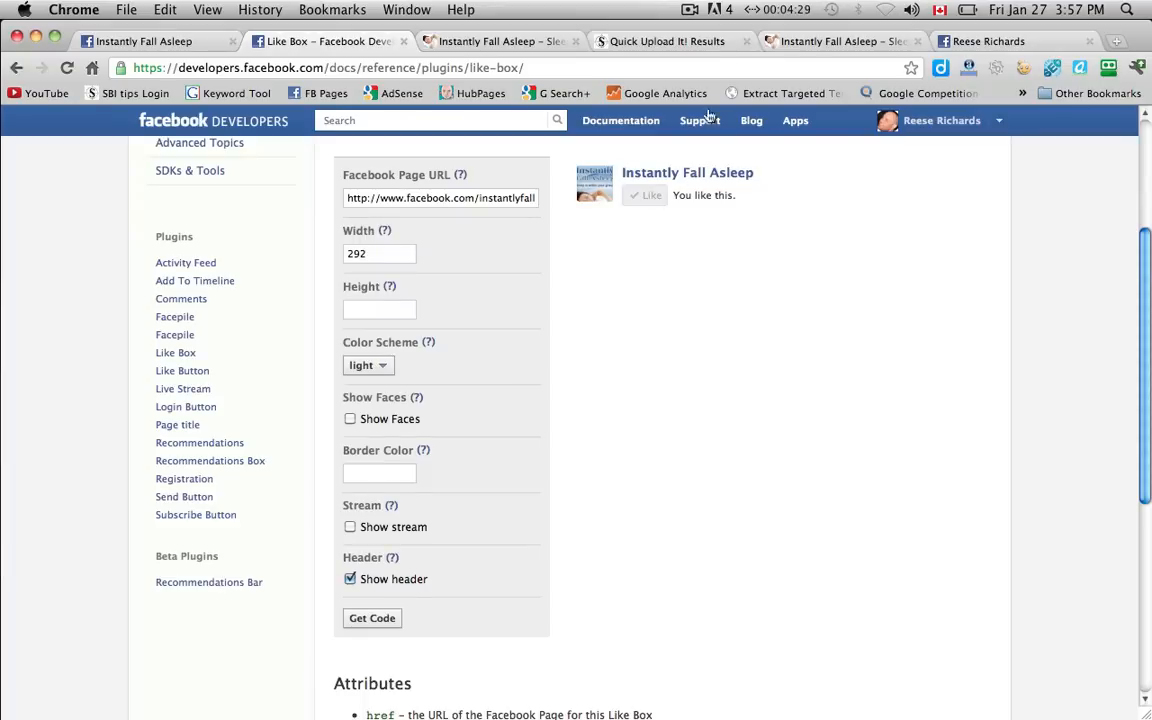
View the Instantly Fall Asleep site with the Like Box header showing beneath the banner.
click(688, 8)
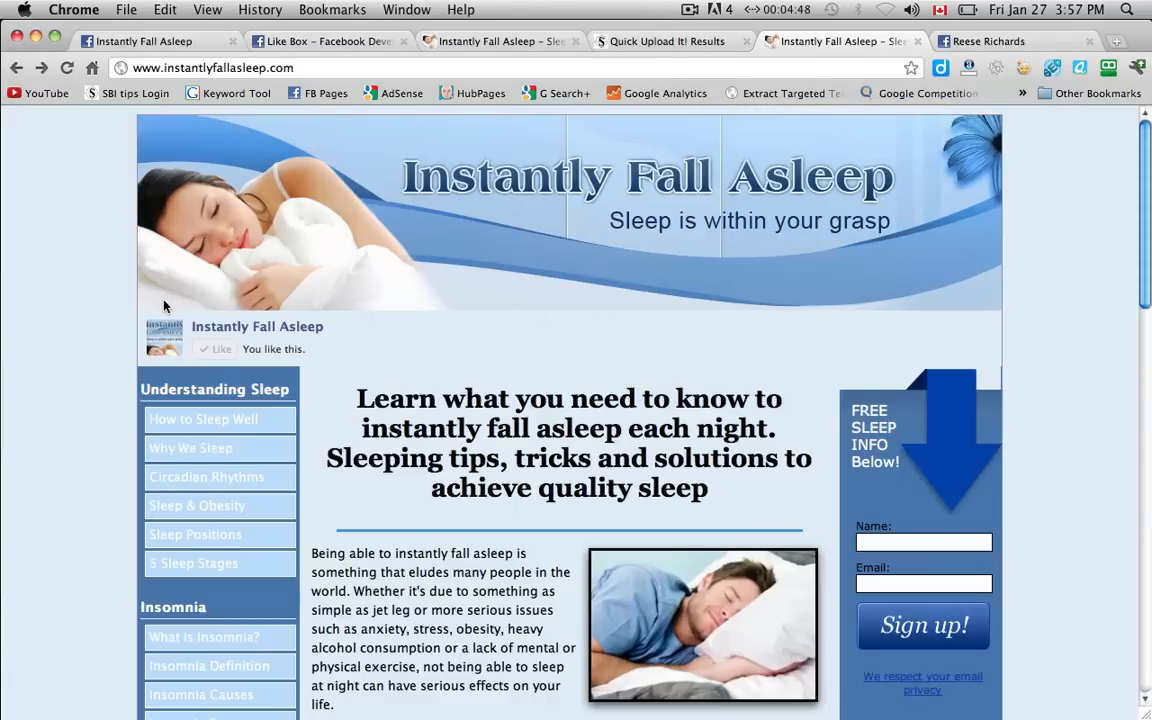
mouse_move(254, 376)
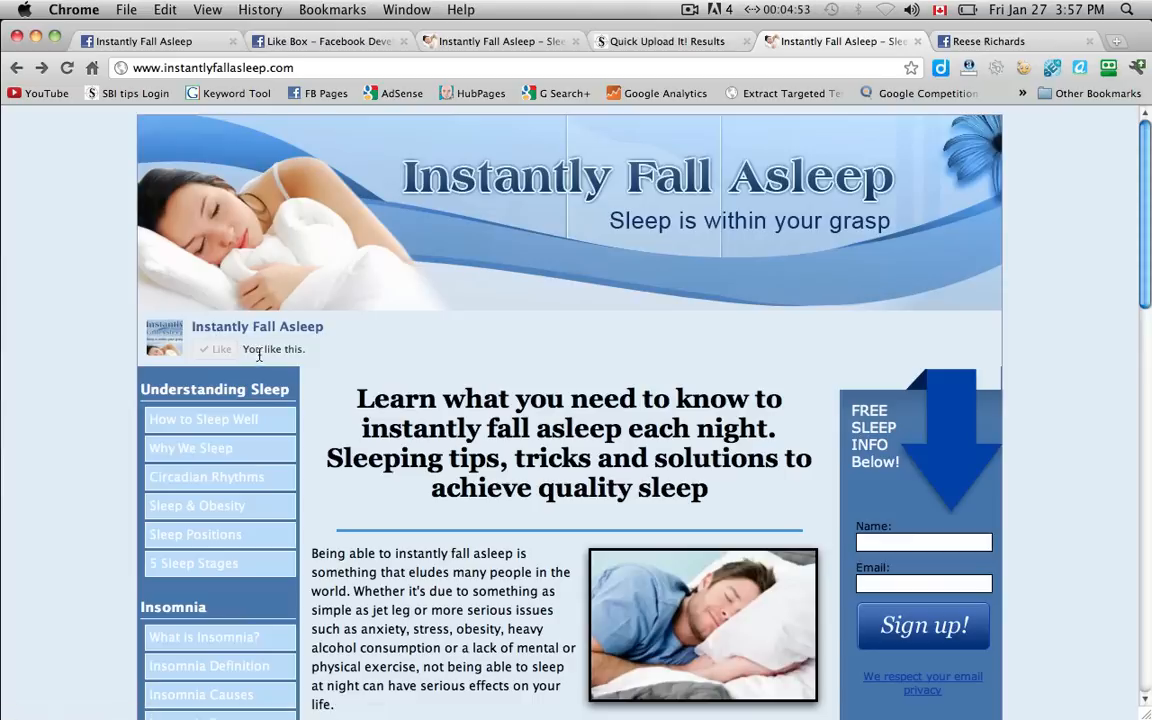
mouse_move(256, 326)
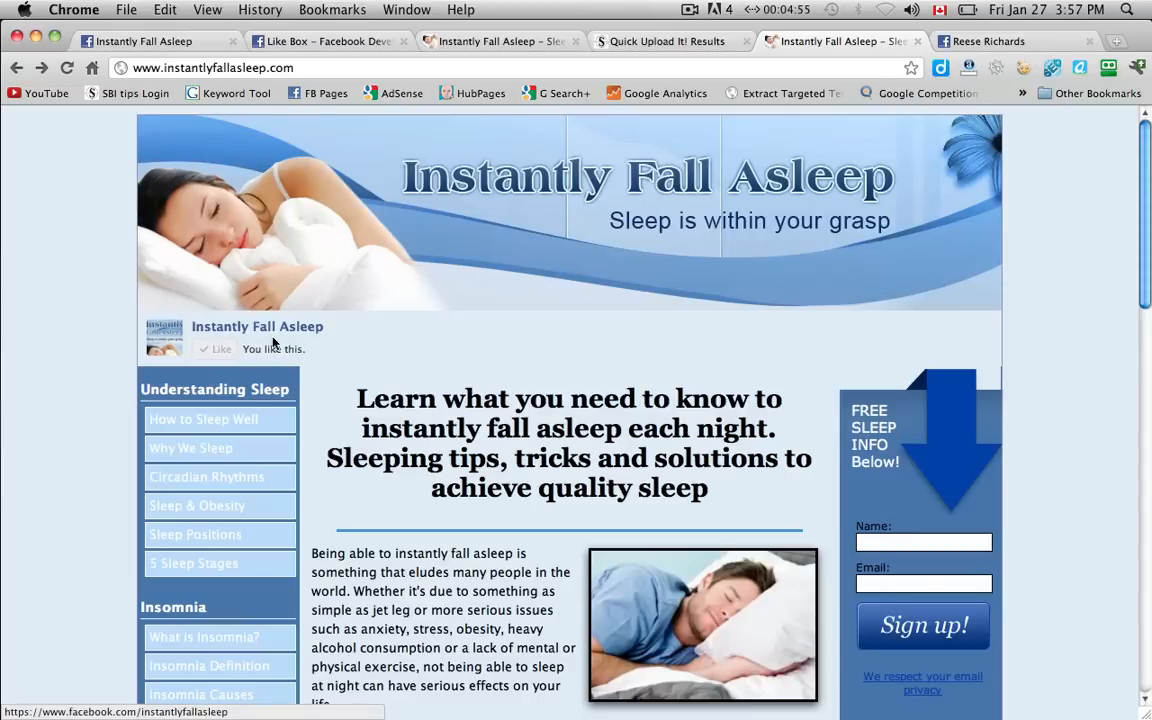
scroll(down, 3)
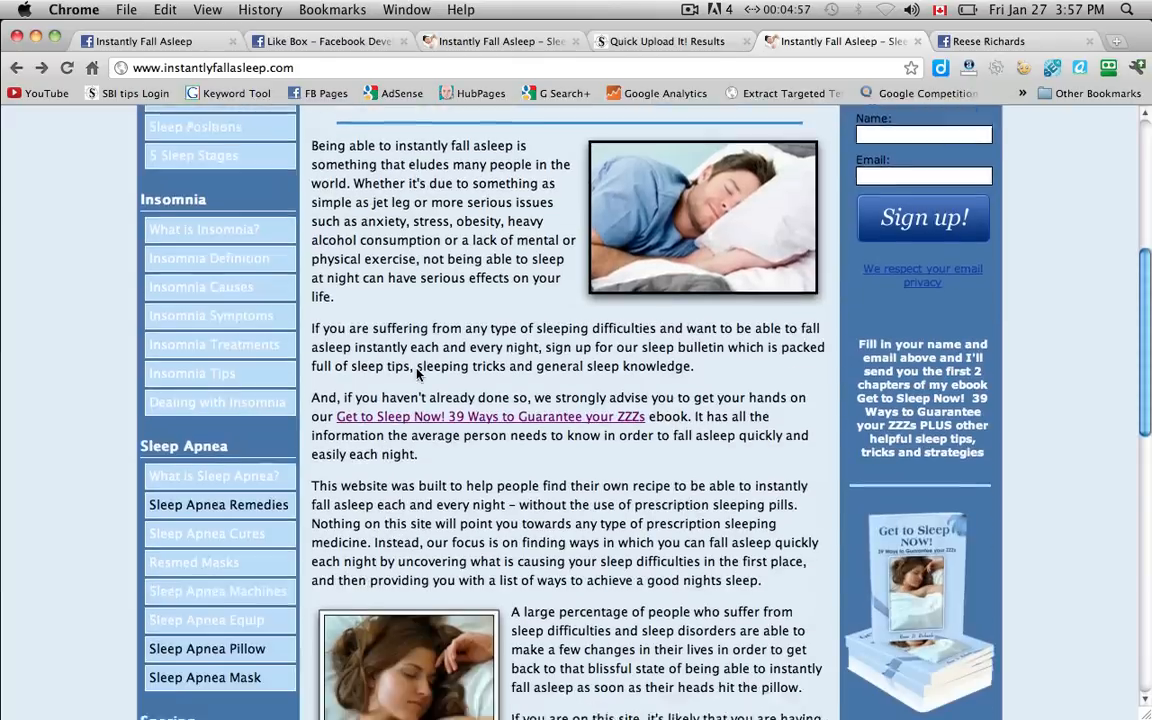
scroll(down, 3)
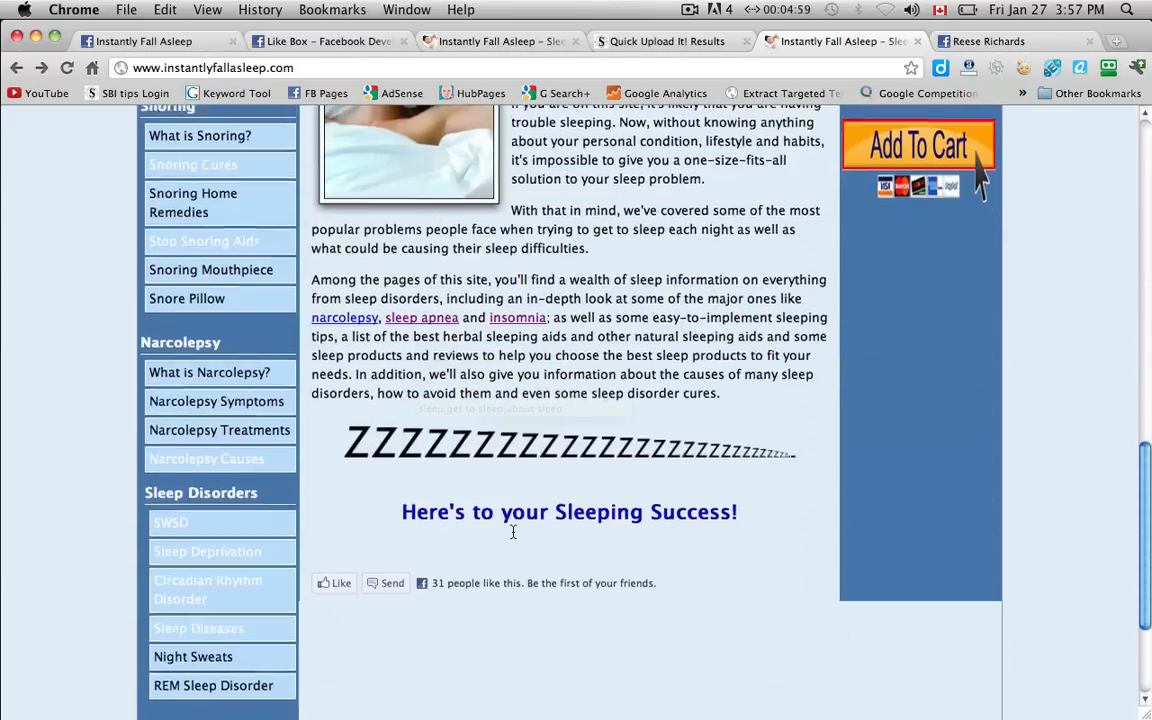
scroll(down, 3)
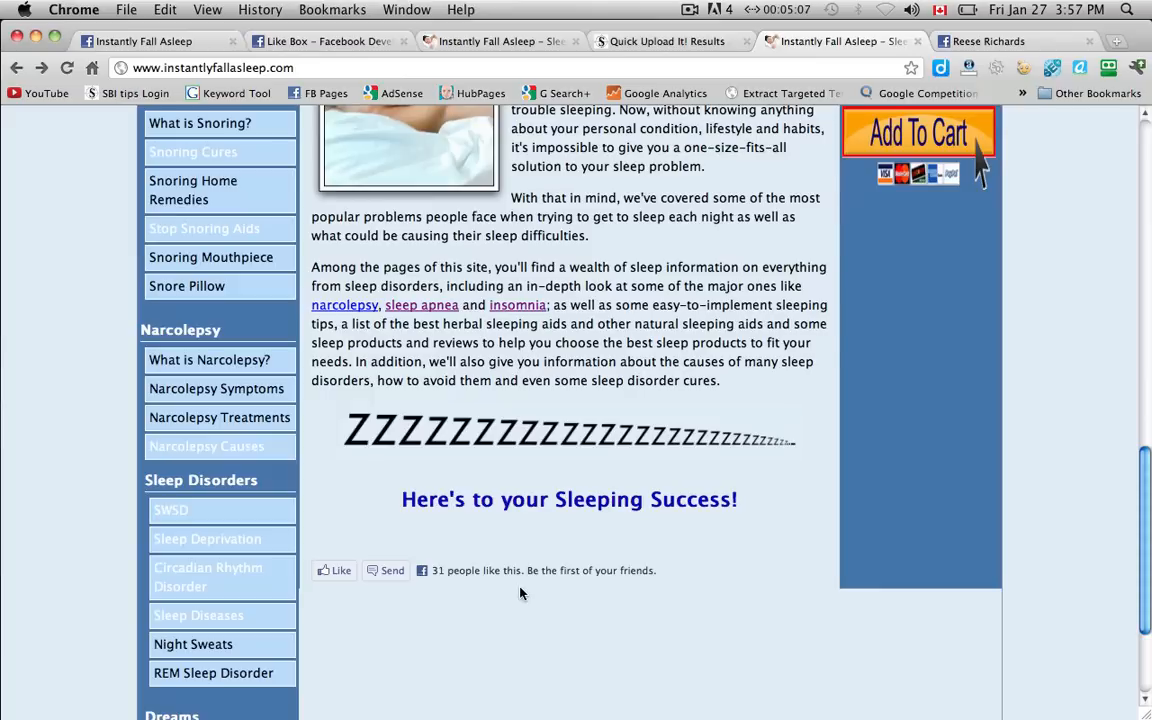
scroll(up, 3)
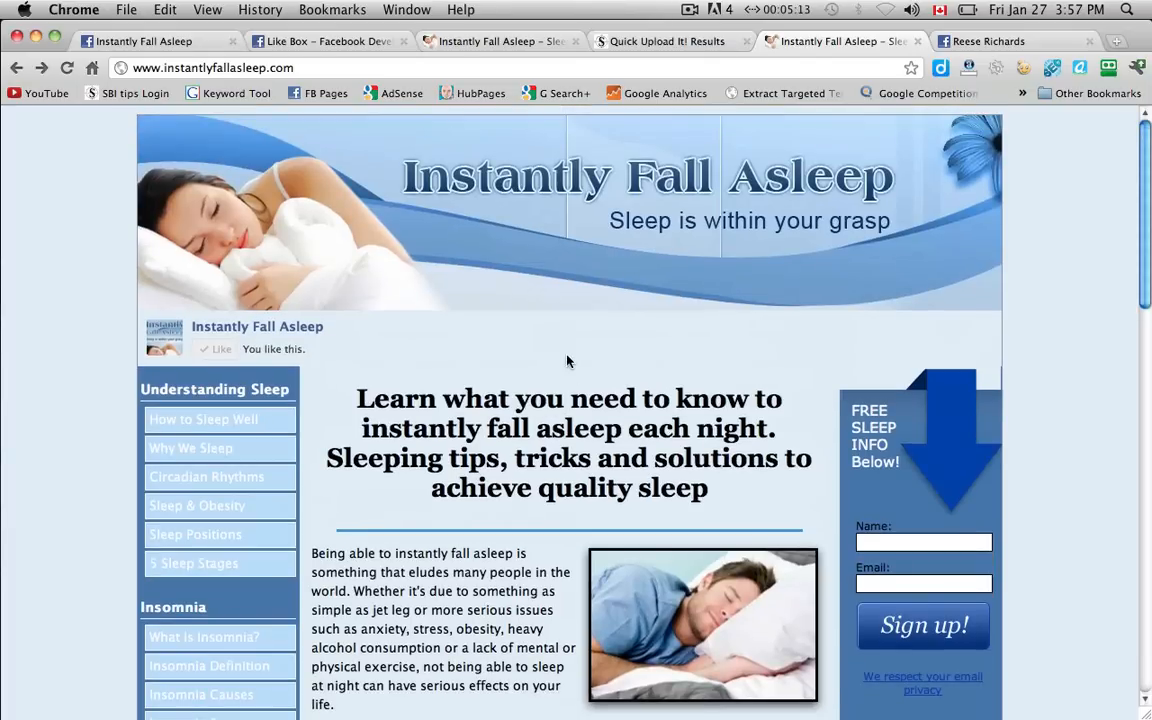
mouse_move(660, 124)
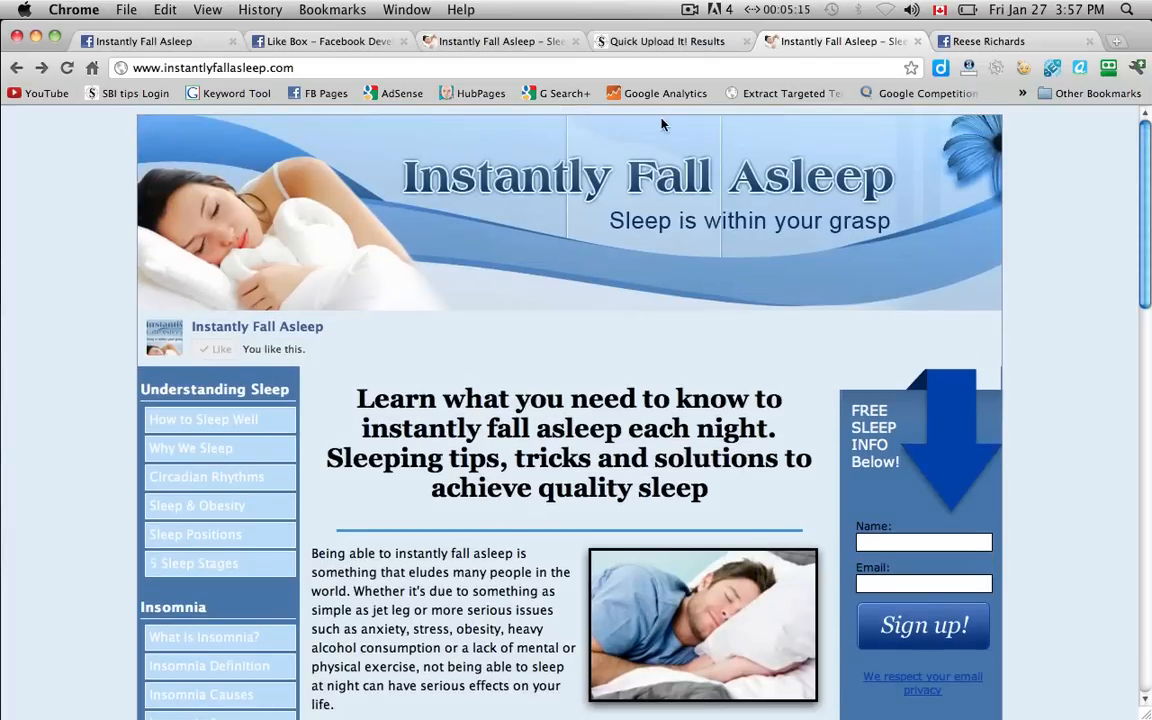